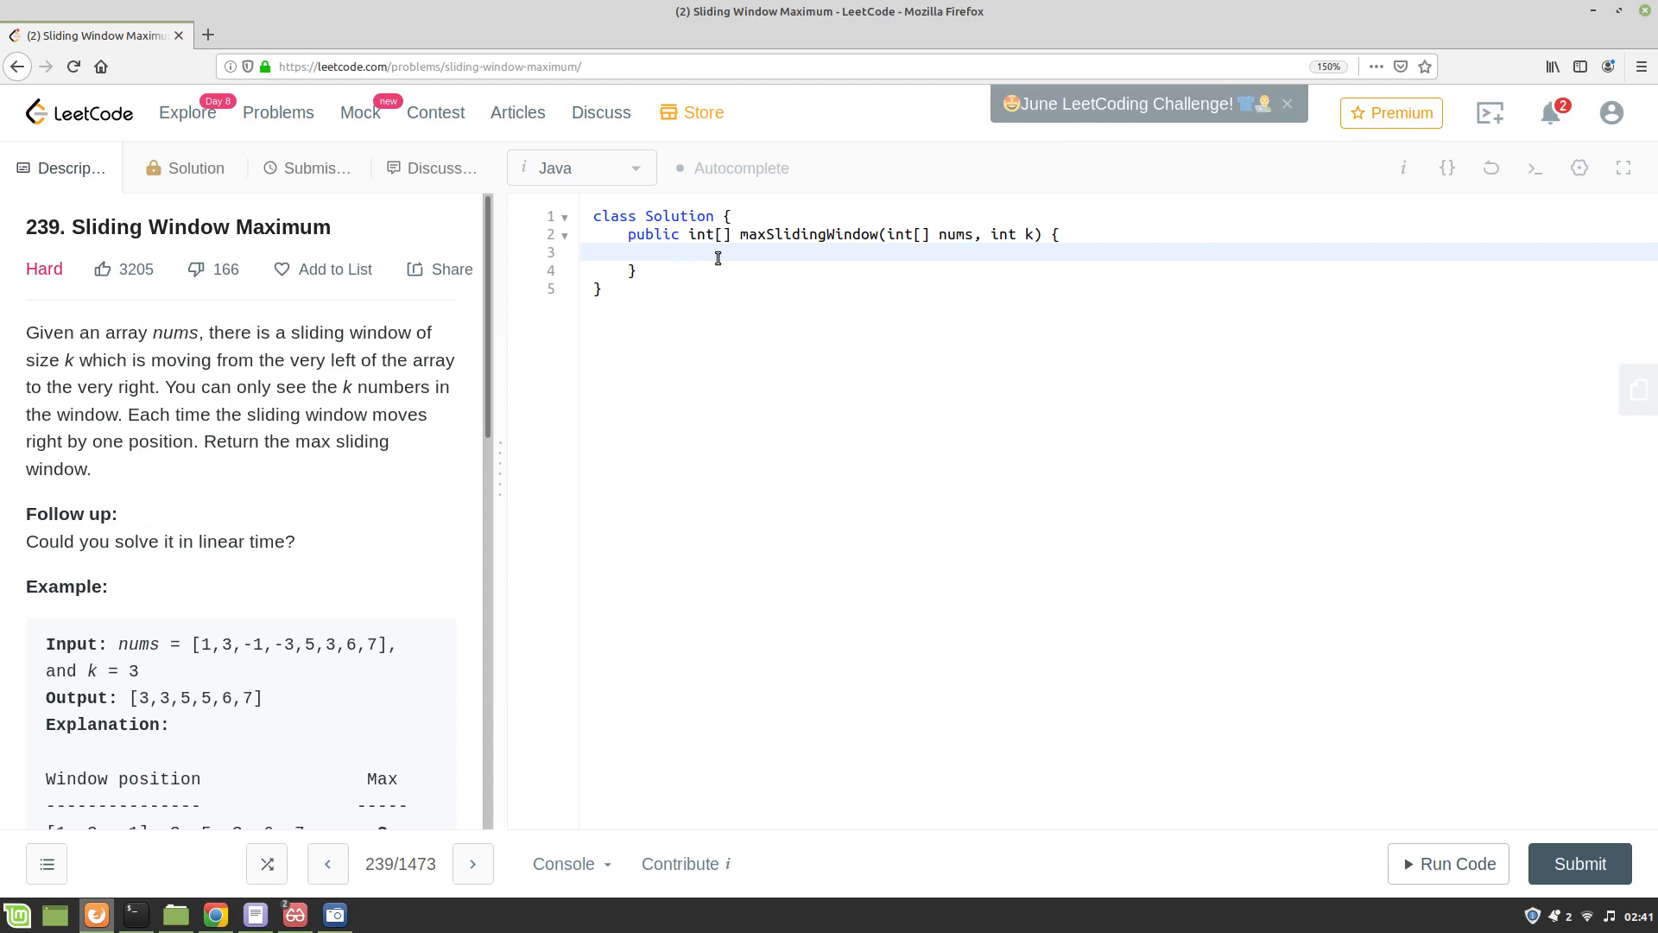
Add the guard if(nums == null || nums.length == 0) return new int[0]; at the method start.
text(if(nums ==)
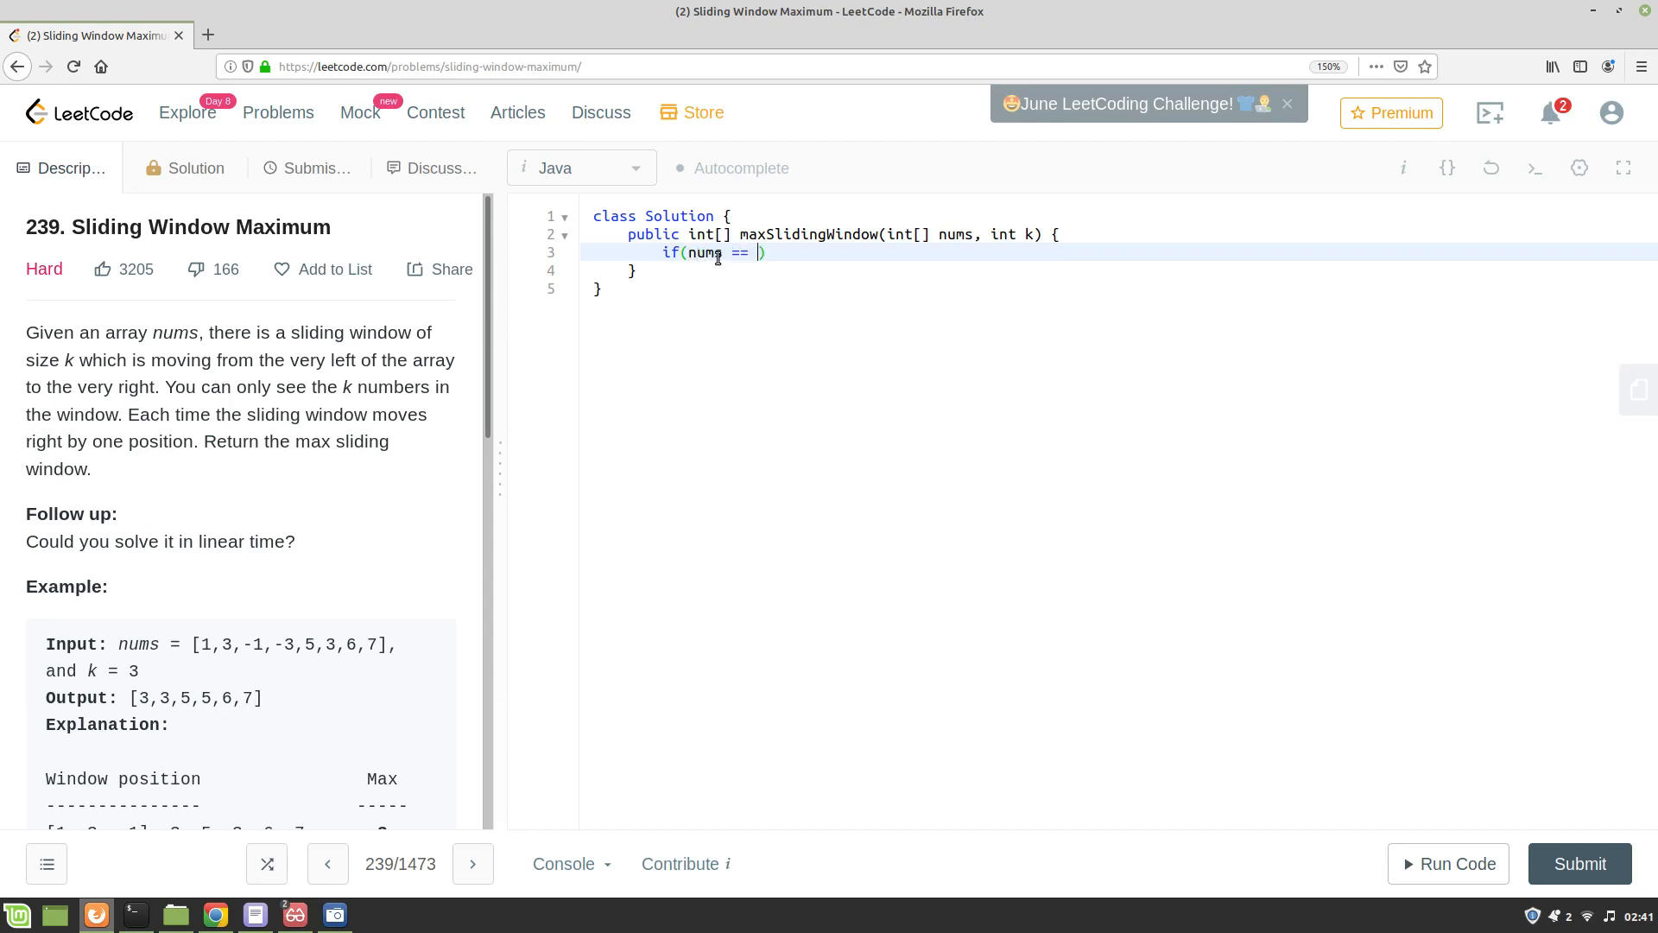
text(null)
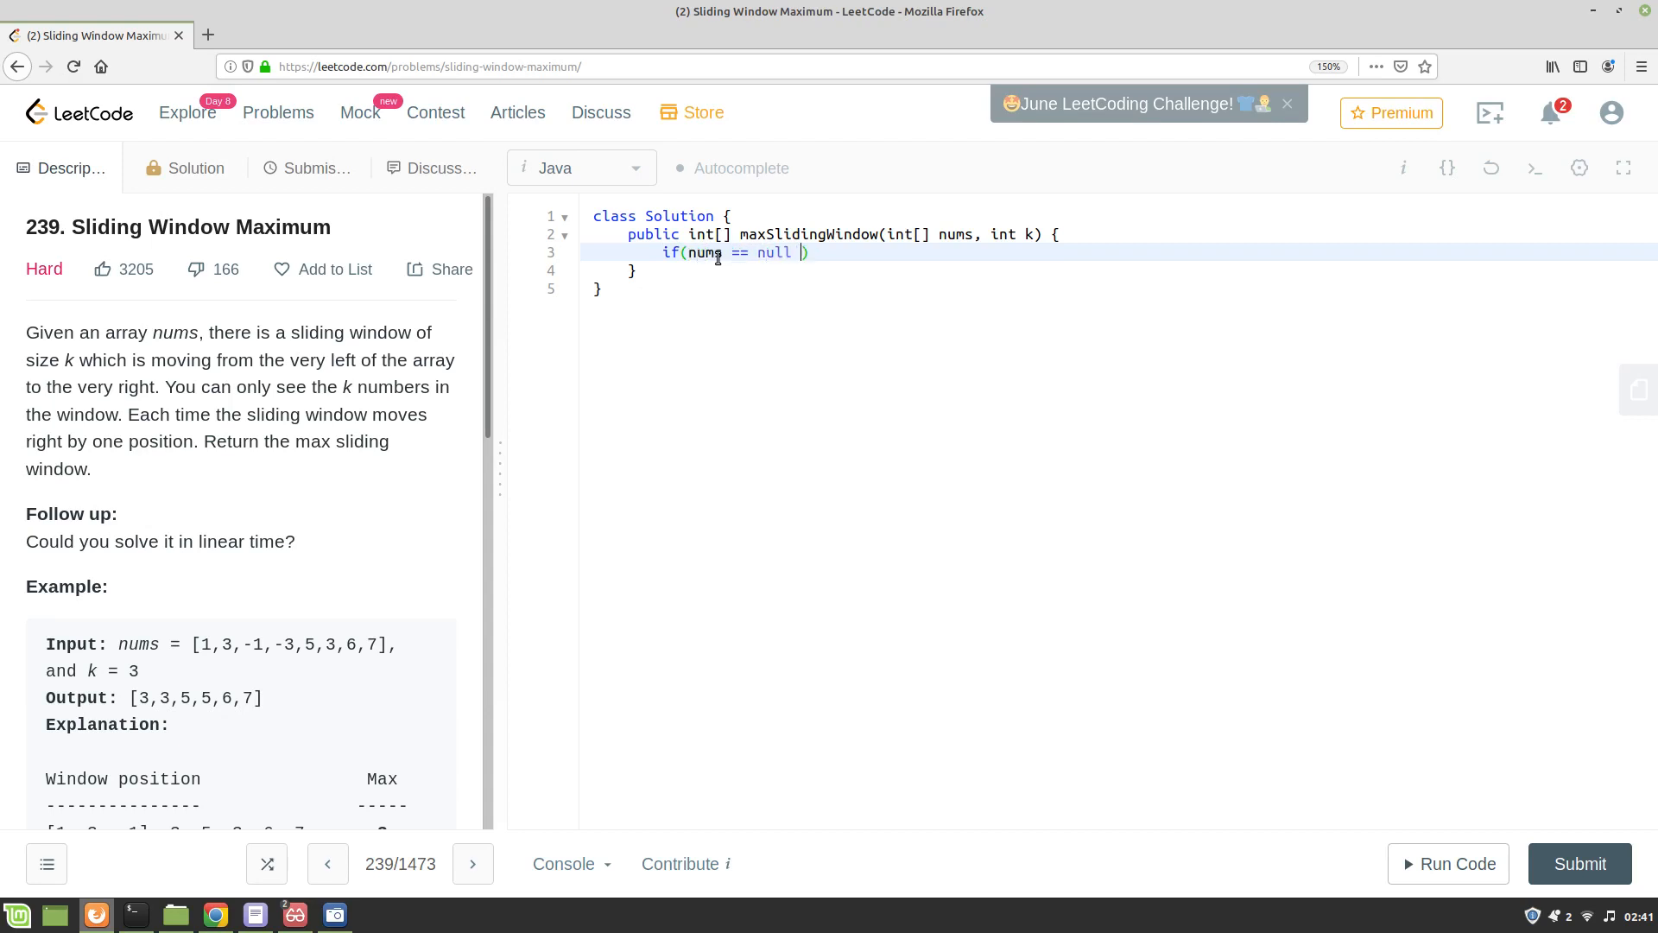
text(|| nums.length == 0)
text(return )
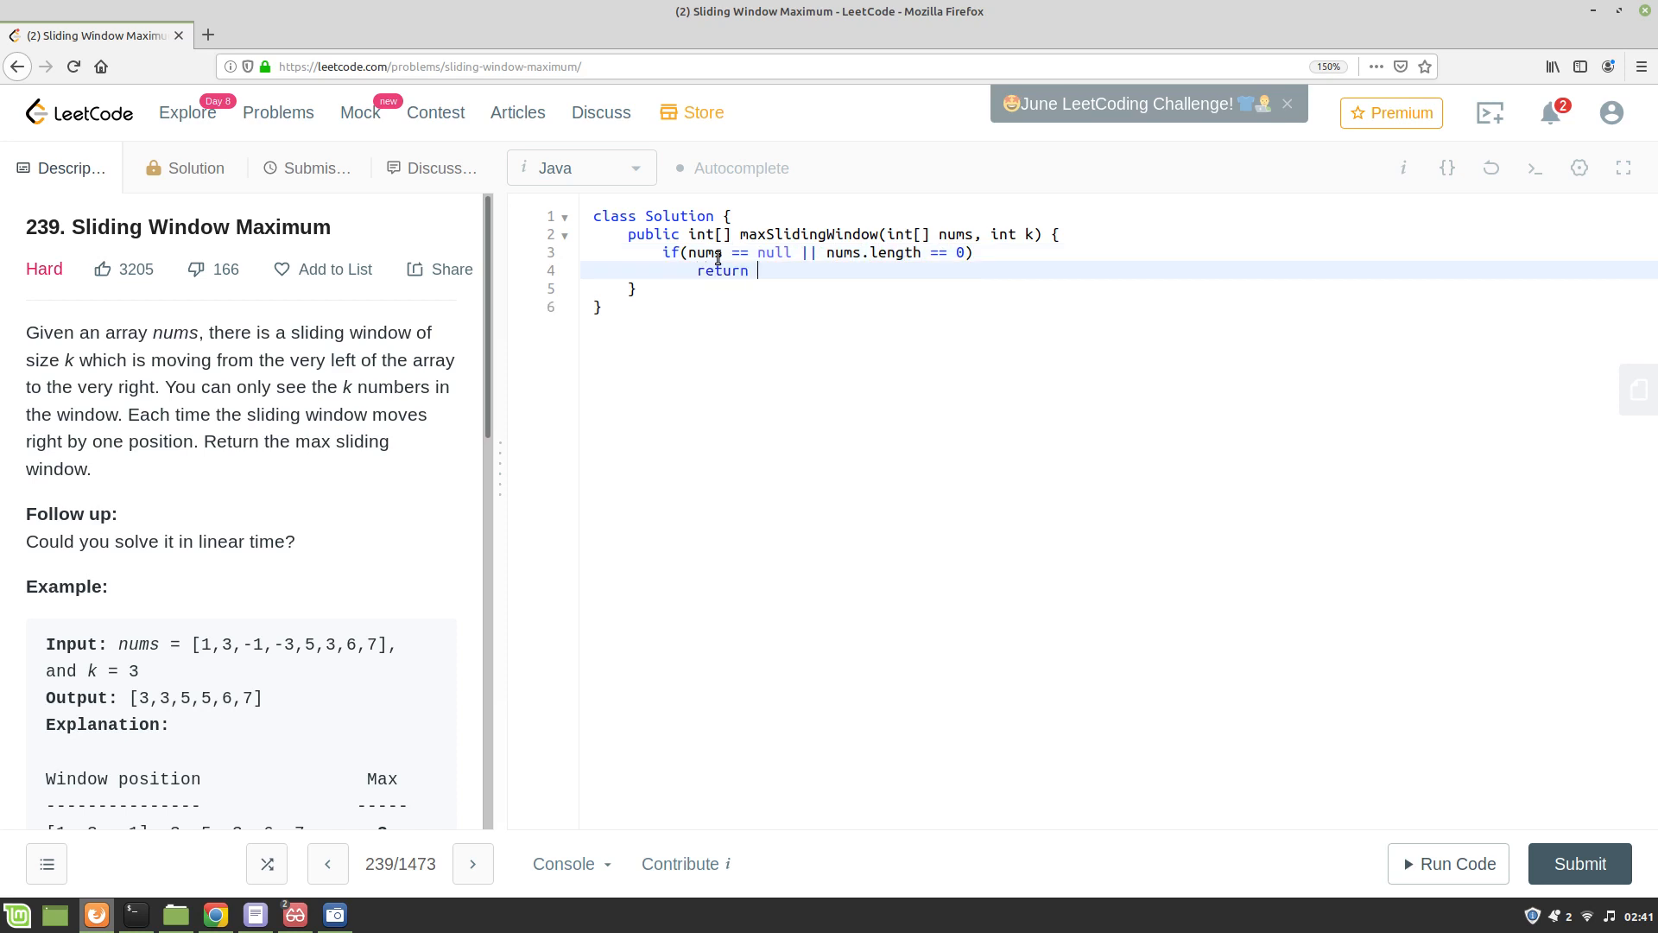
text(new int)
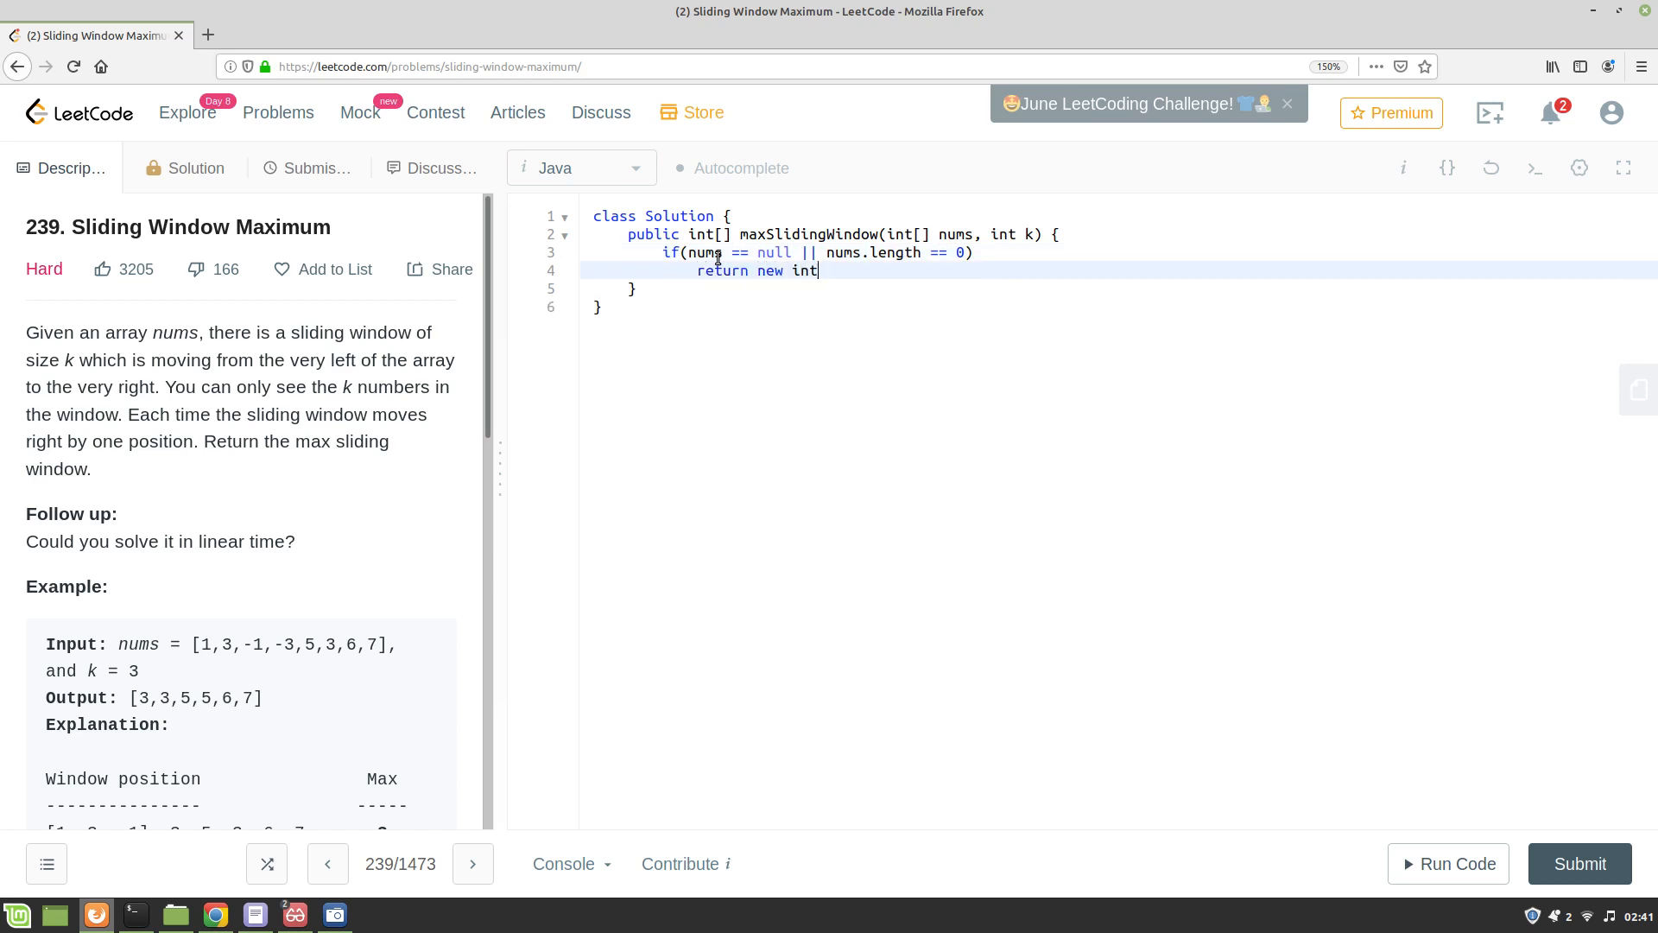
text([0];)
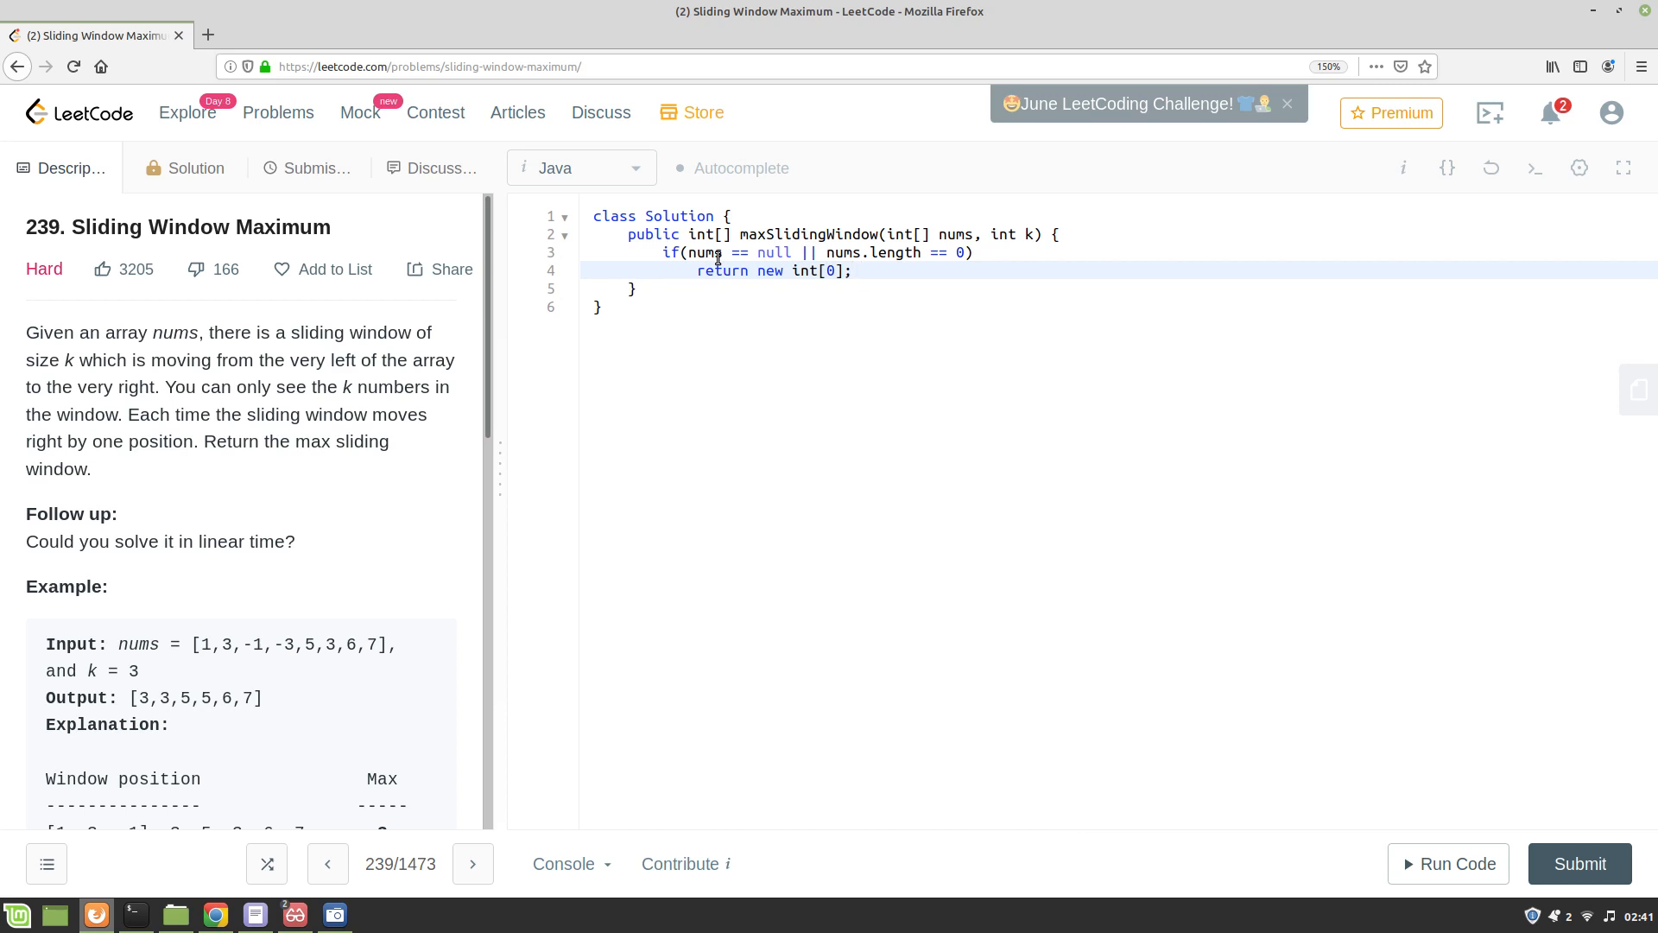
key(Return)
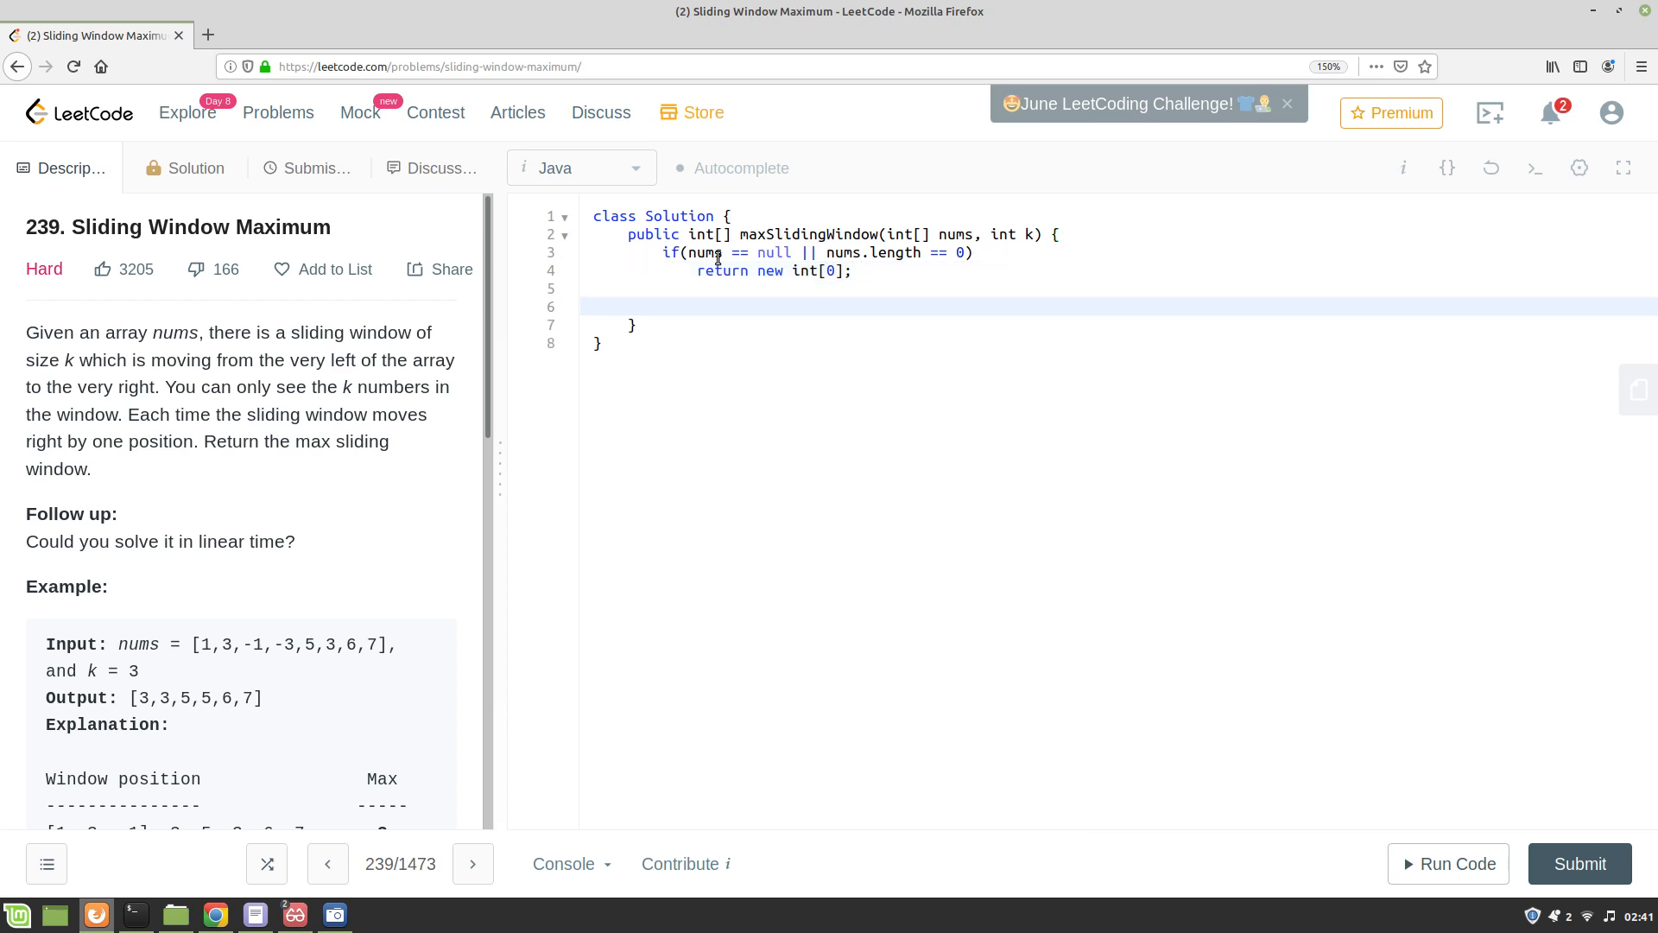
Declare int[] output = new int[nums.length - k + 1];.
text(int[])
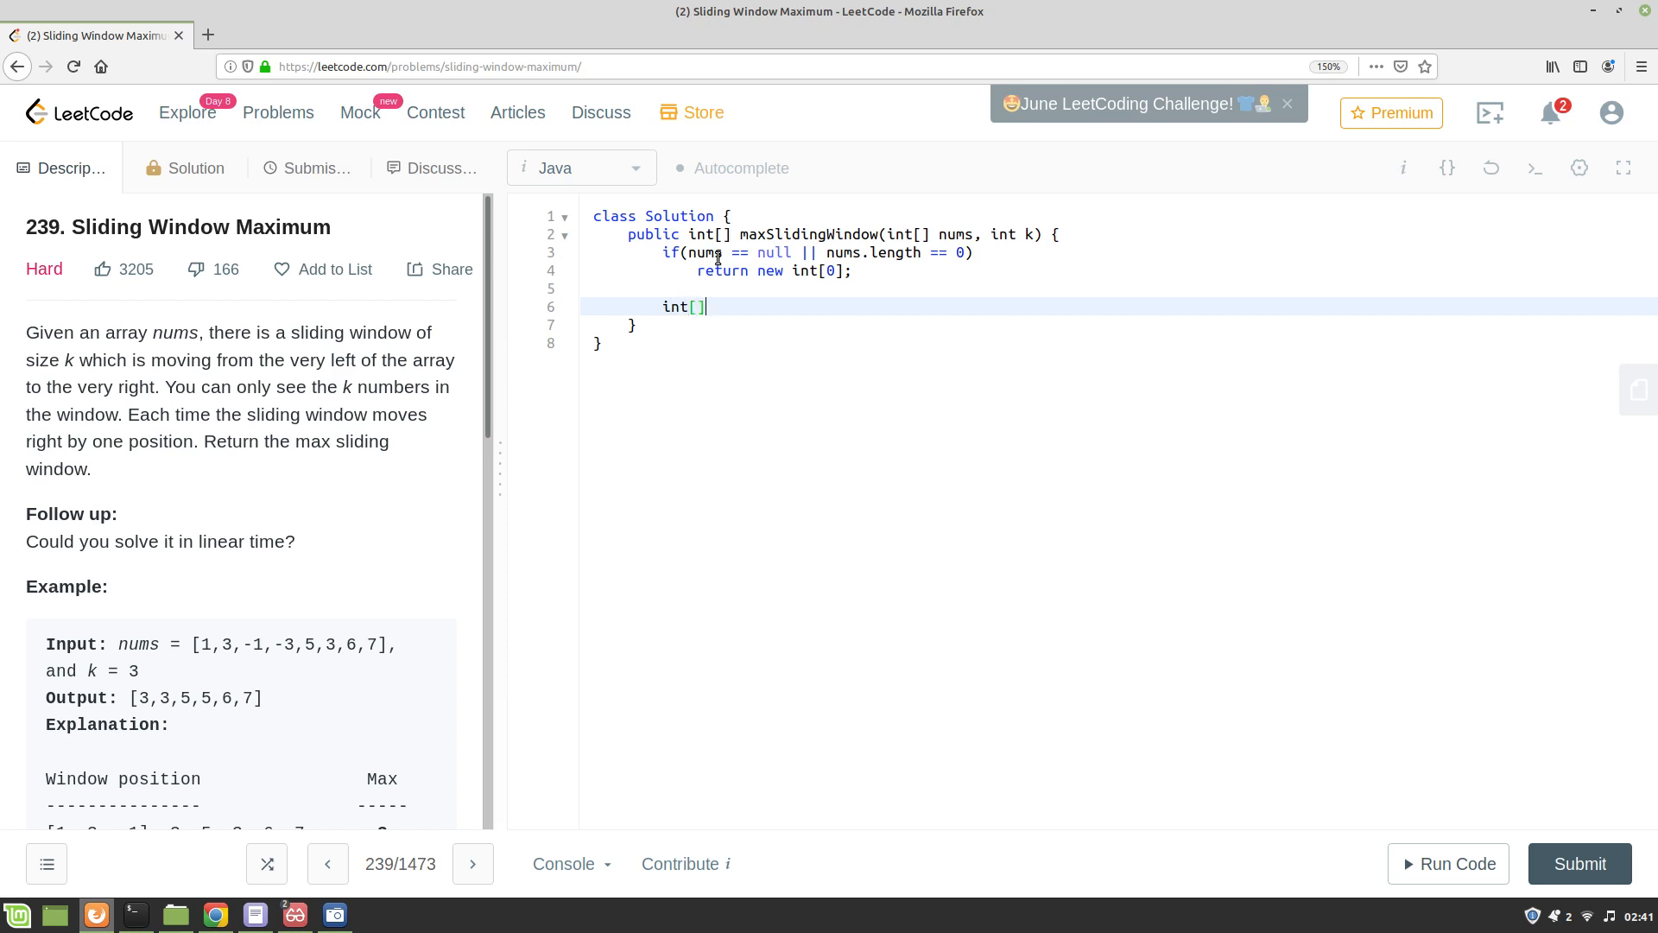
text(output = ne)
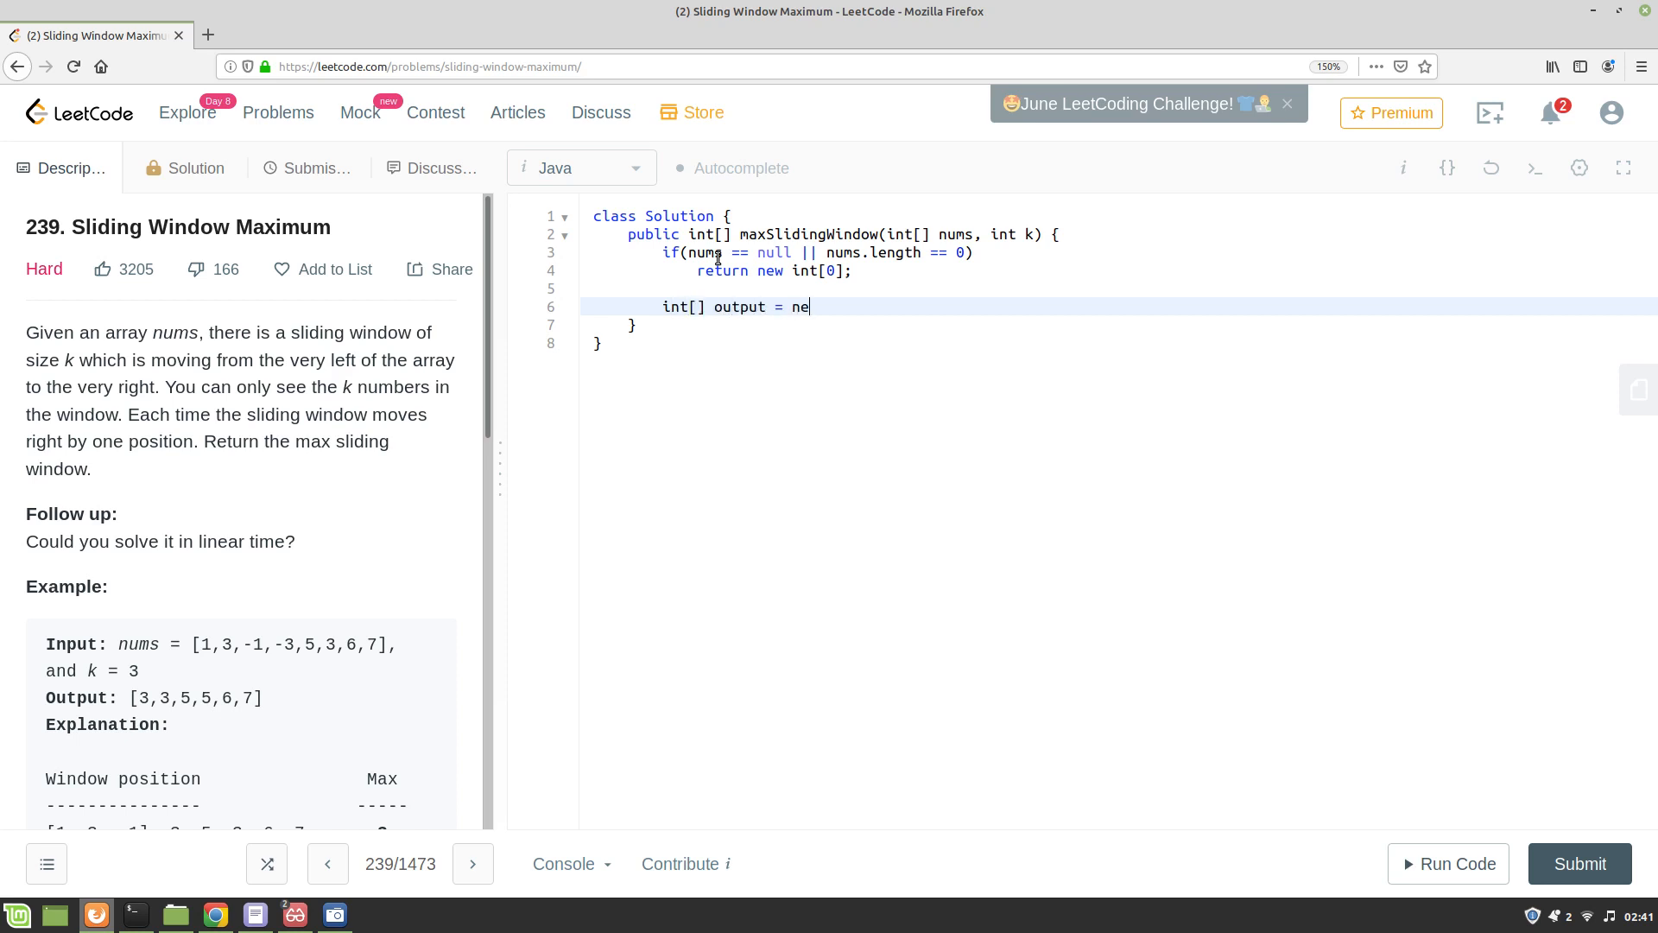
text(w int[])
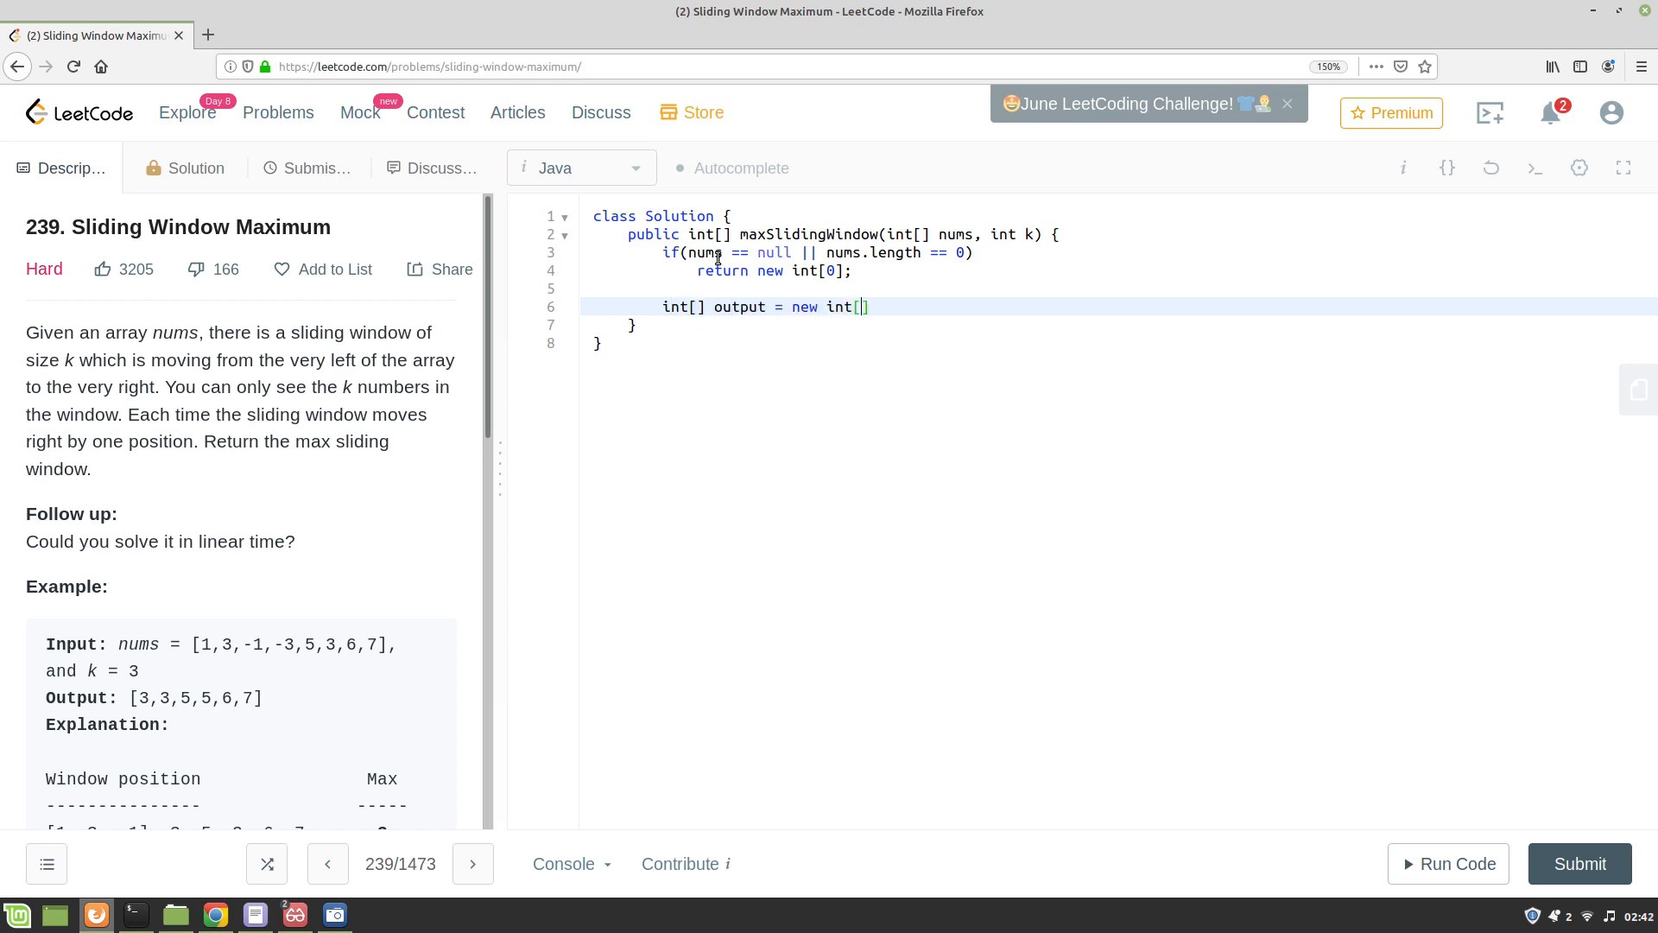
text(nums.l)
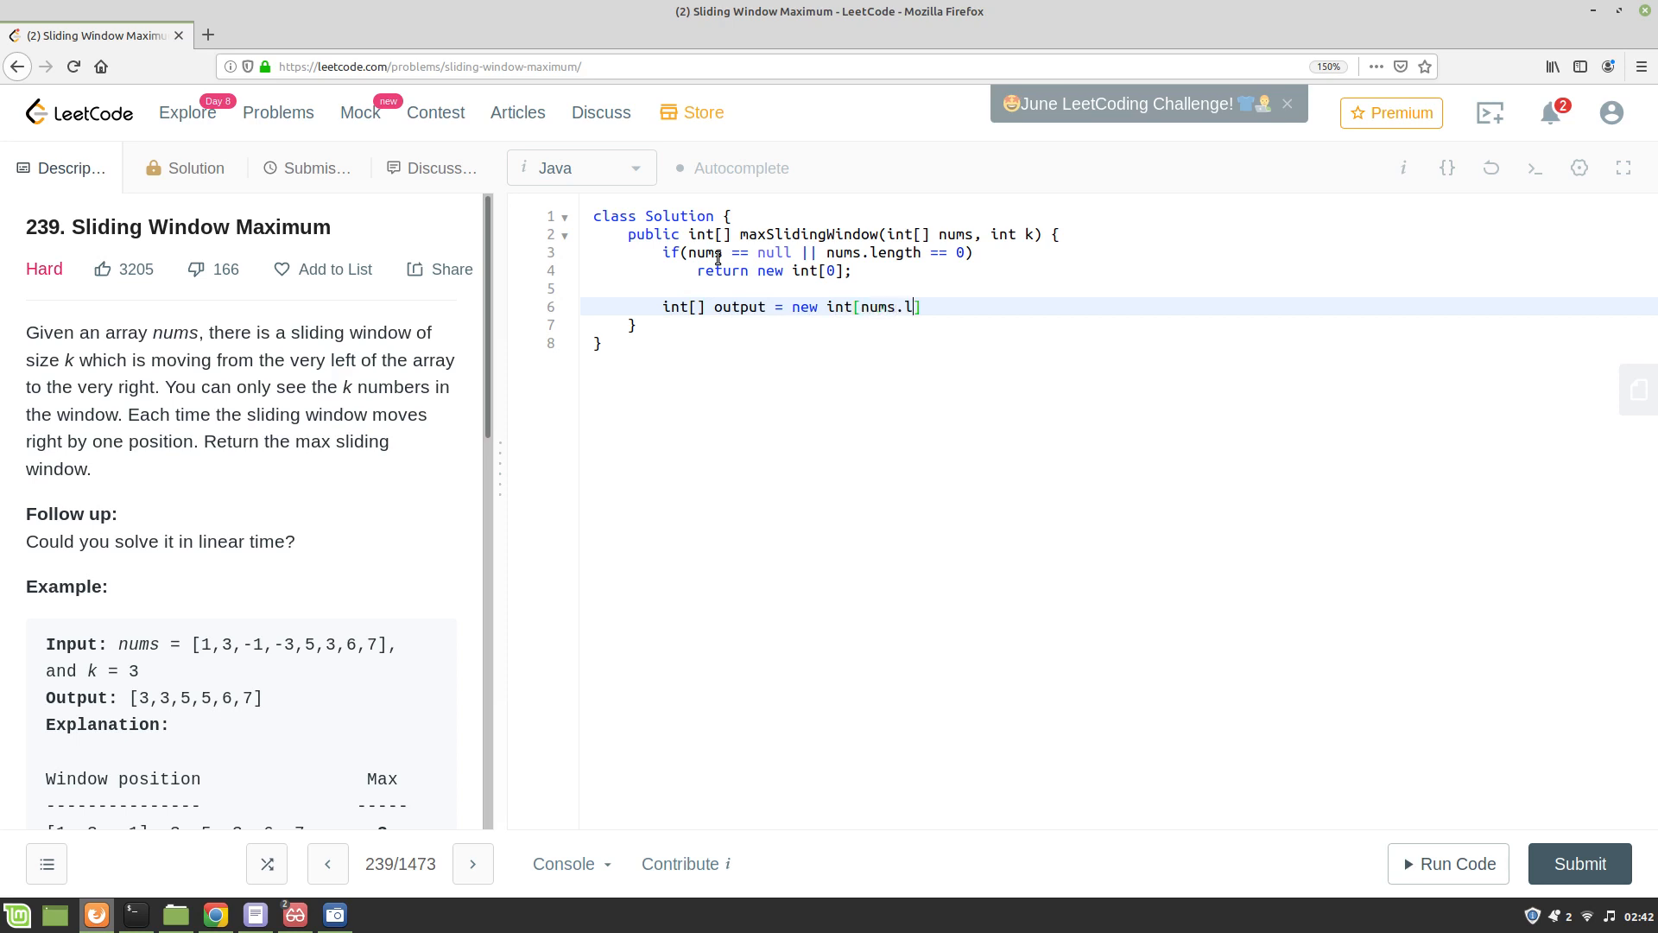
text(ength - k)
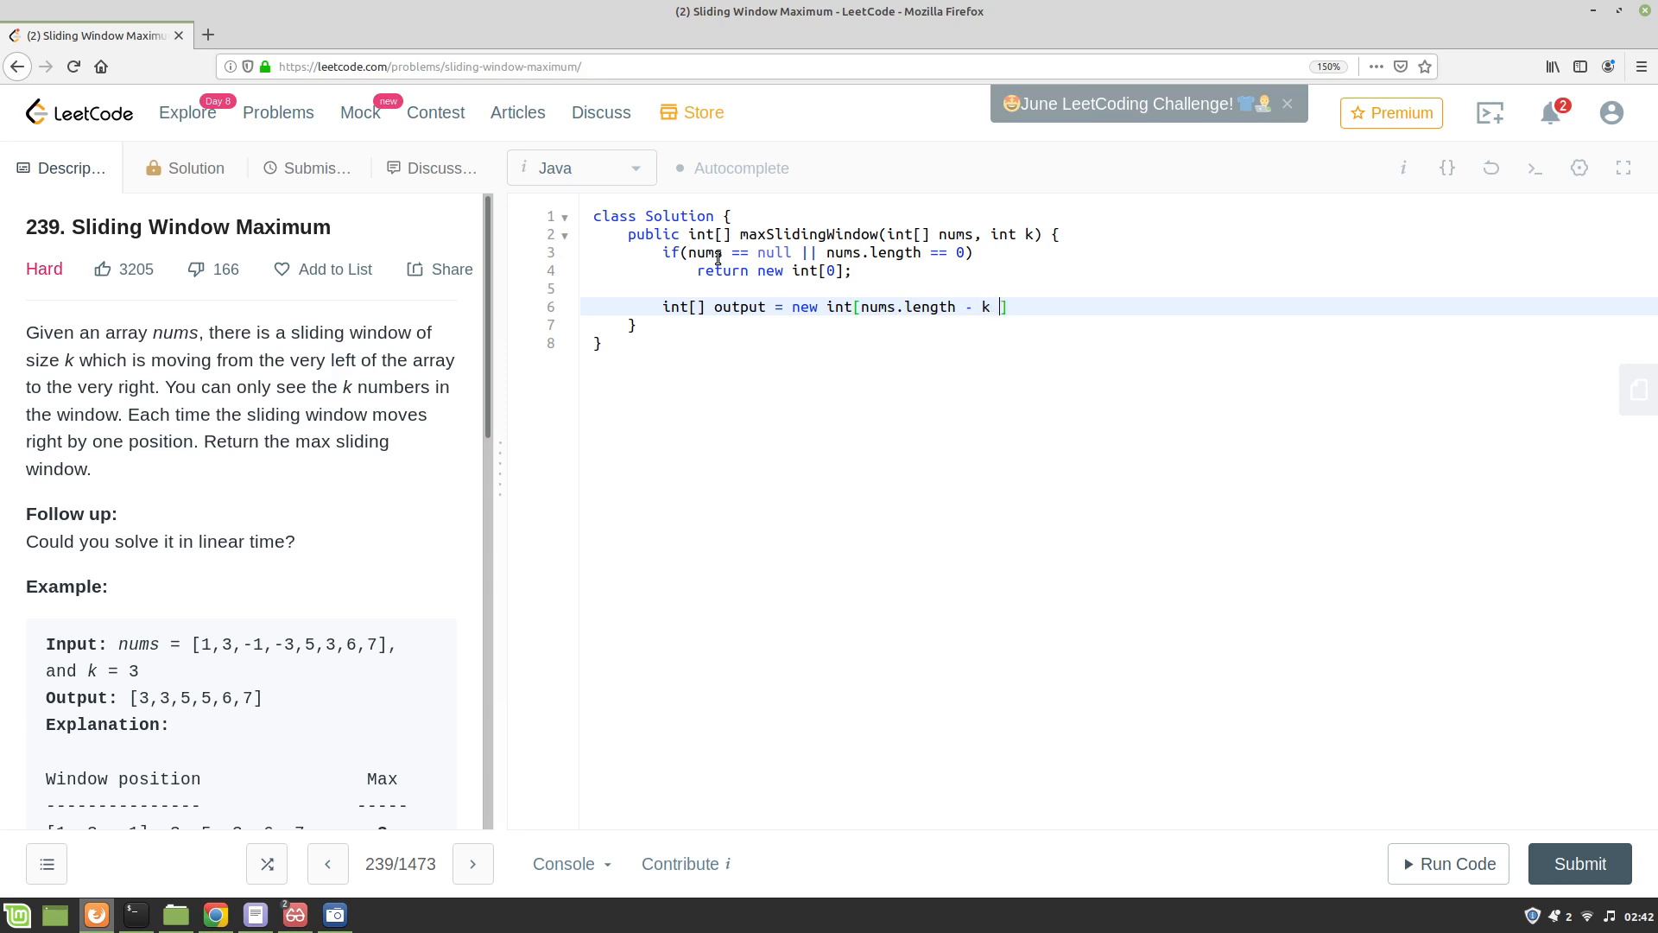
text(+ 1)
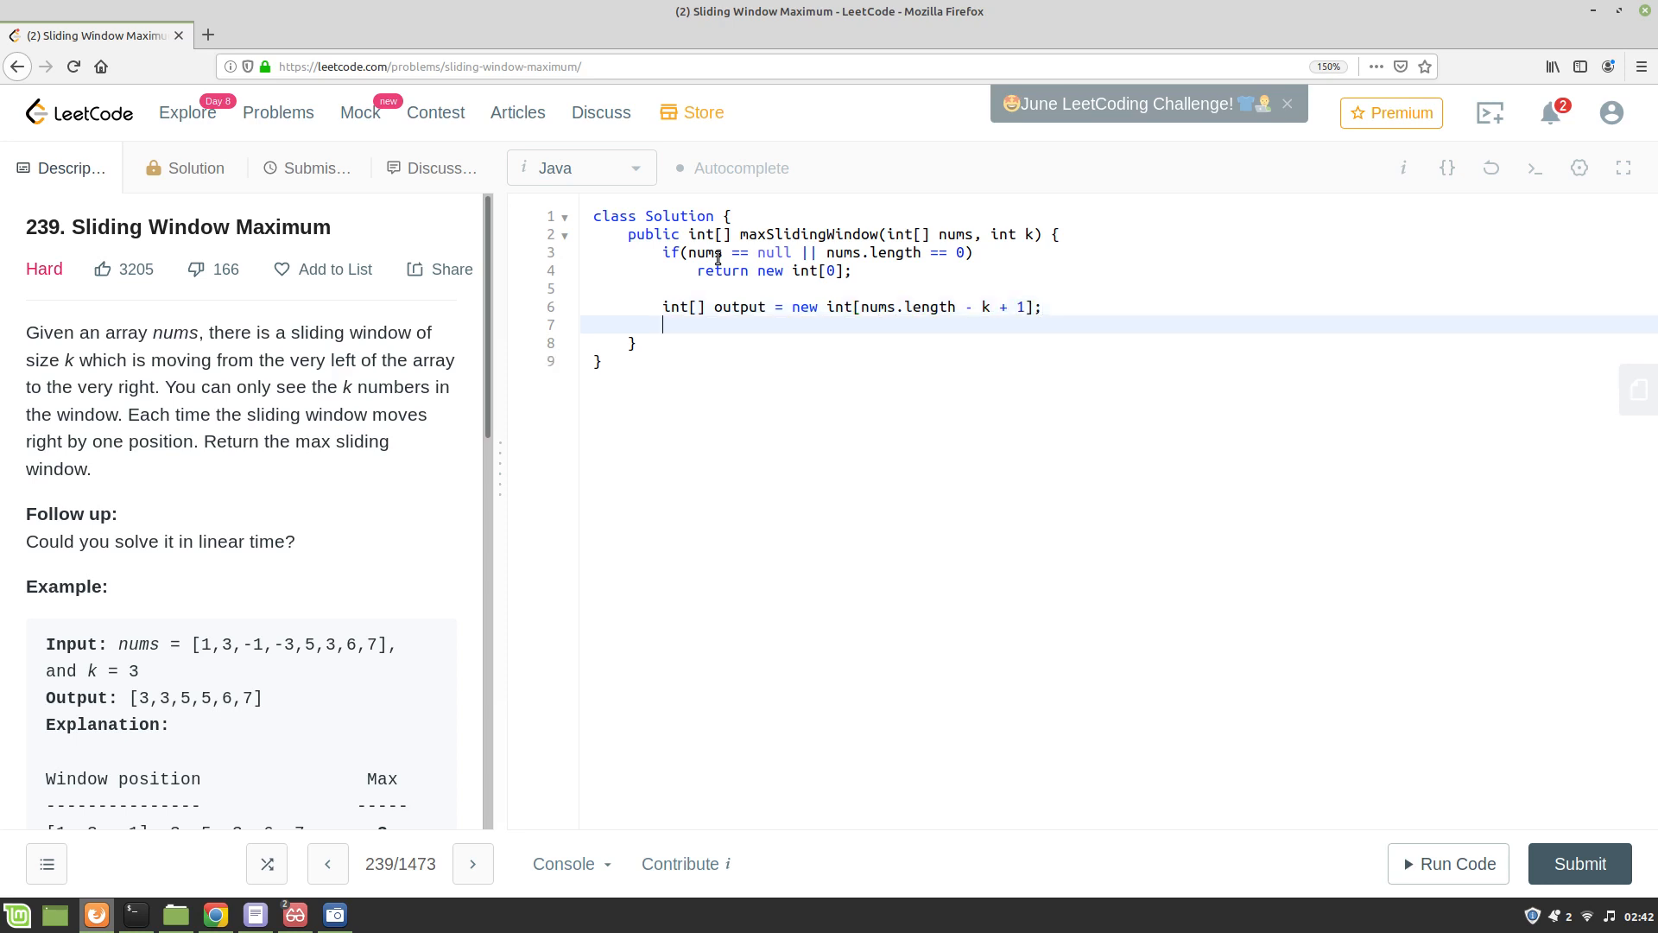
Declare ArrayDeque<Integer> ad = new ArrayDeque<>();.
text(ArrayDe)
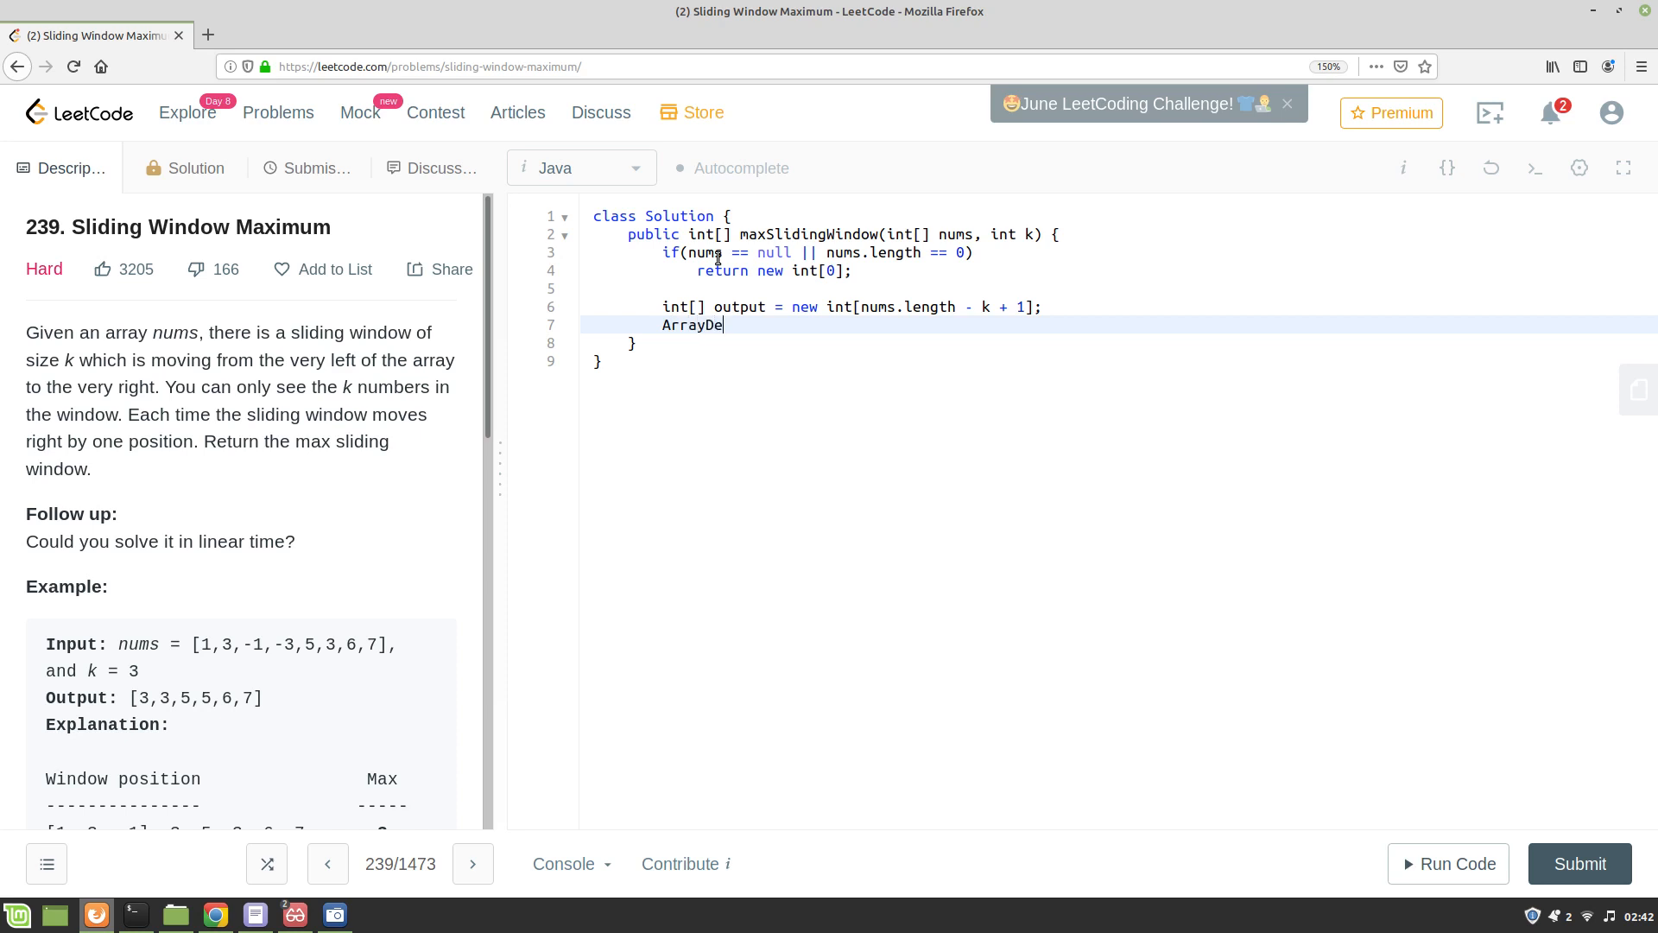
text(que<Integer)
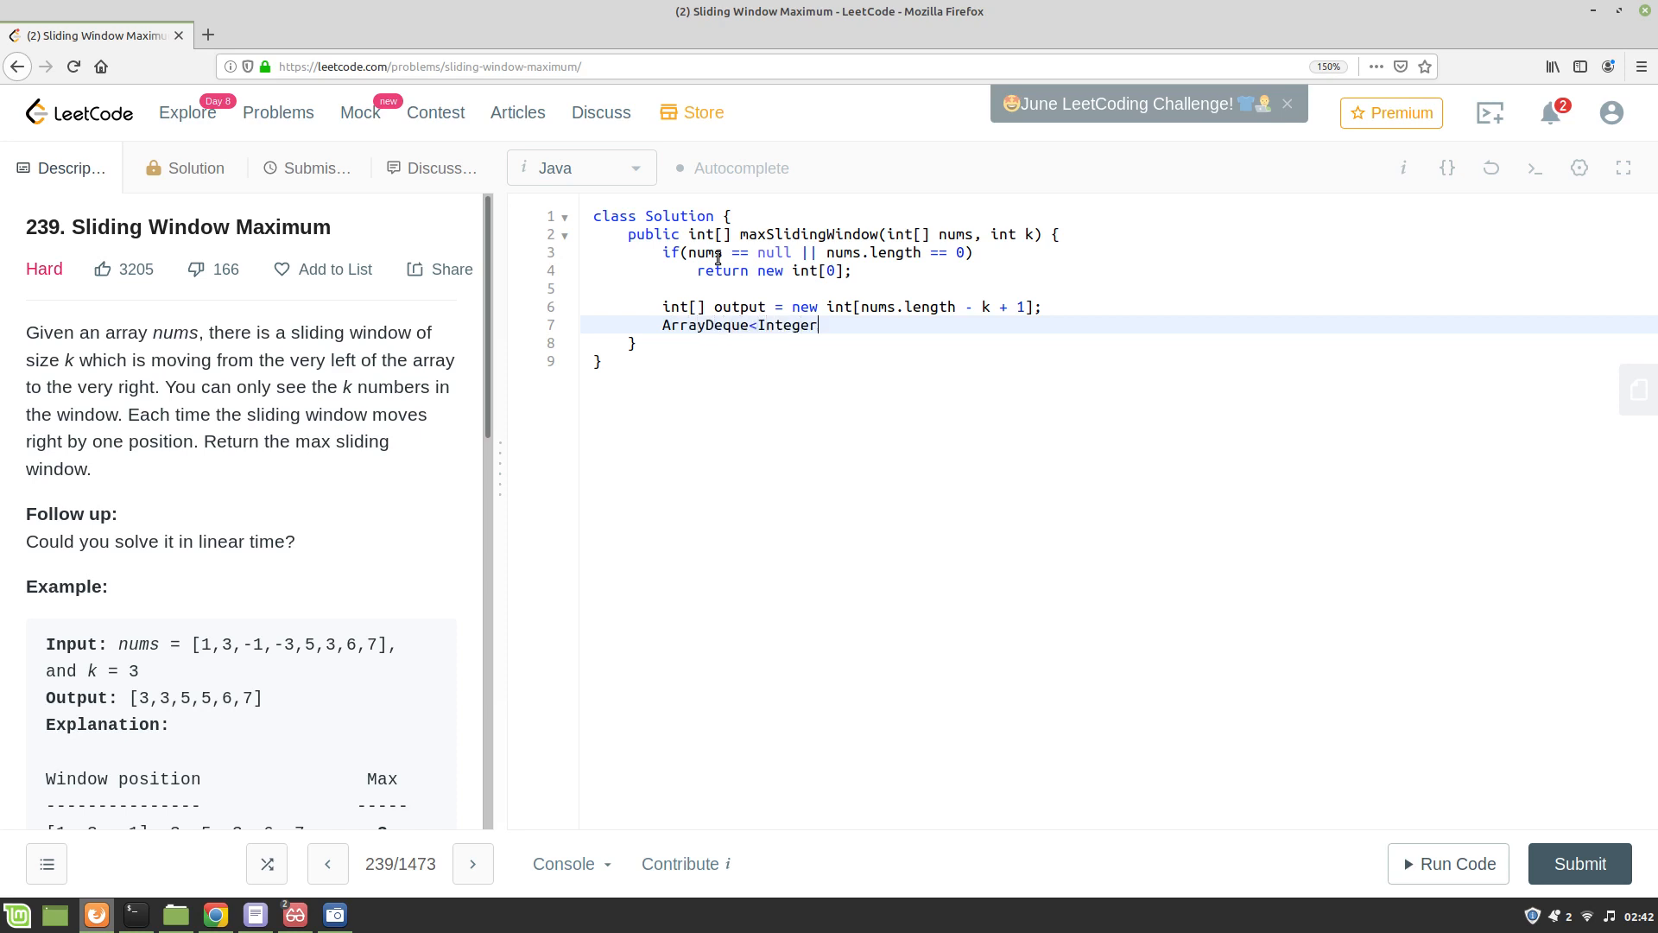
text(> ad = new Ar)
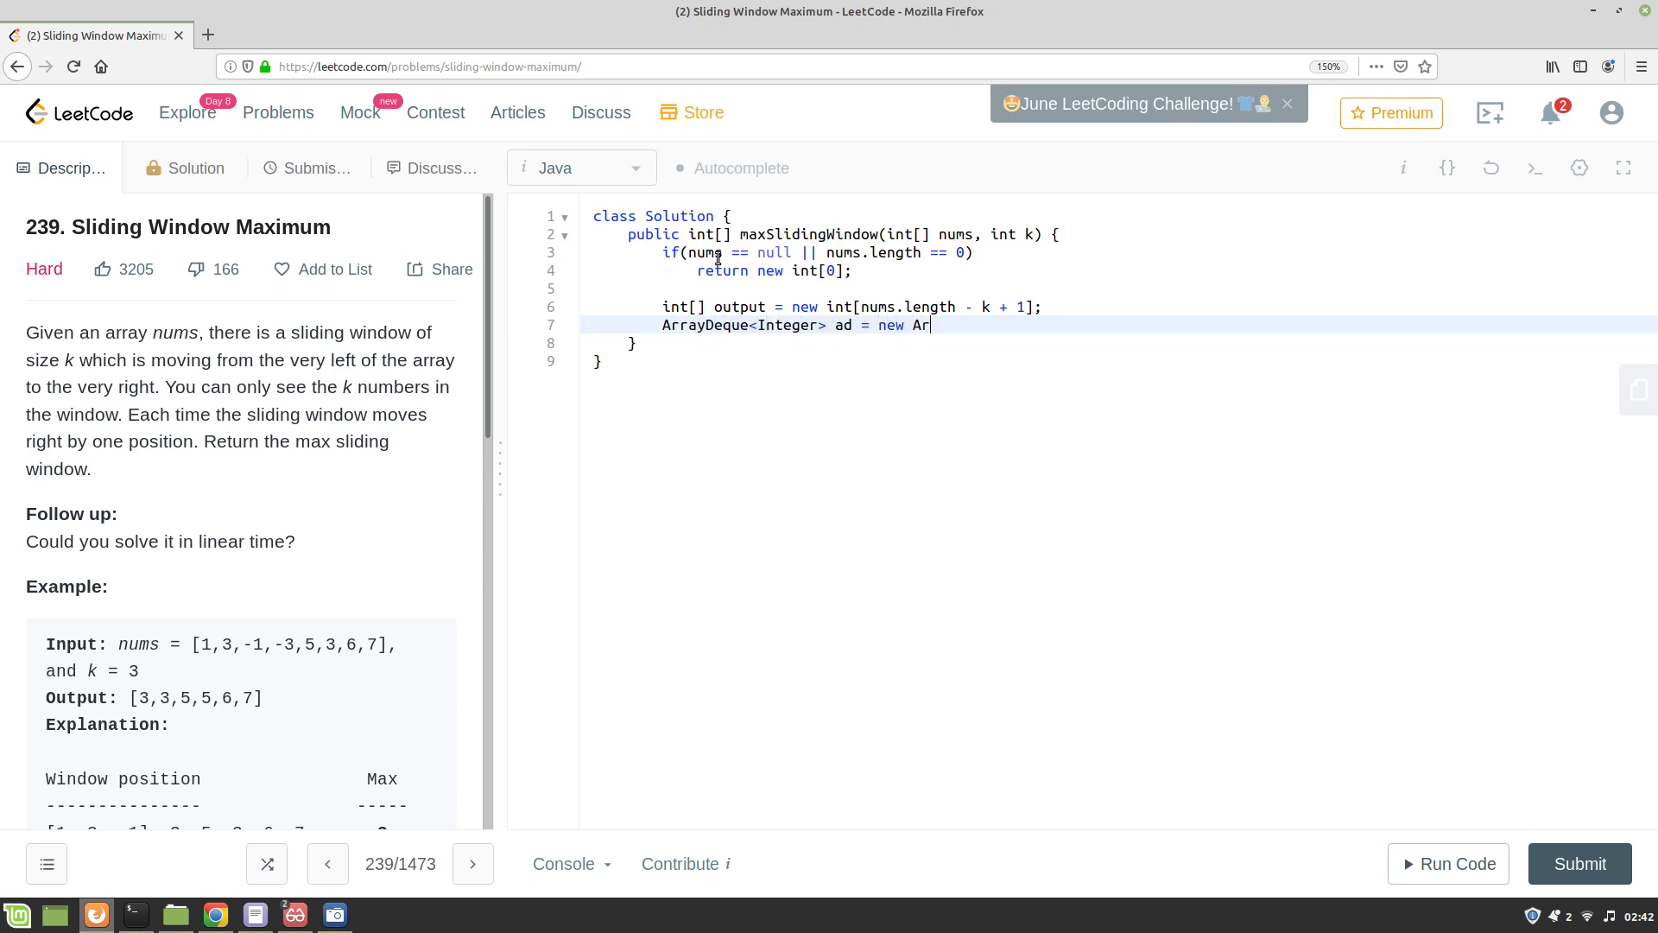
text(ray)
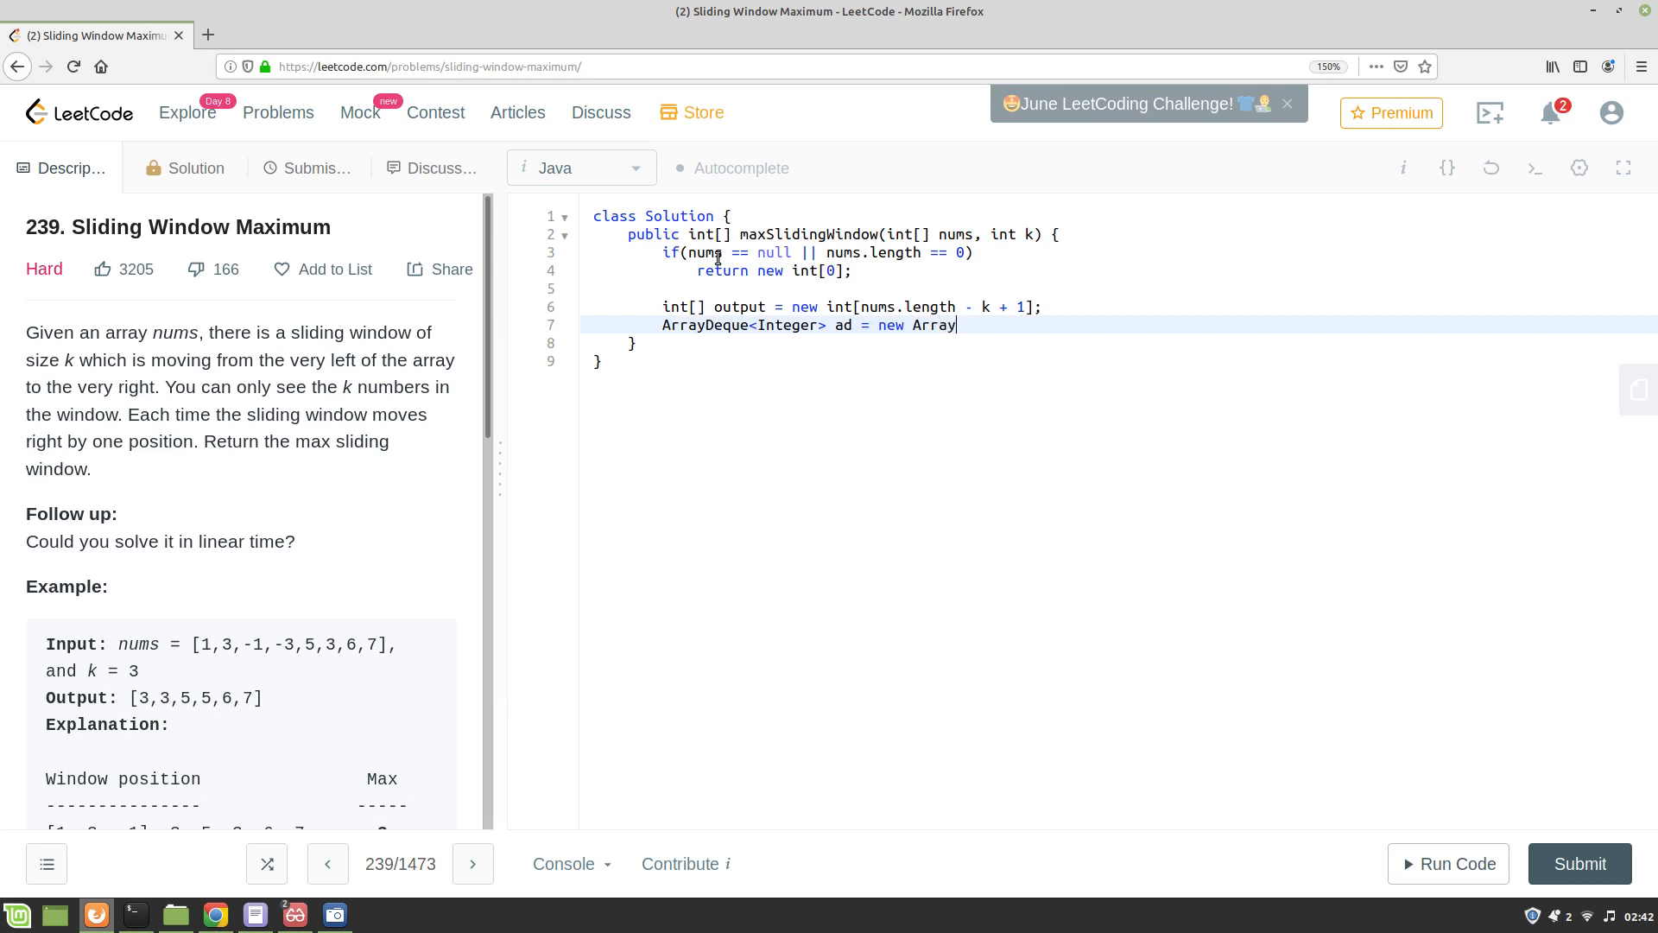
text(Deque<>)
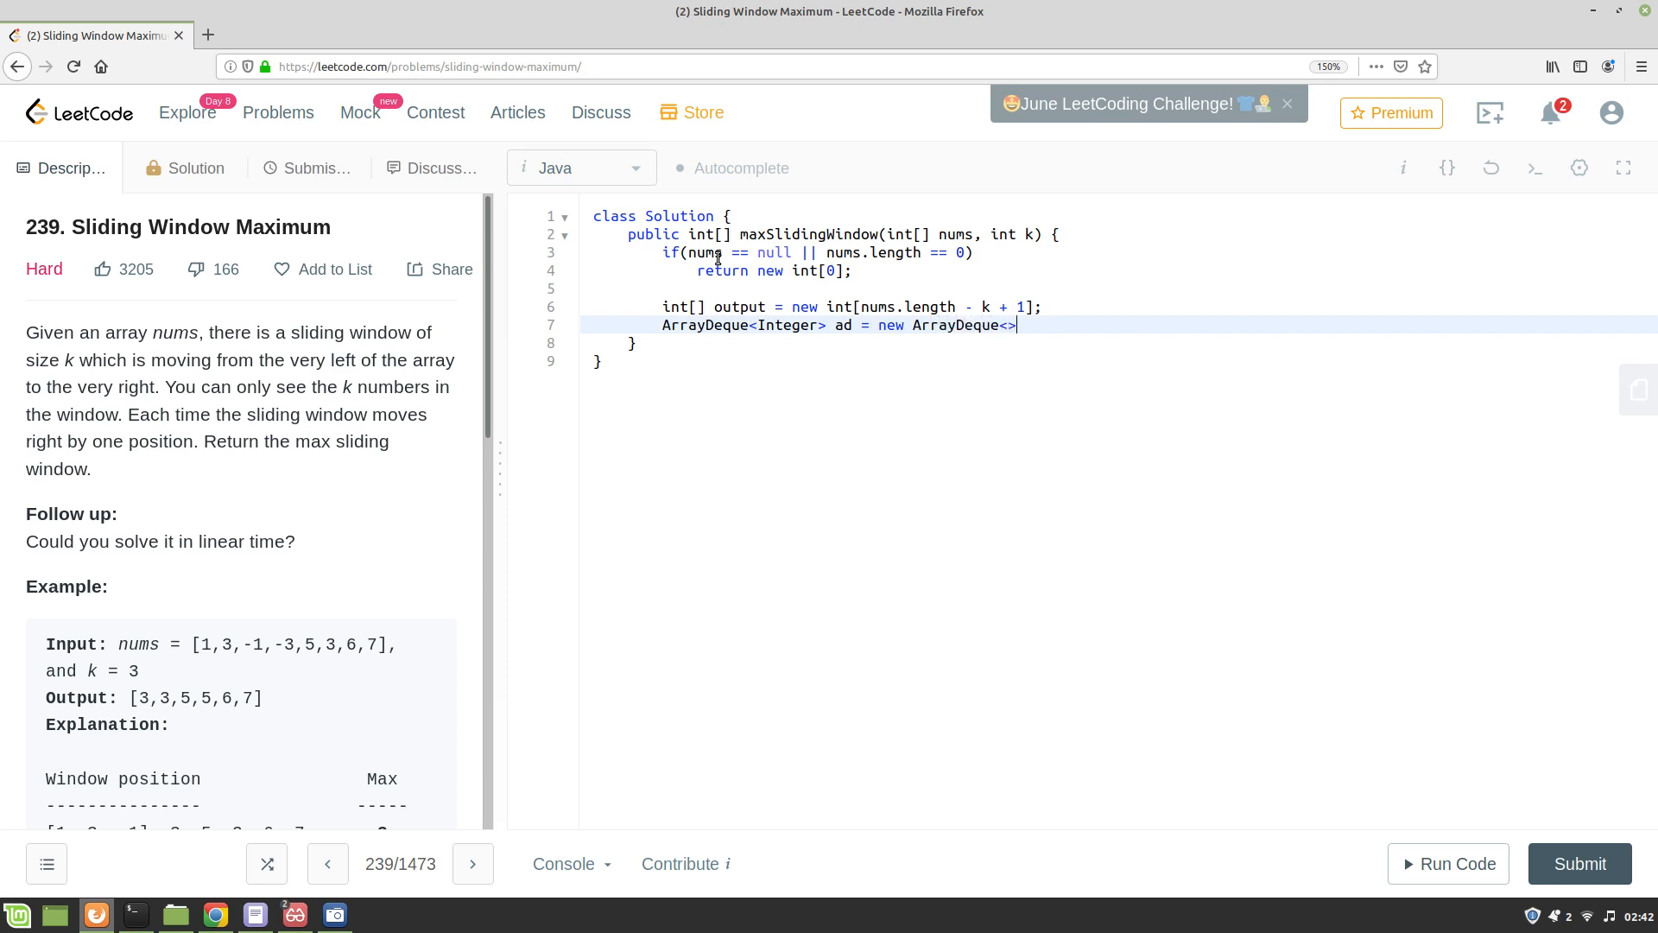
text(();)
text(for(int i )
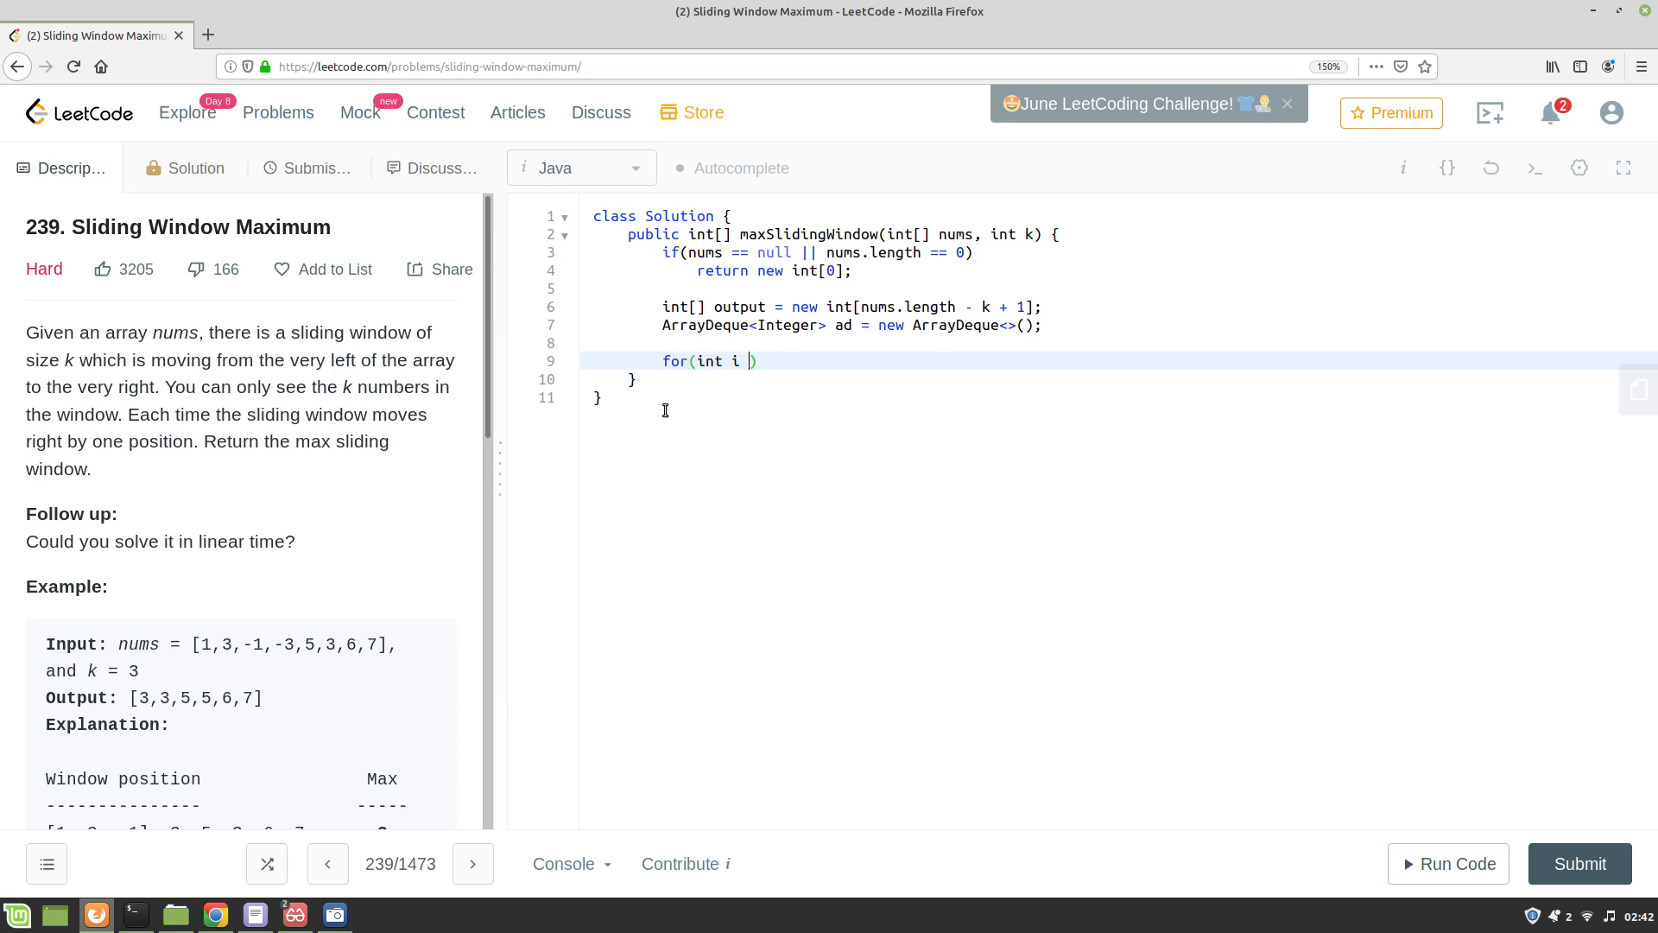
Write the for loop header for(int i = 0; i < nums.length; i++) {.
text(= 0; i < n)
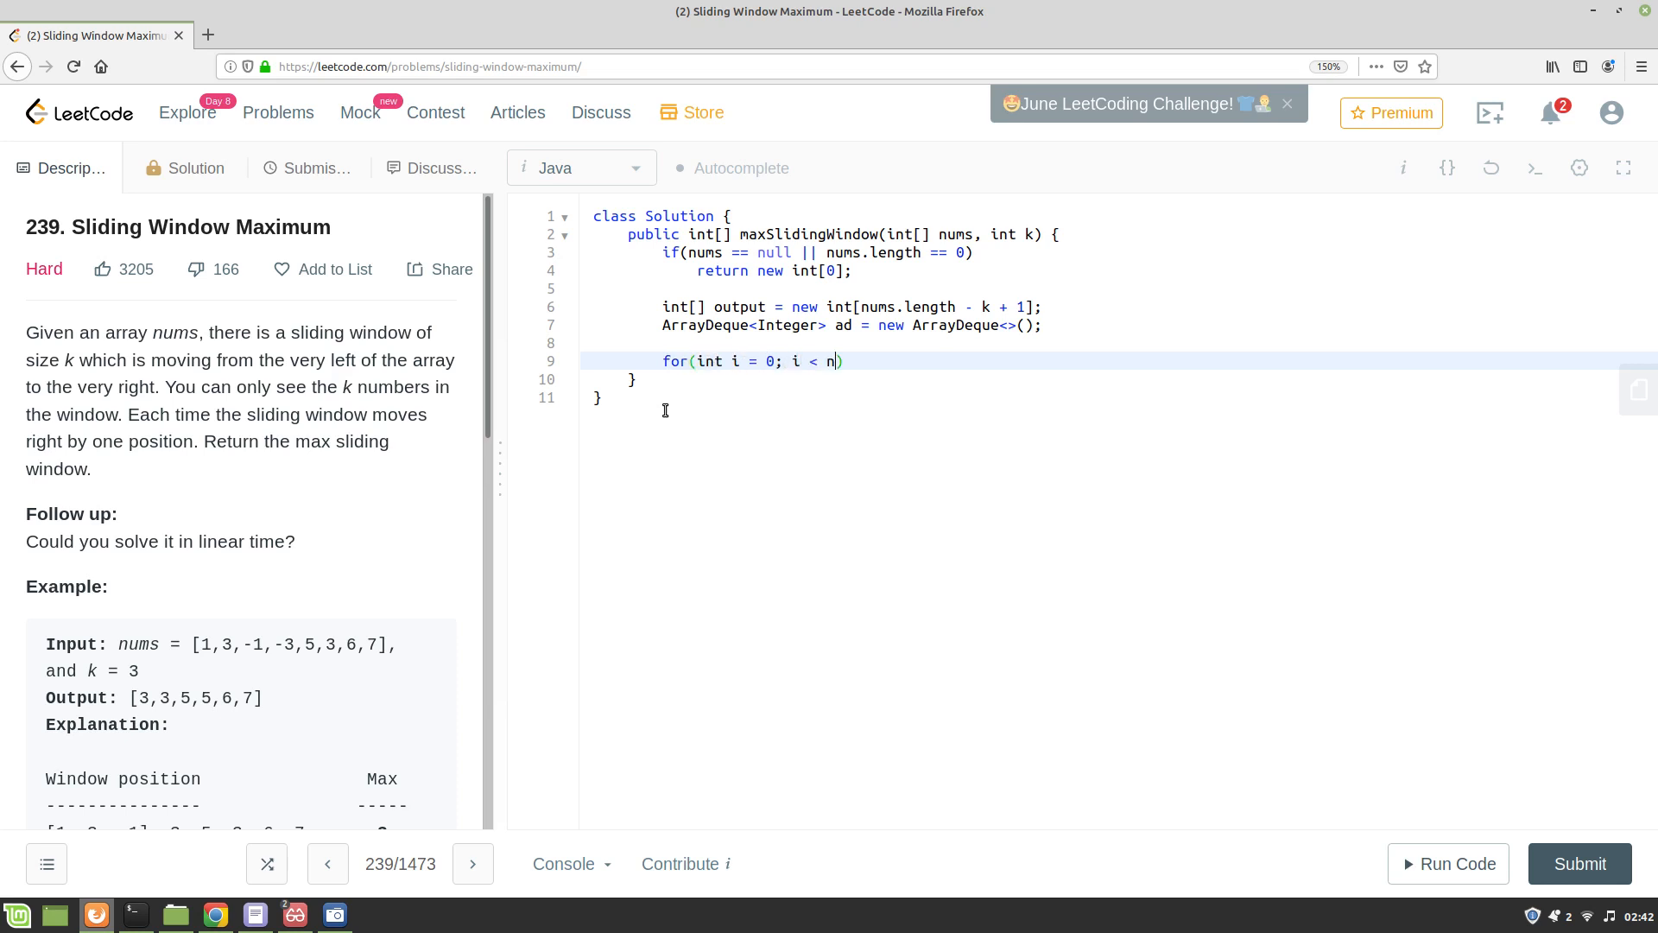
text(ums.length; I)
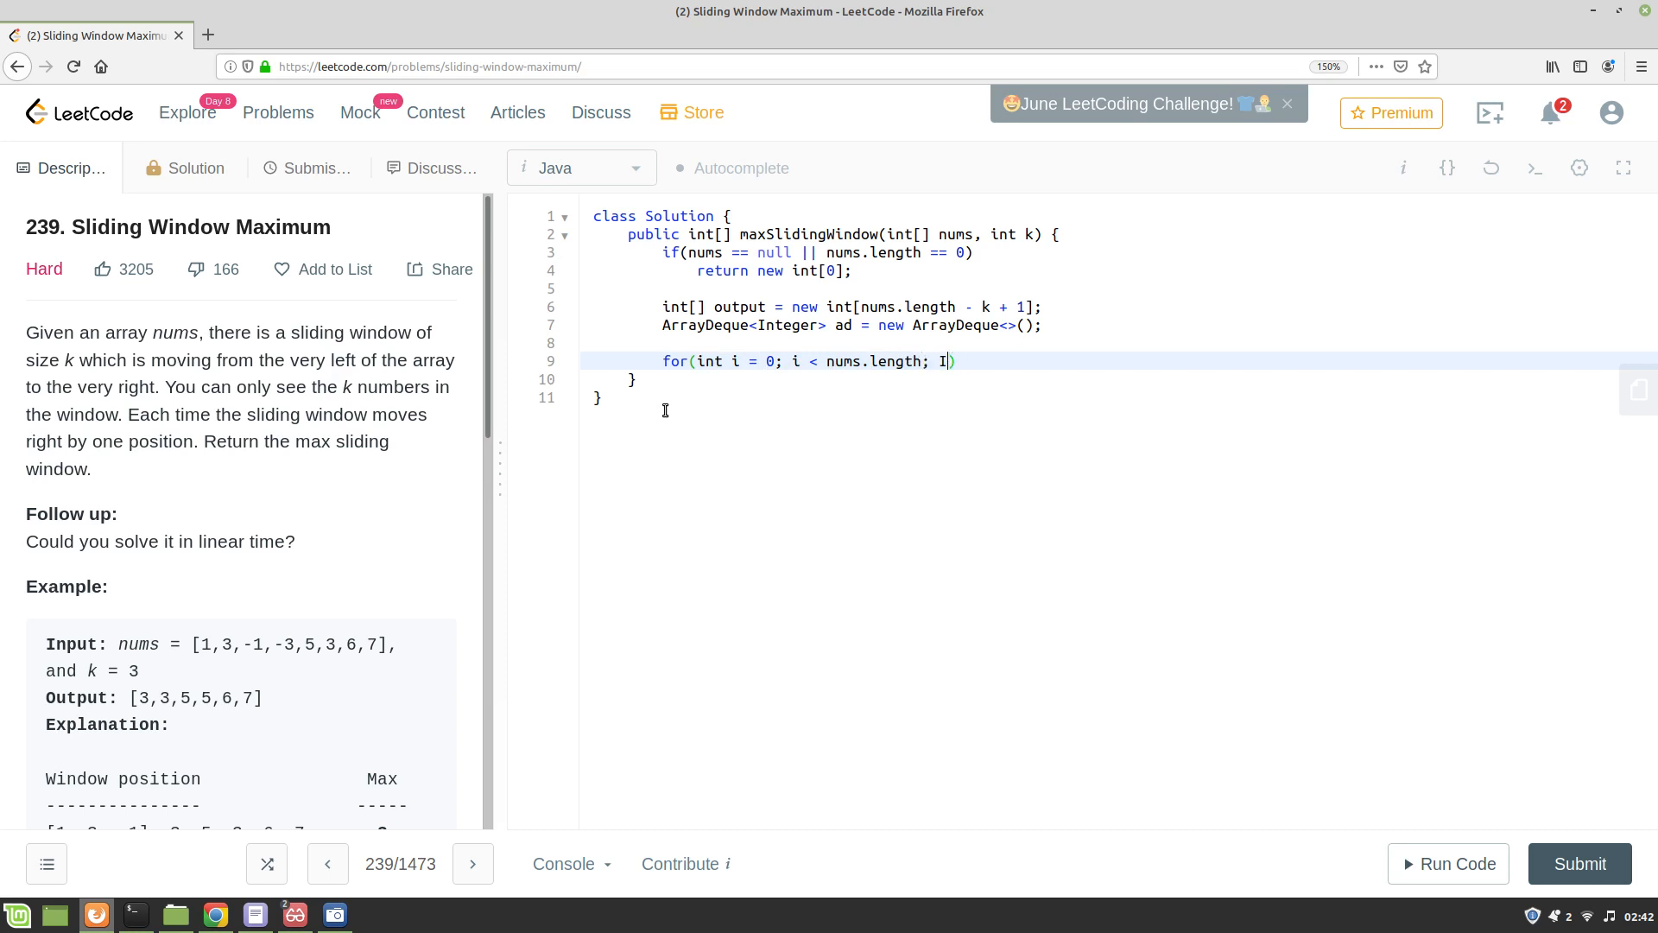
text(++) {)
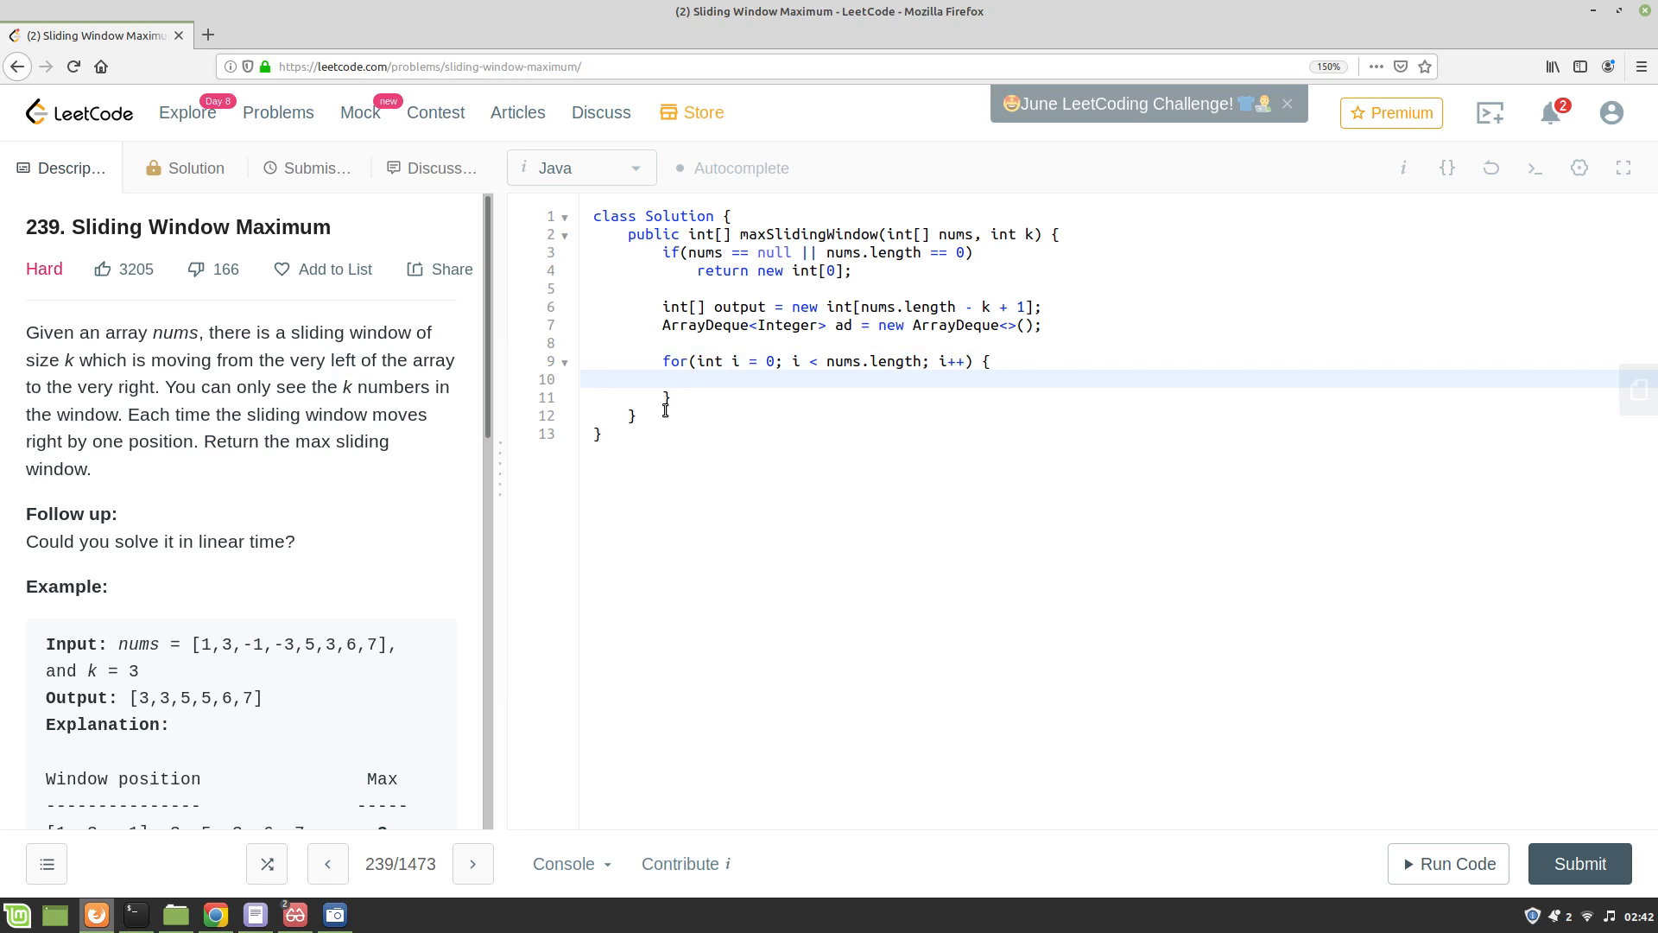
Add if(!ad.isEmpty() && ad.peekFirst() == i - k) { ad.removeFirst(); } inside the loop.
text(if())
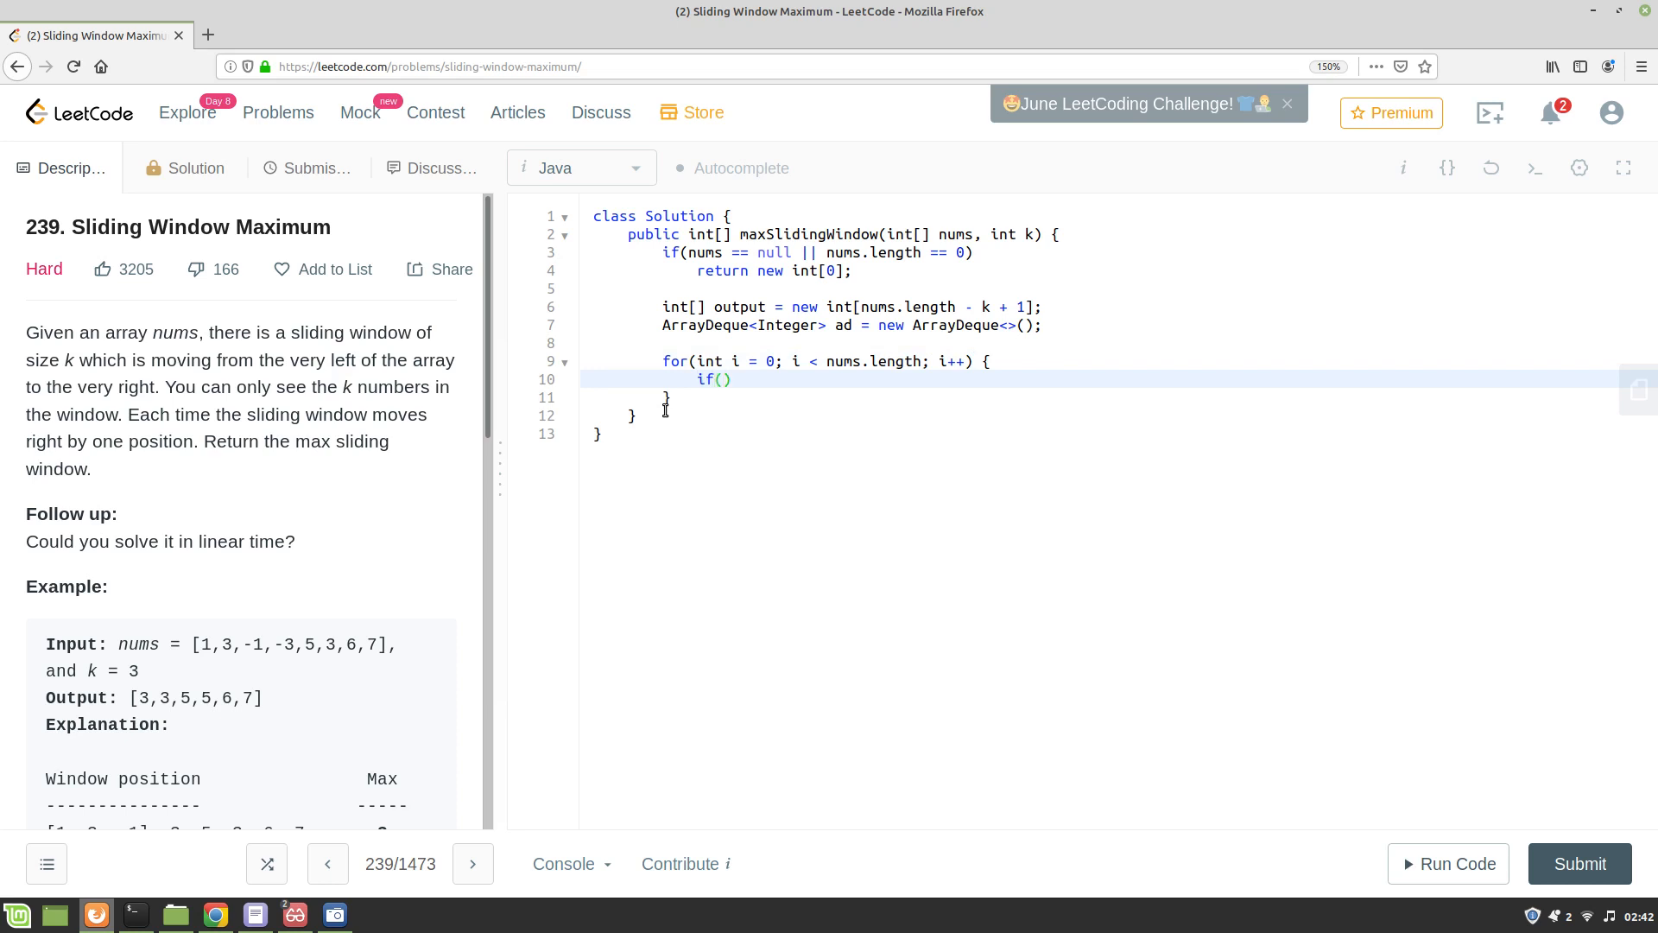
text(!ad.isno)
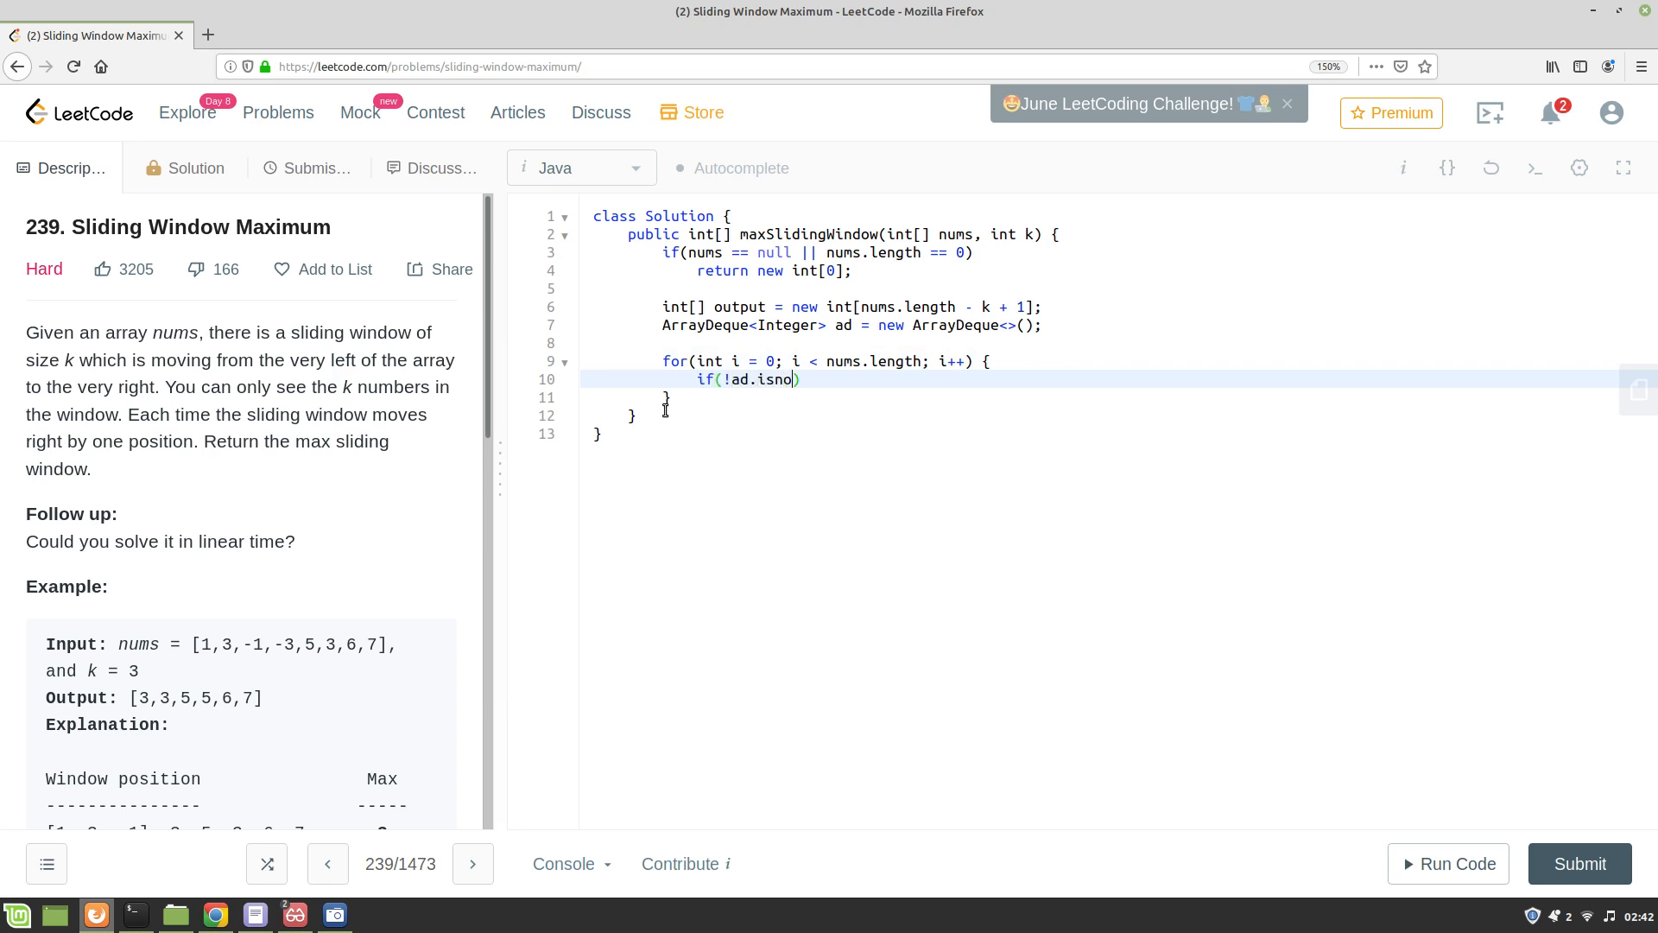
key(BackSpace)
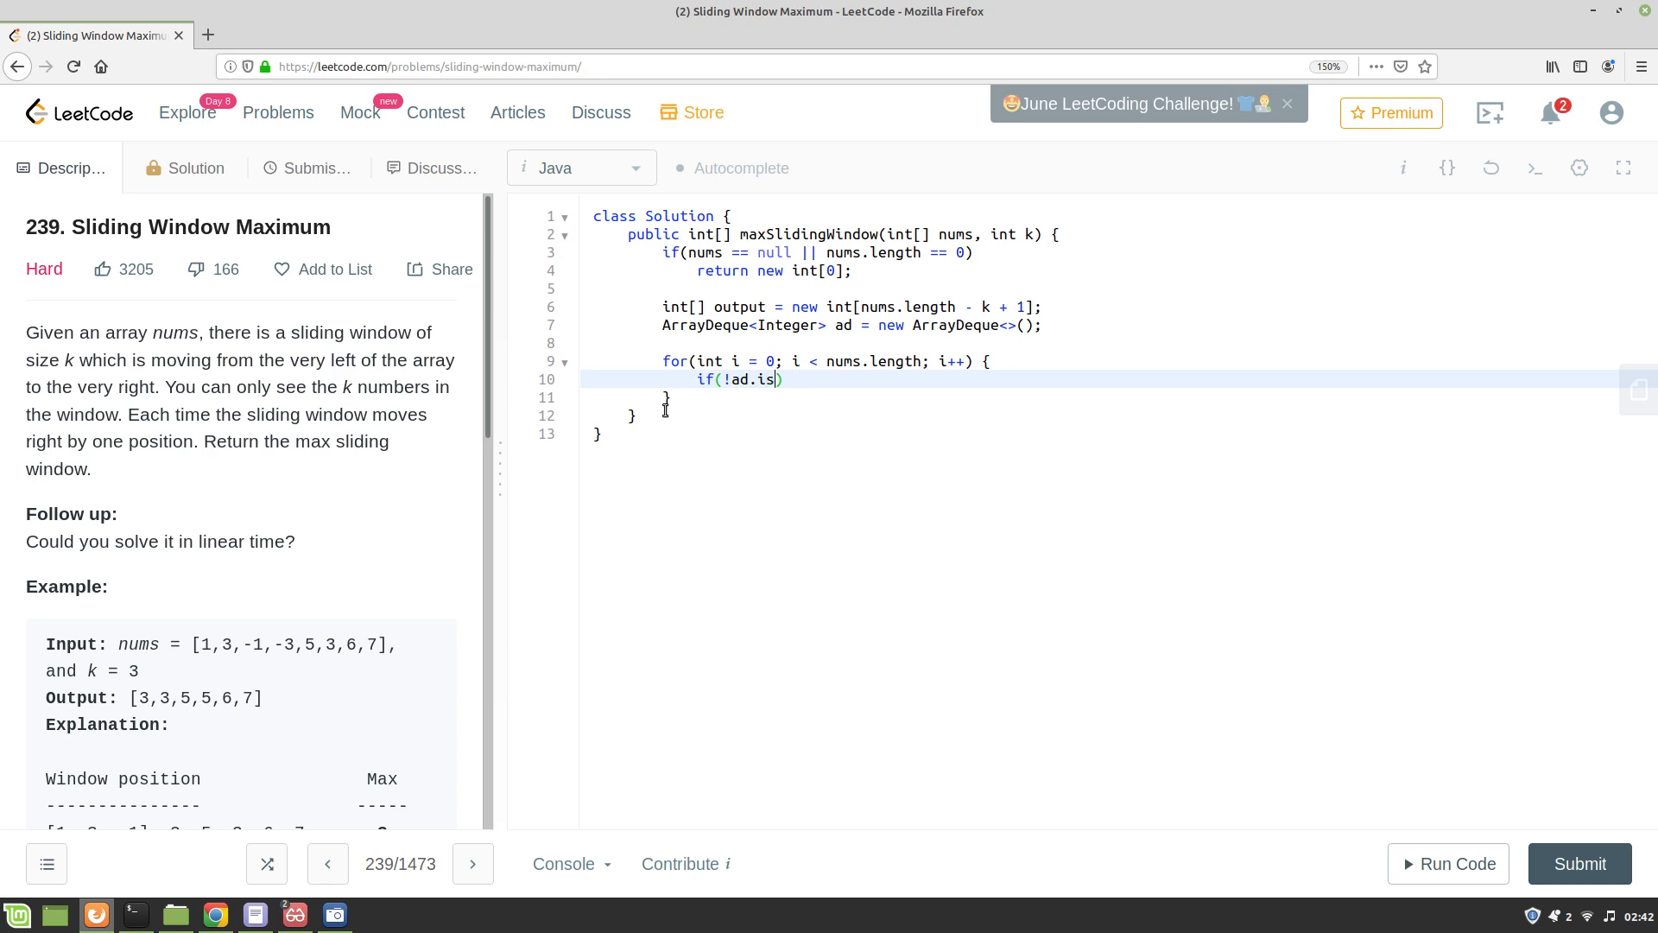
text(Empty() && ))
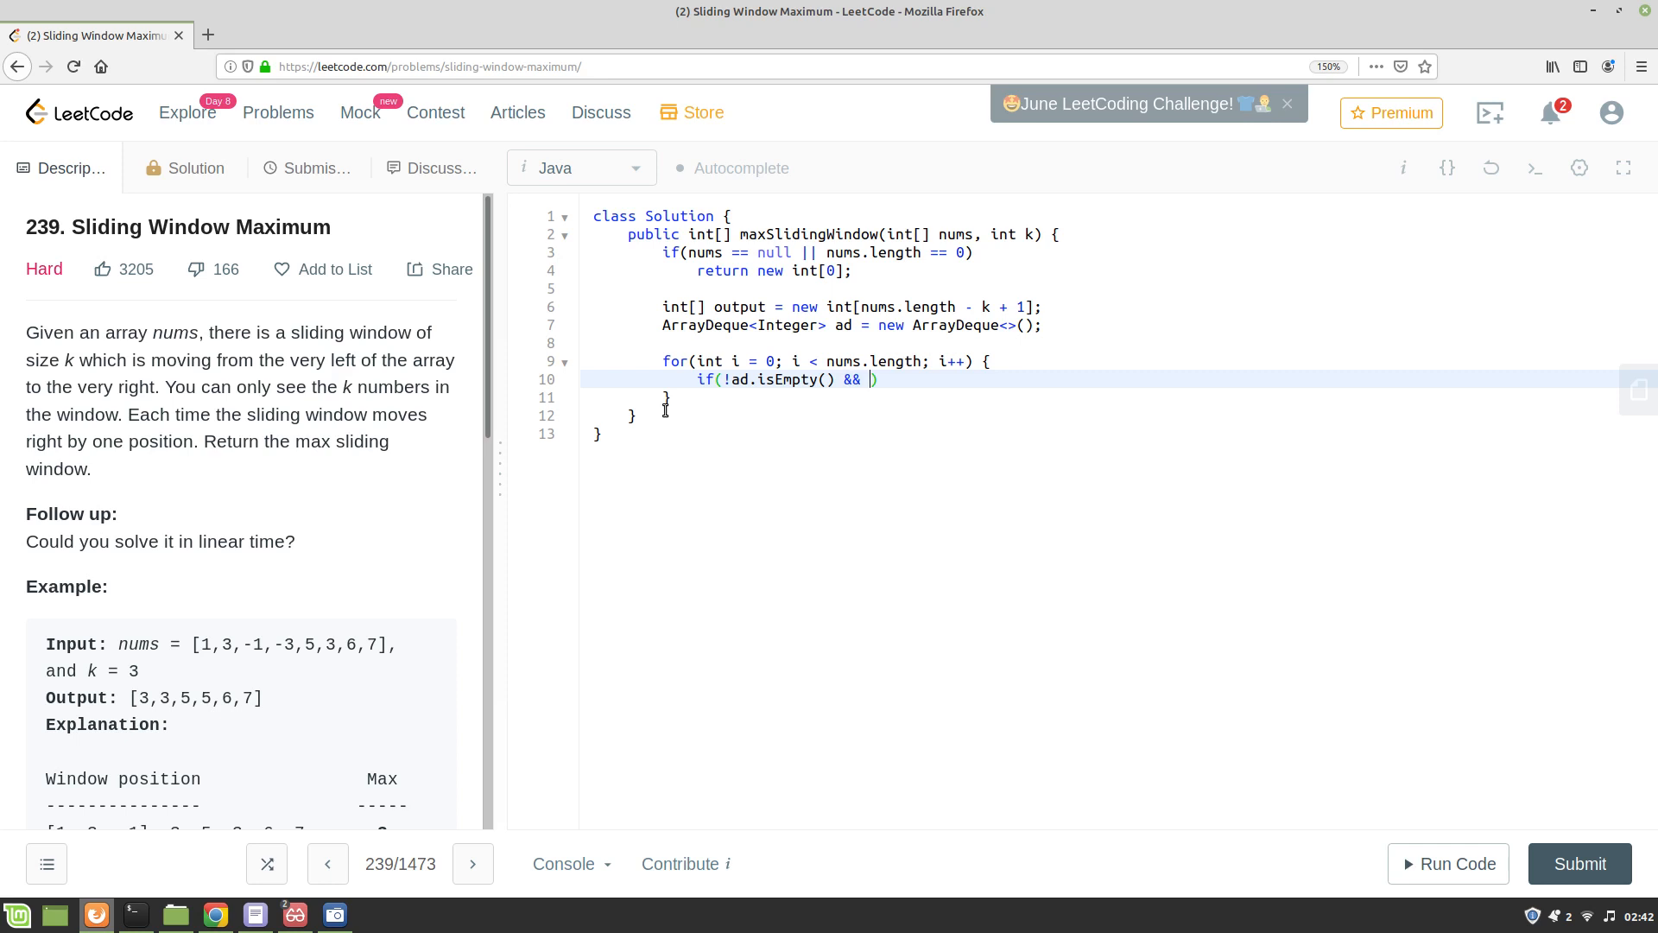
text(ad.p)
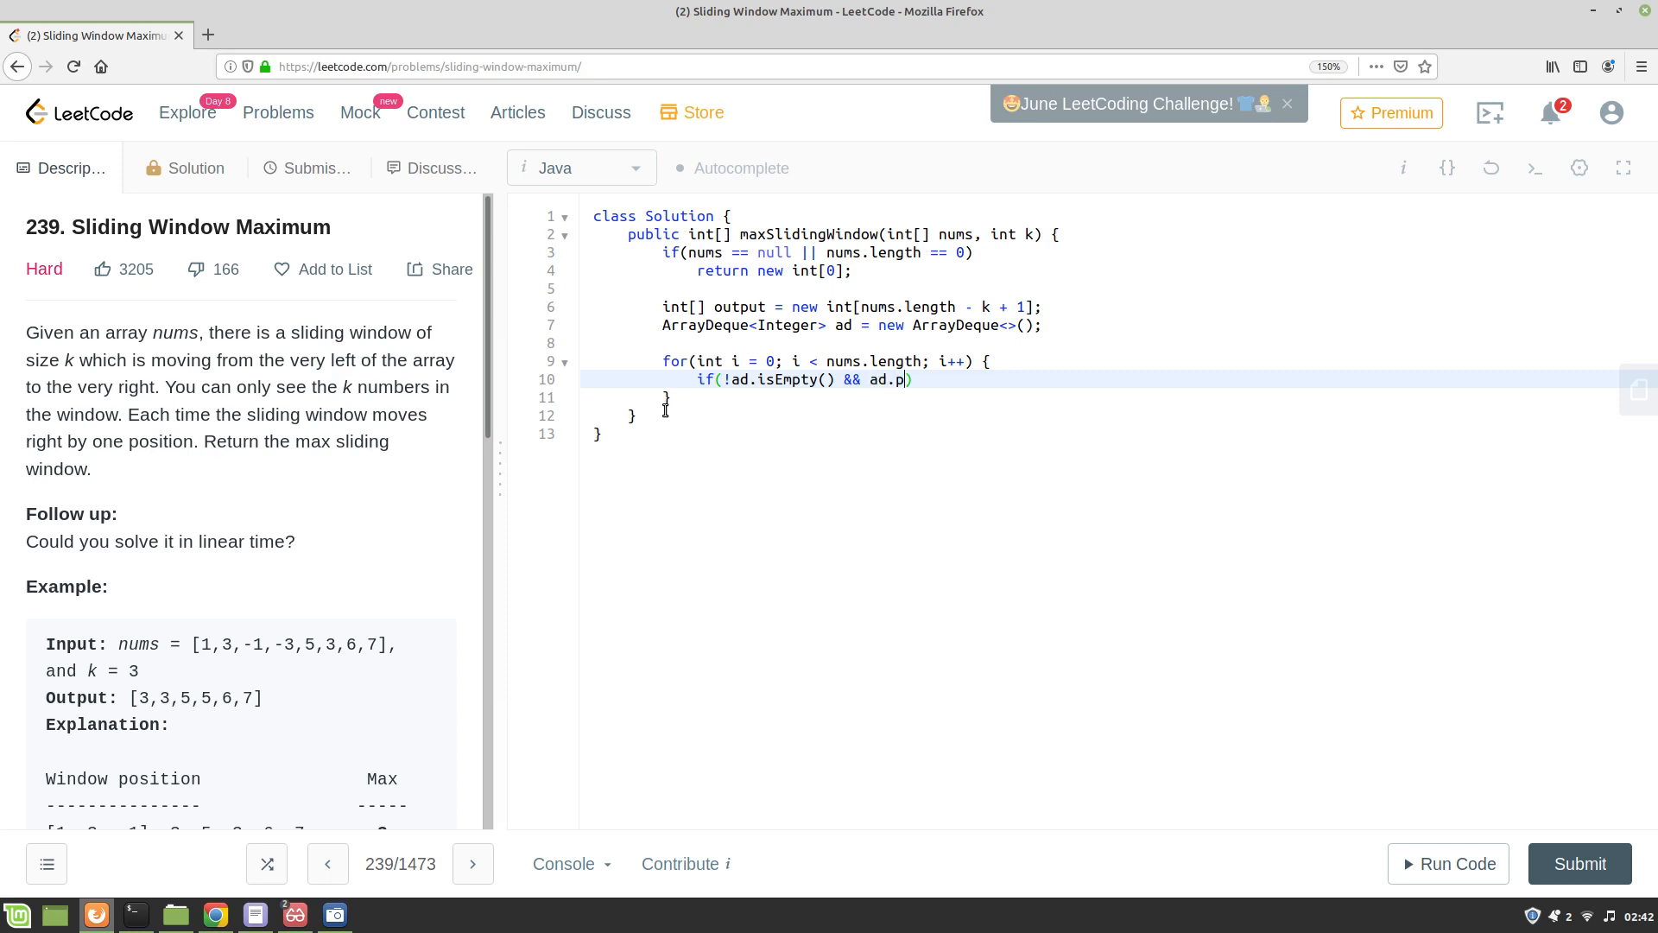
text(eekFirst()
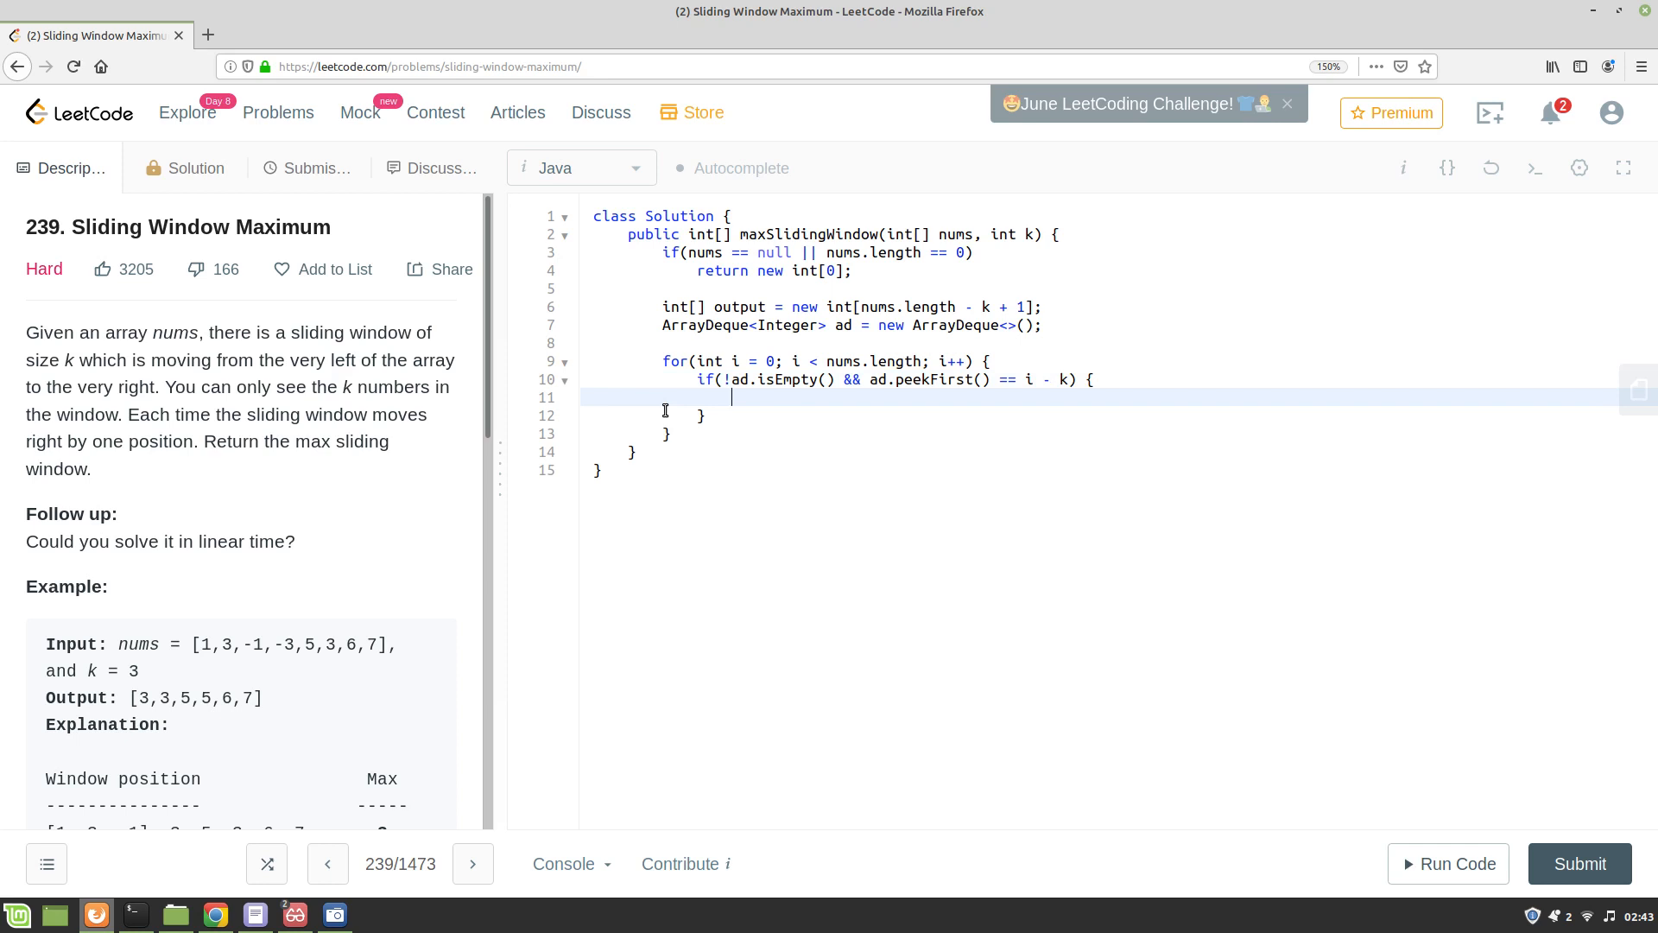
text(ad.rem)
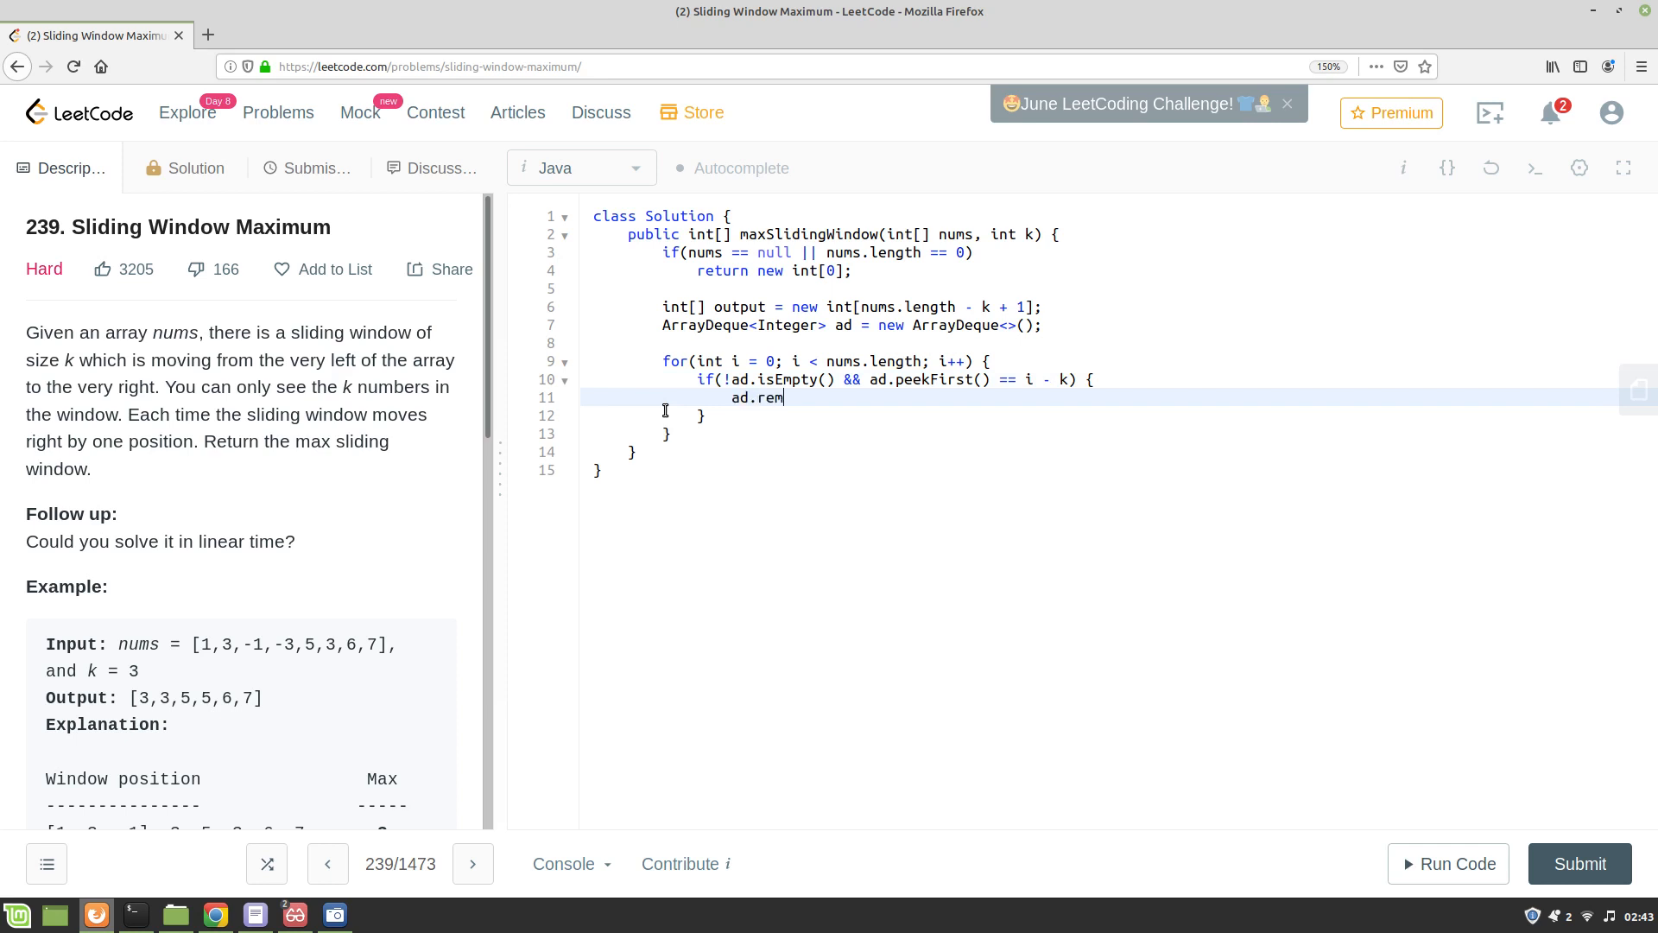
text(oveFirst();)
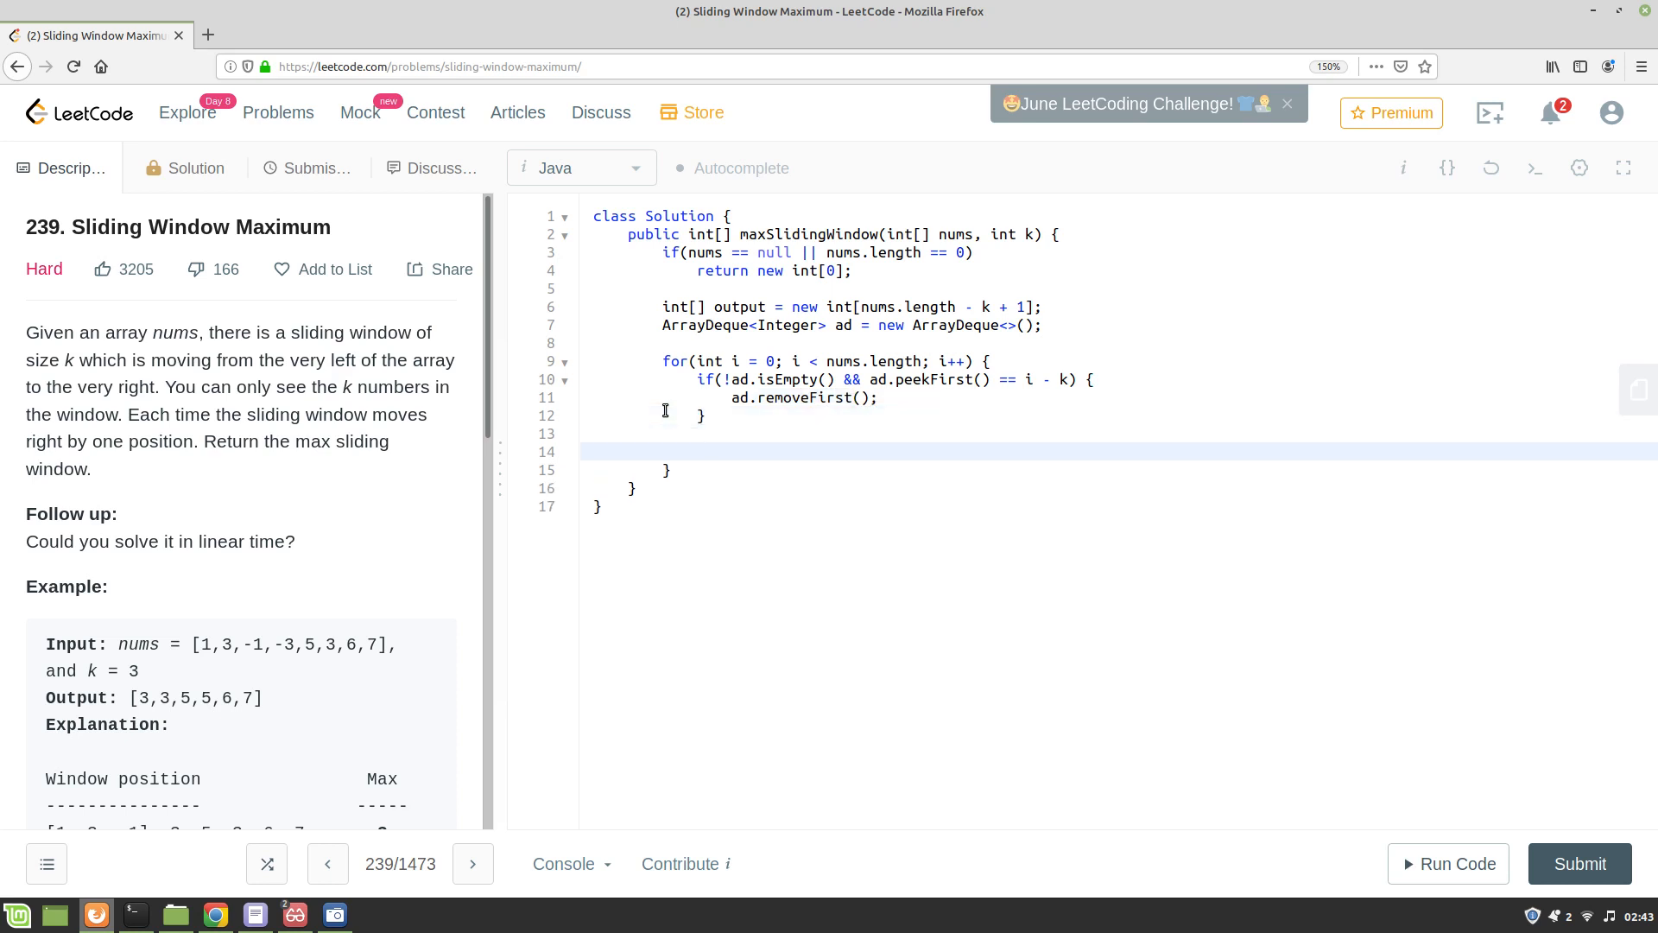
Add while(!ad.isEmpty() && nums[ad.peekLast()] < nums[i]) { ad.removeLast(); } after the if block.
click(697, 451)
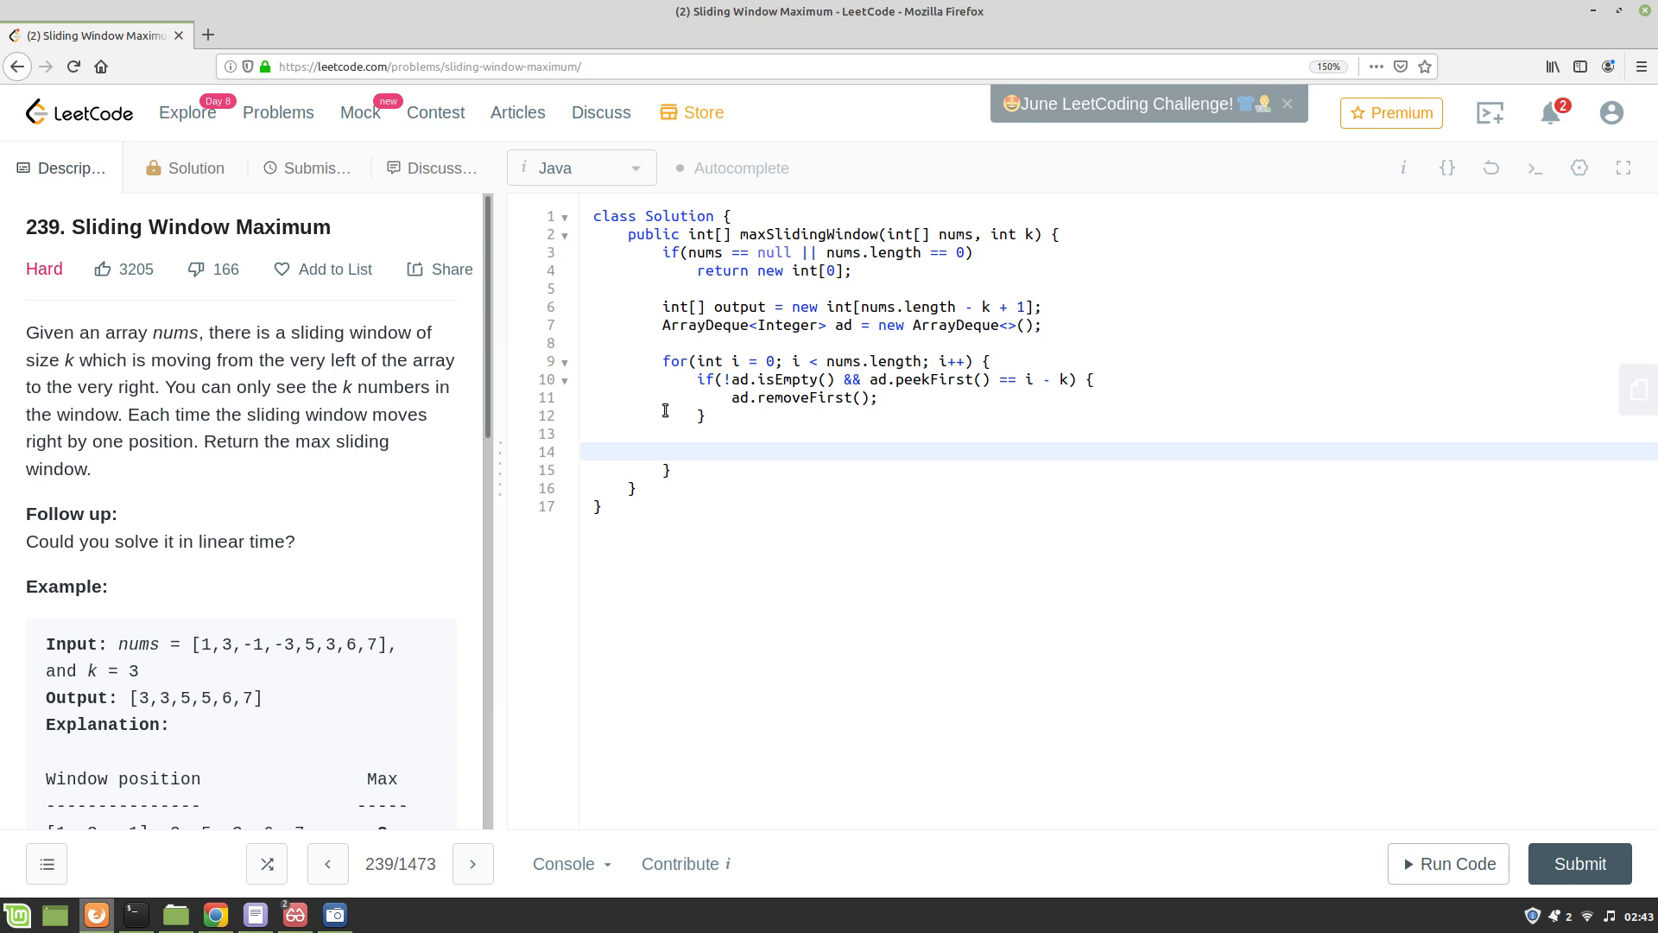
text(while(!)
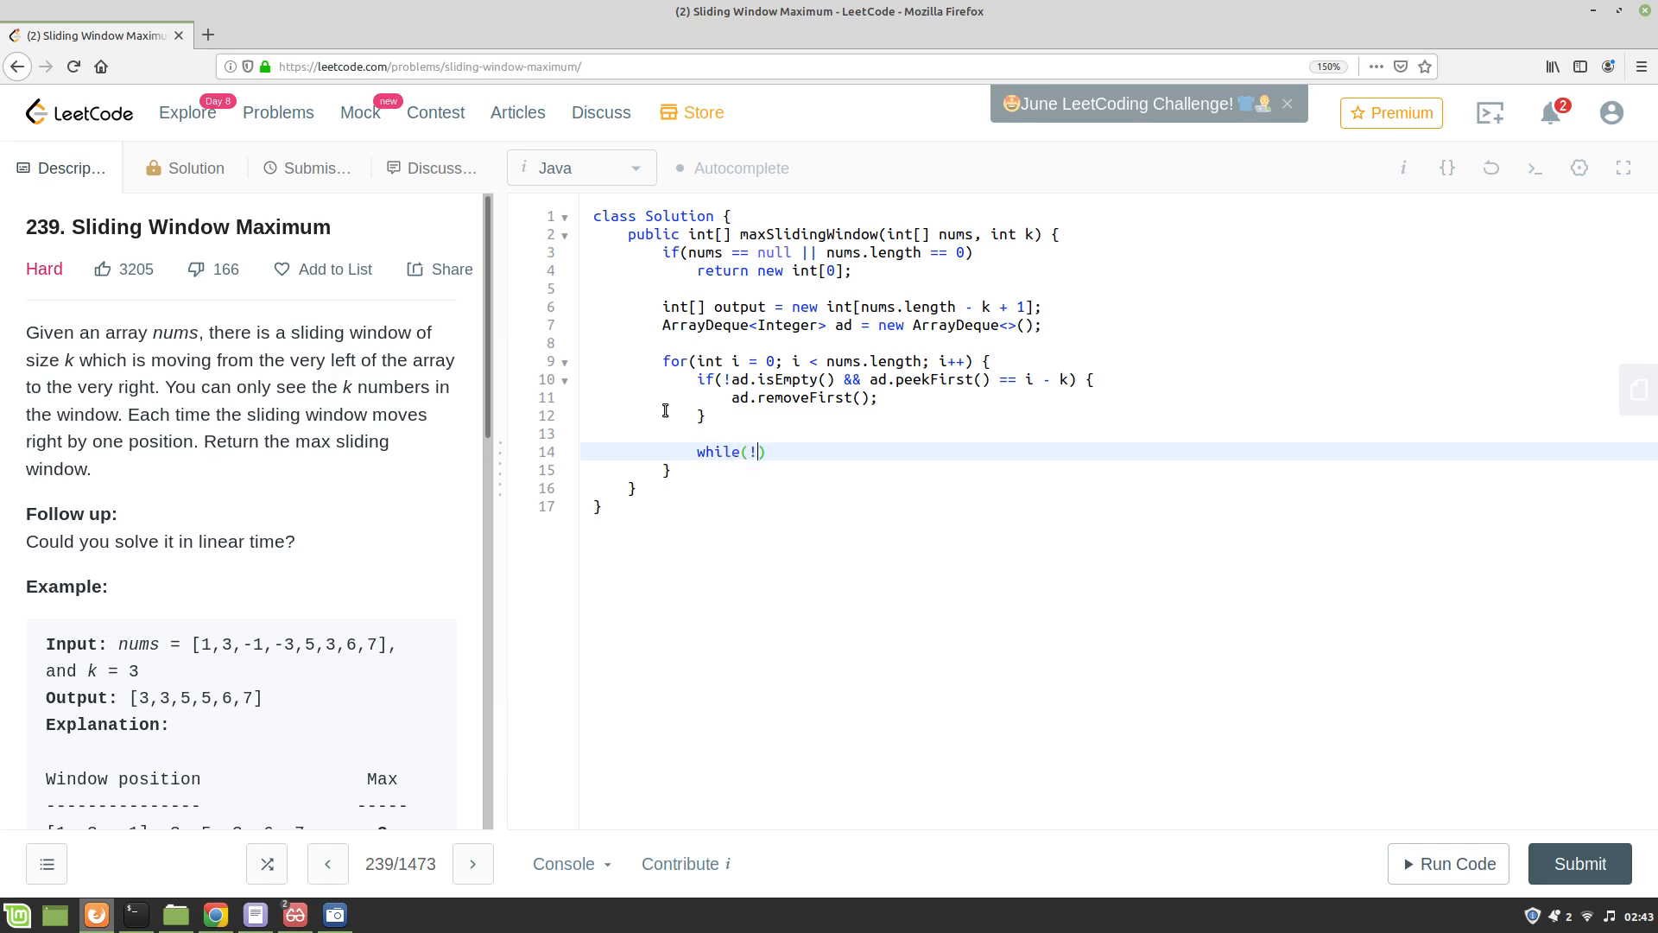
text(ad.isEmpty()
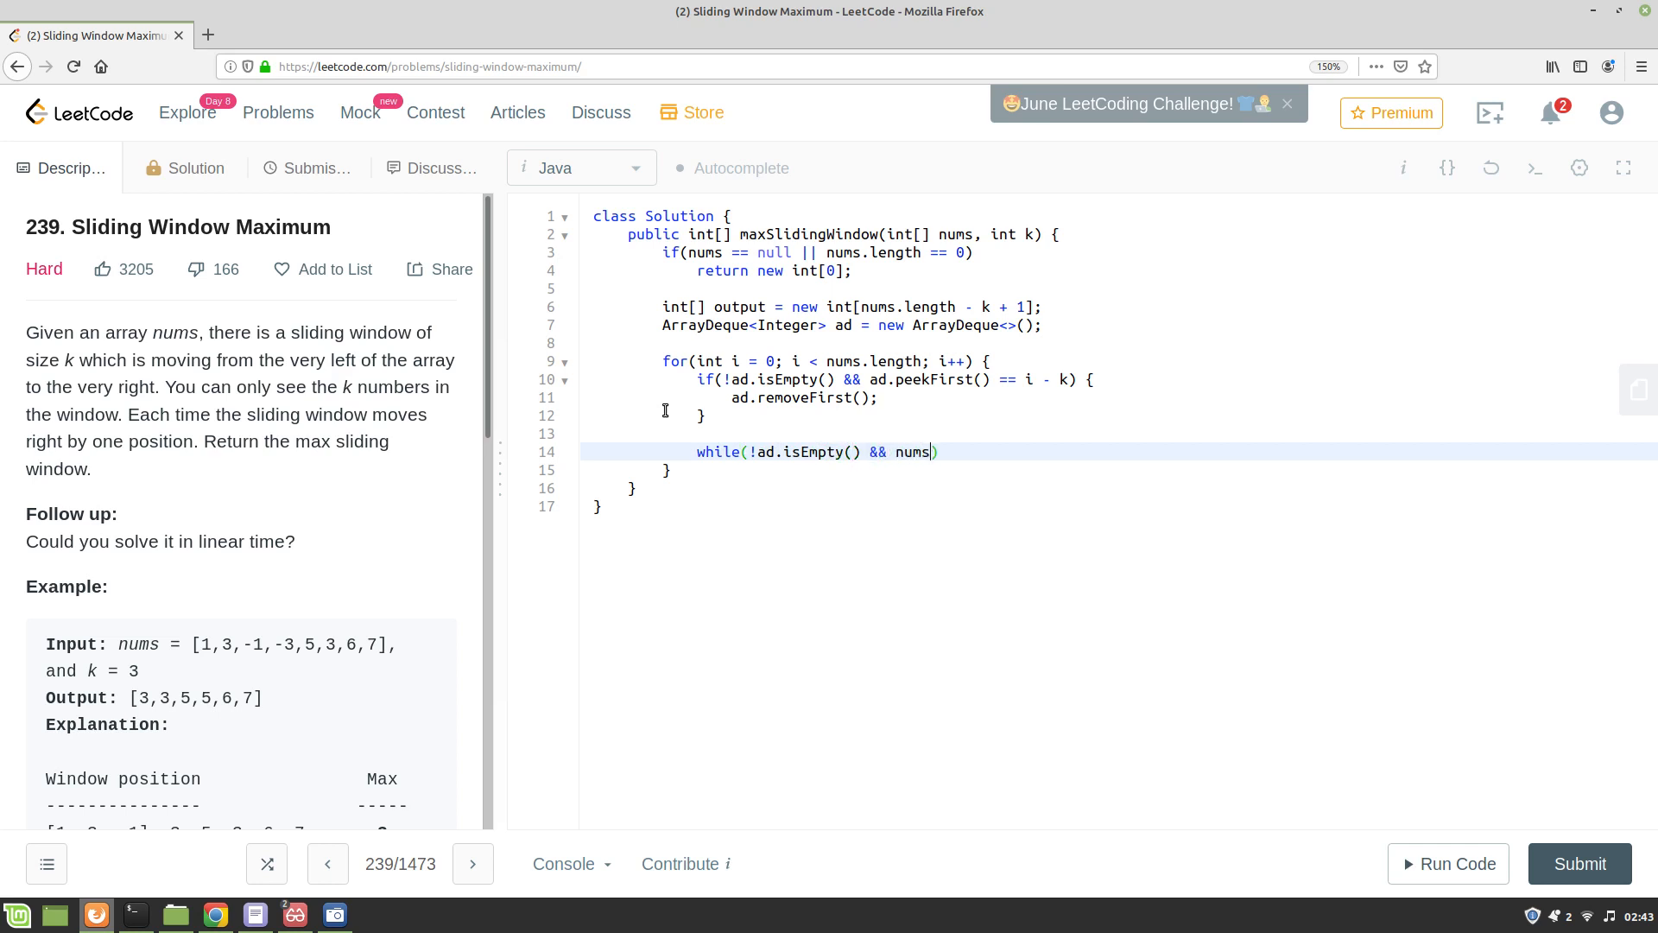
text([ad.])
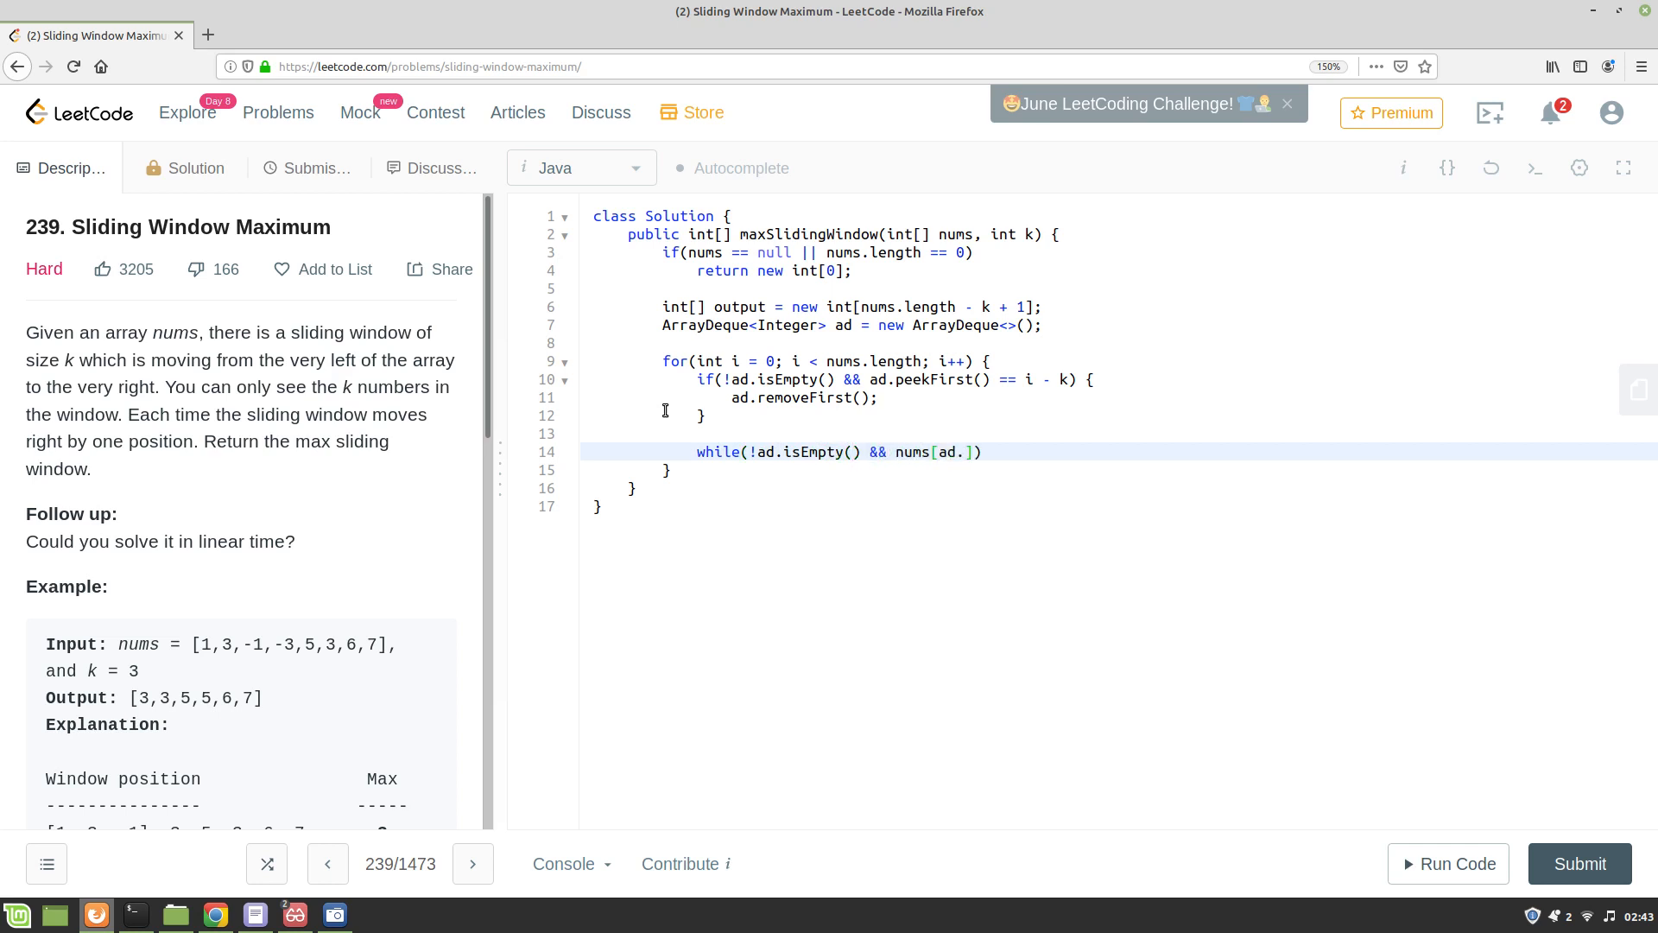
text(peekLast())
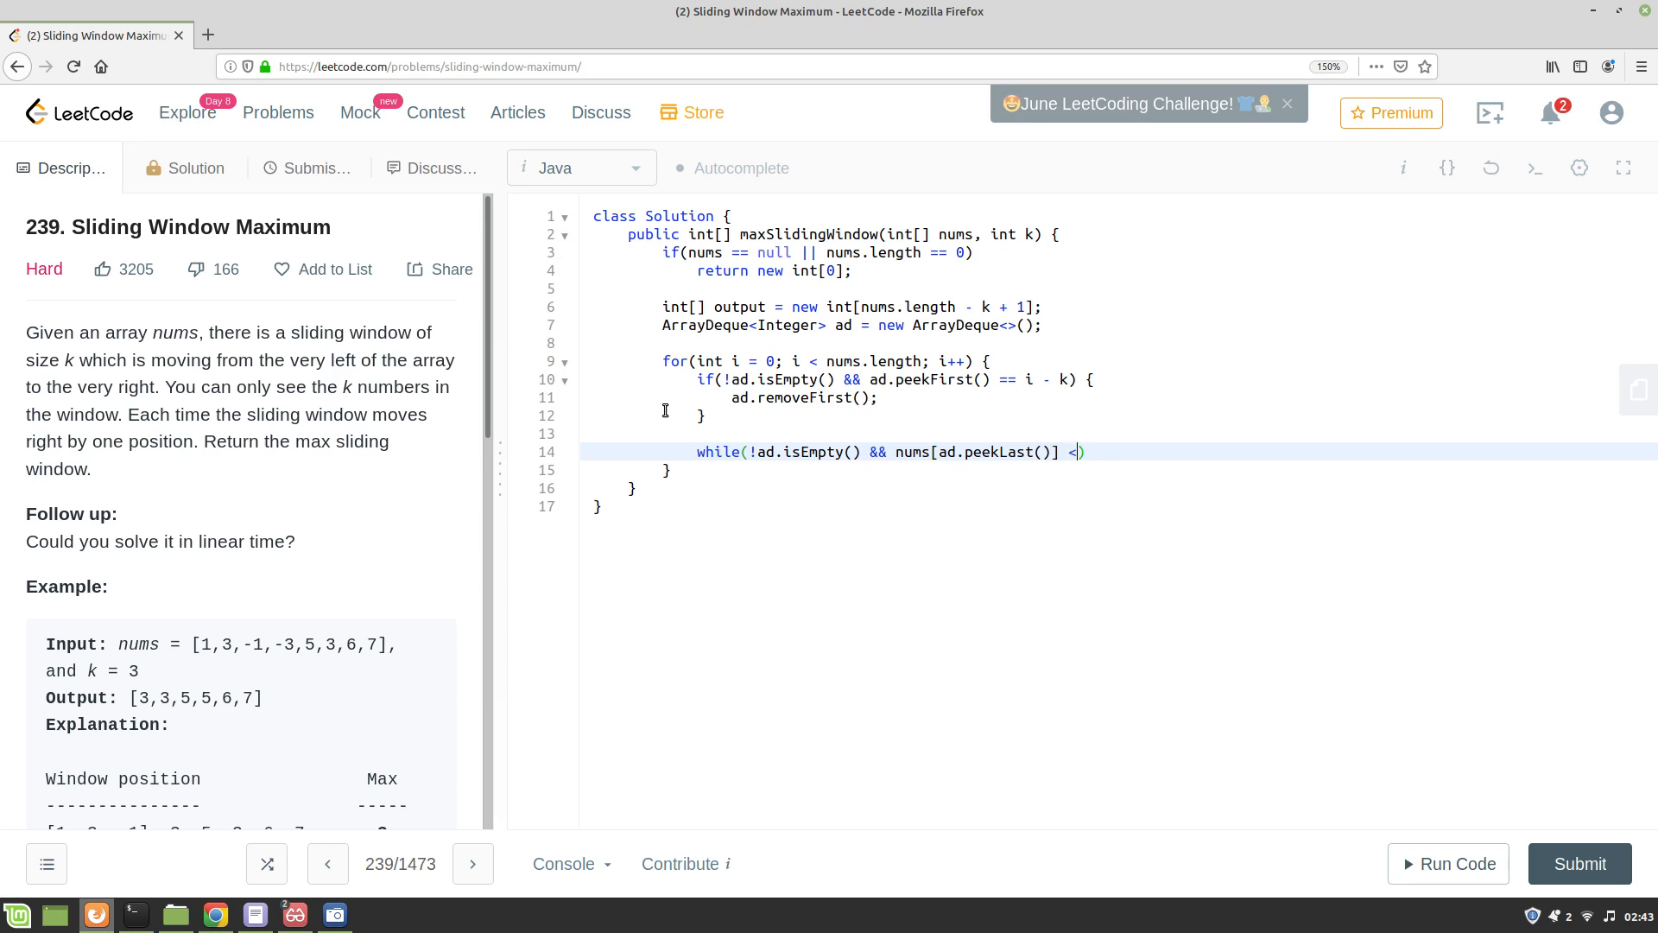
text(nums[i])
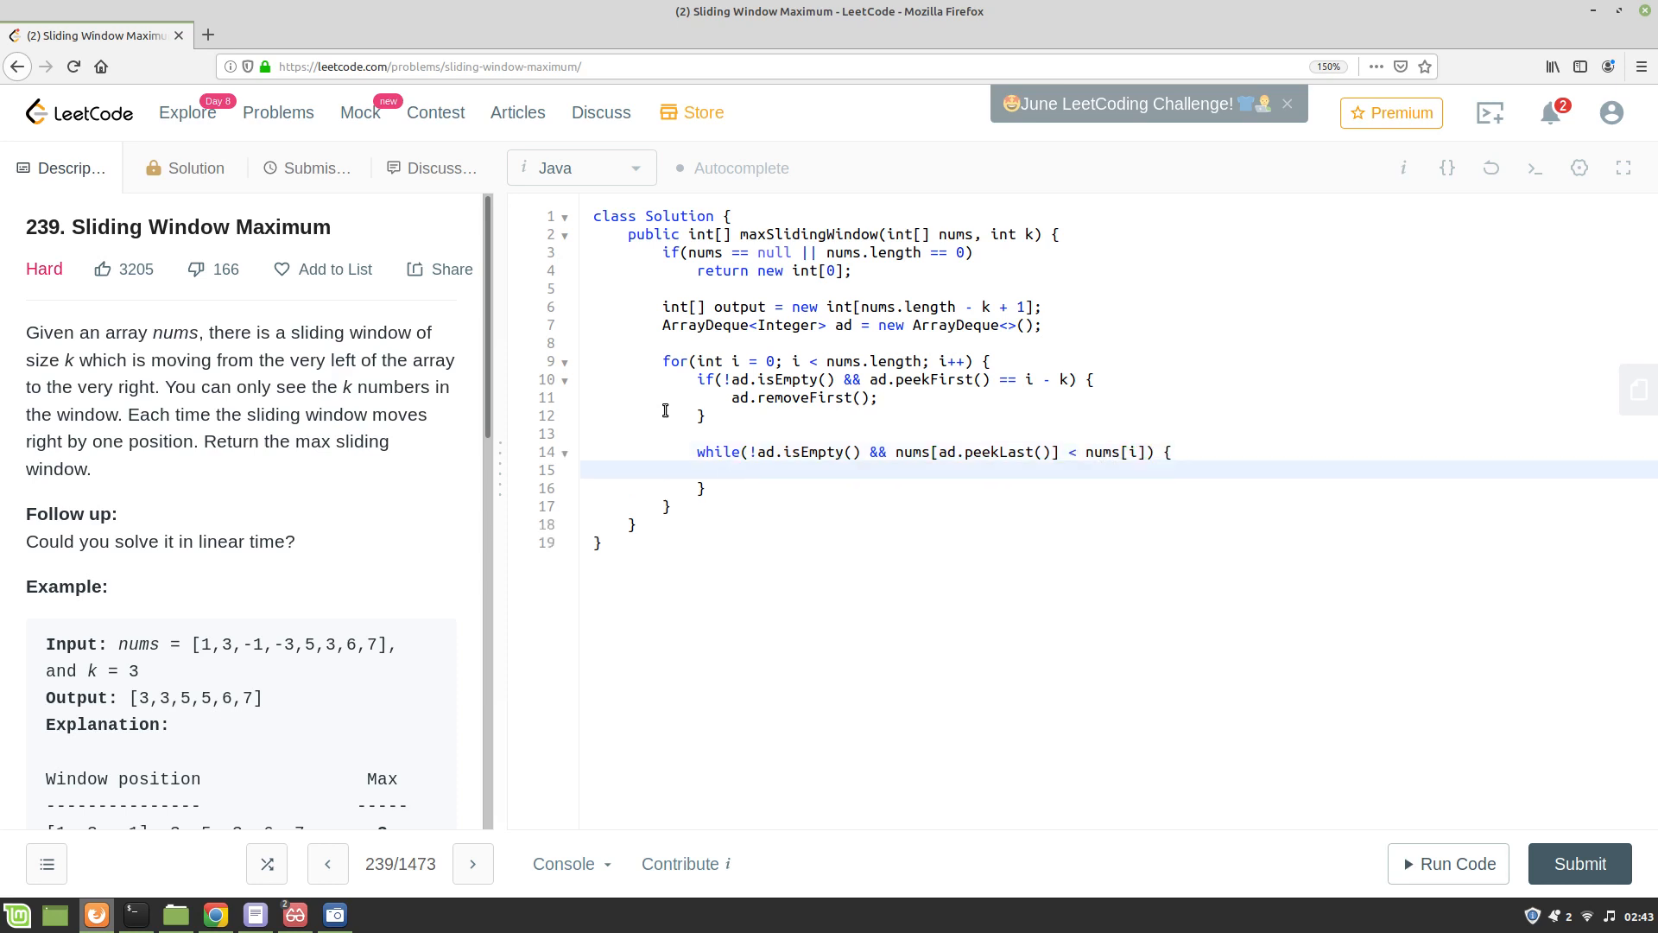
text(ad.)
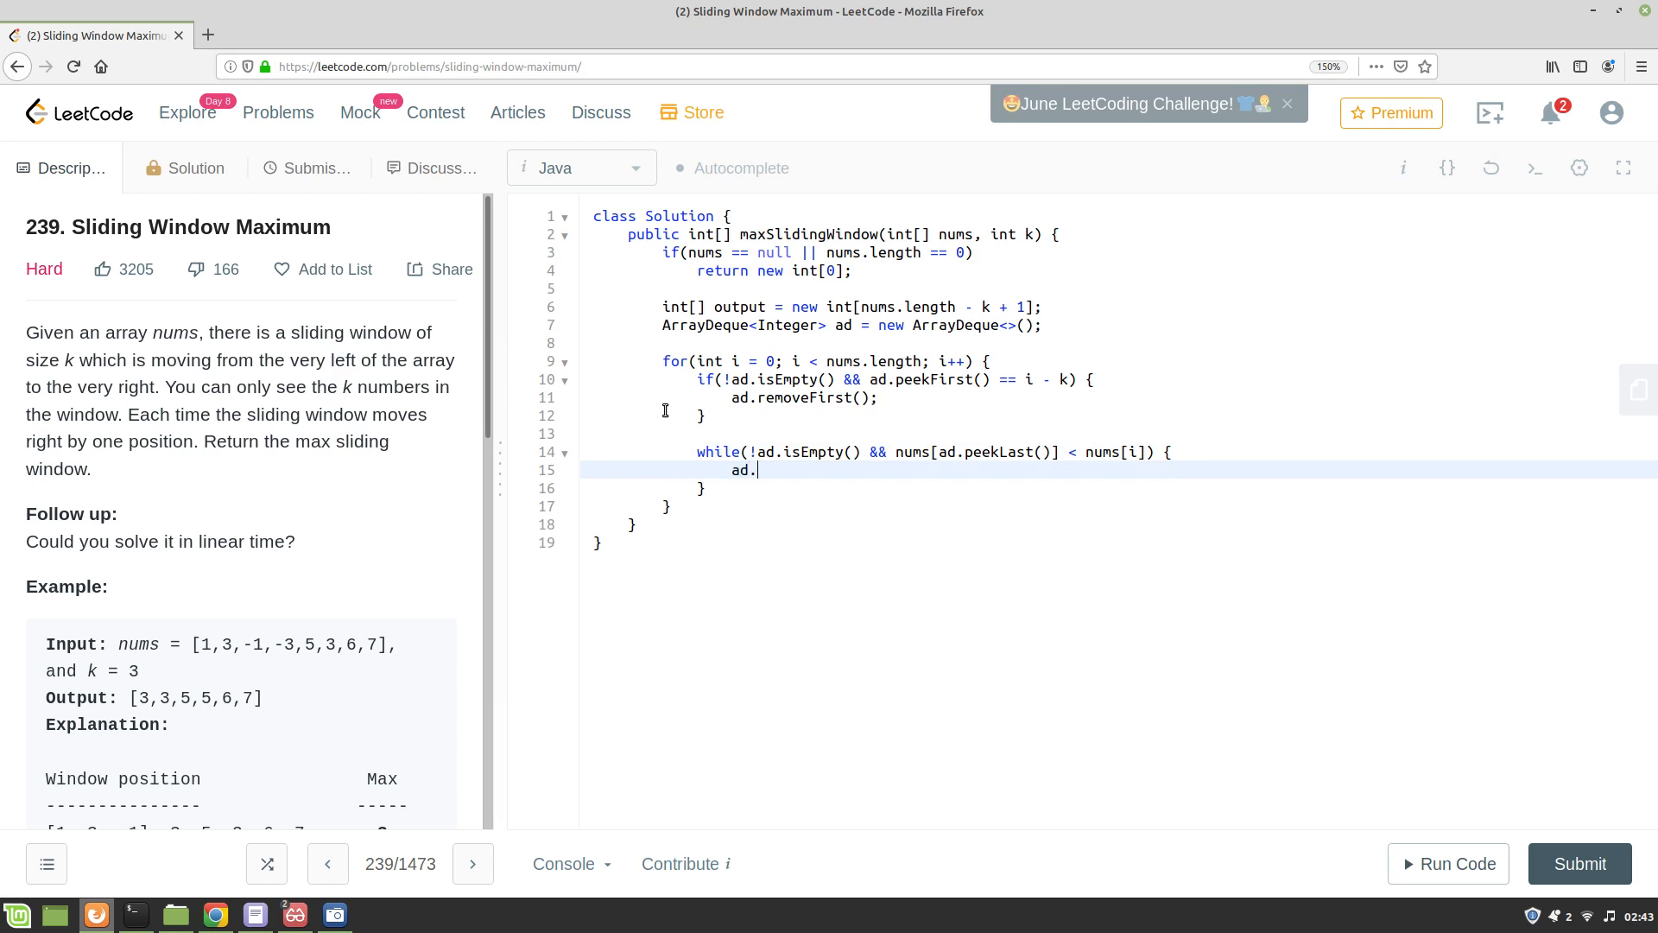
text(remove)
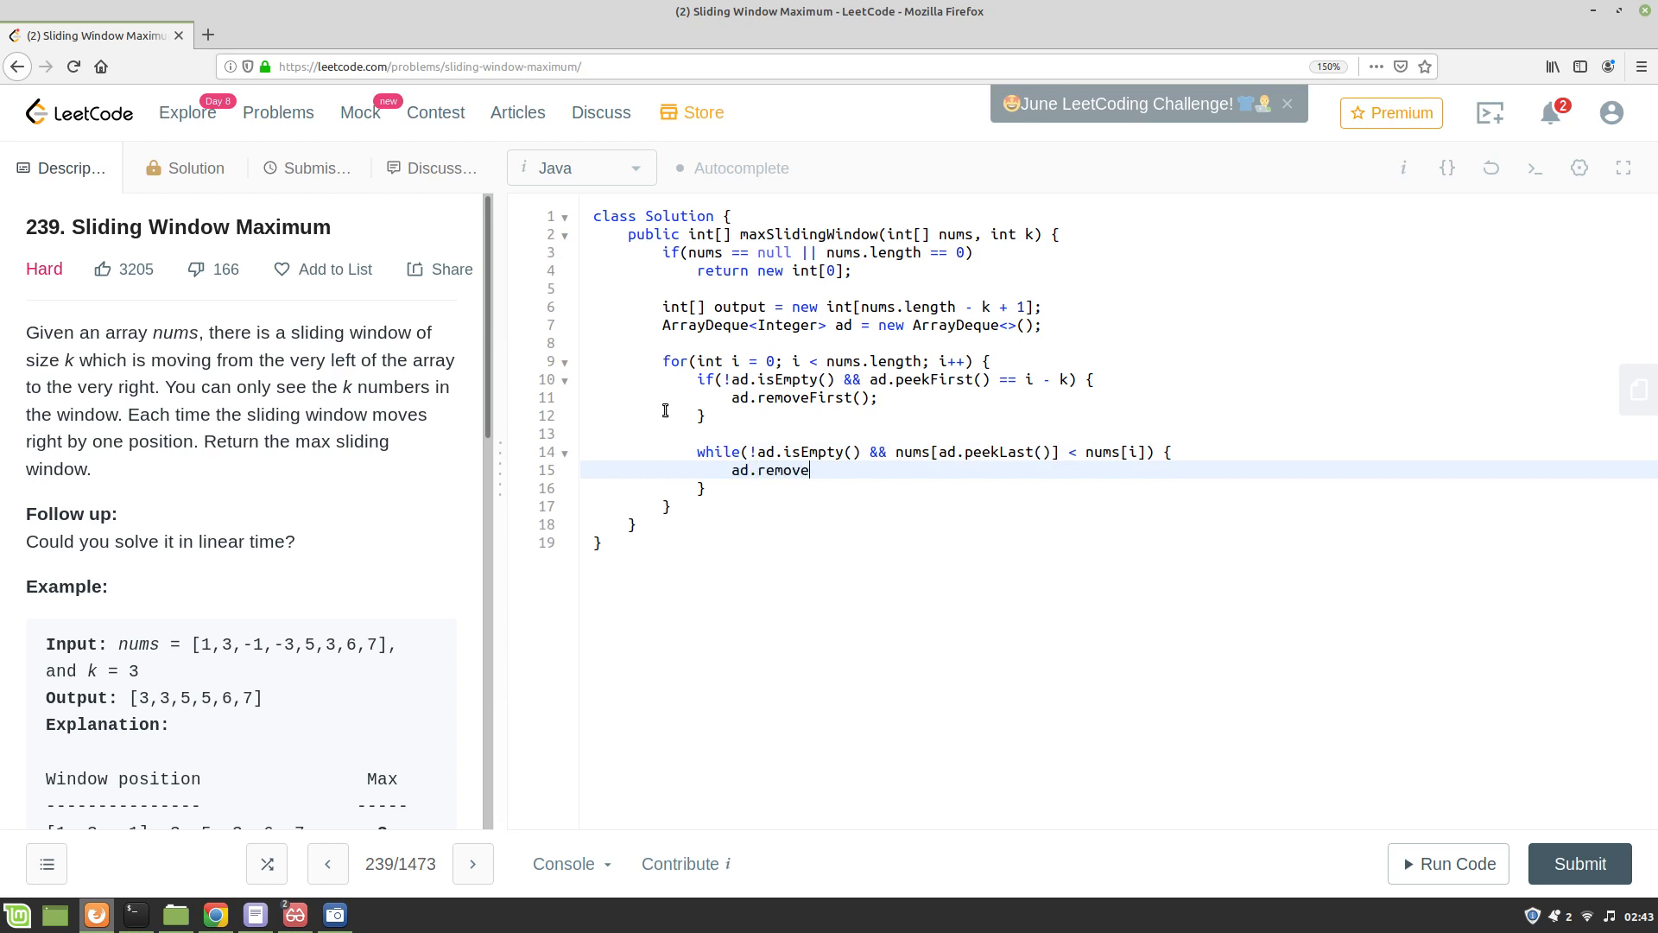
text(Last();)
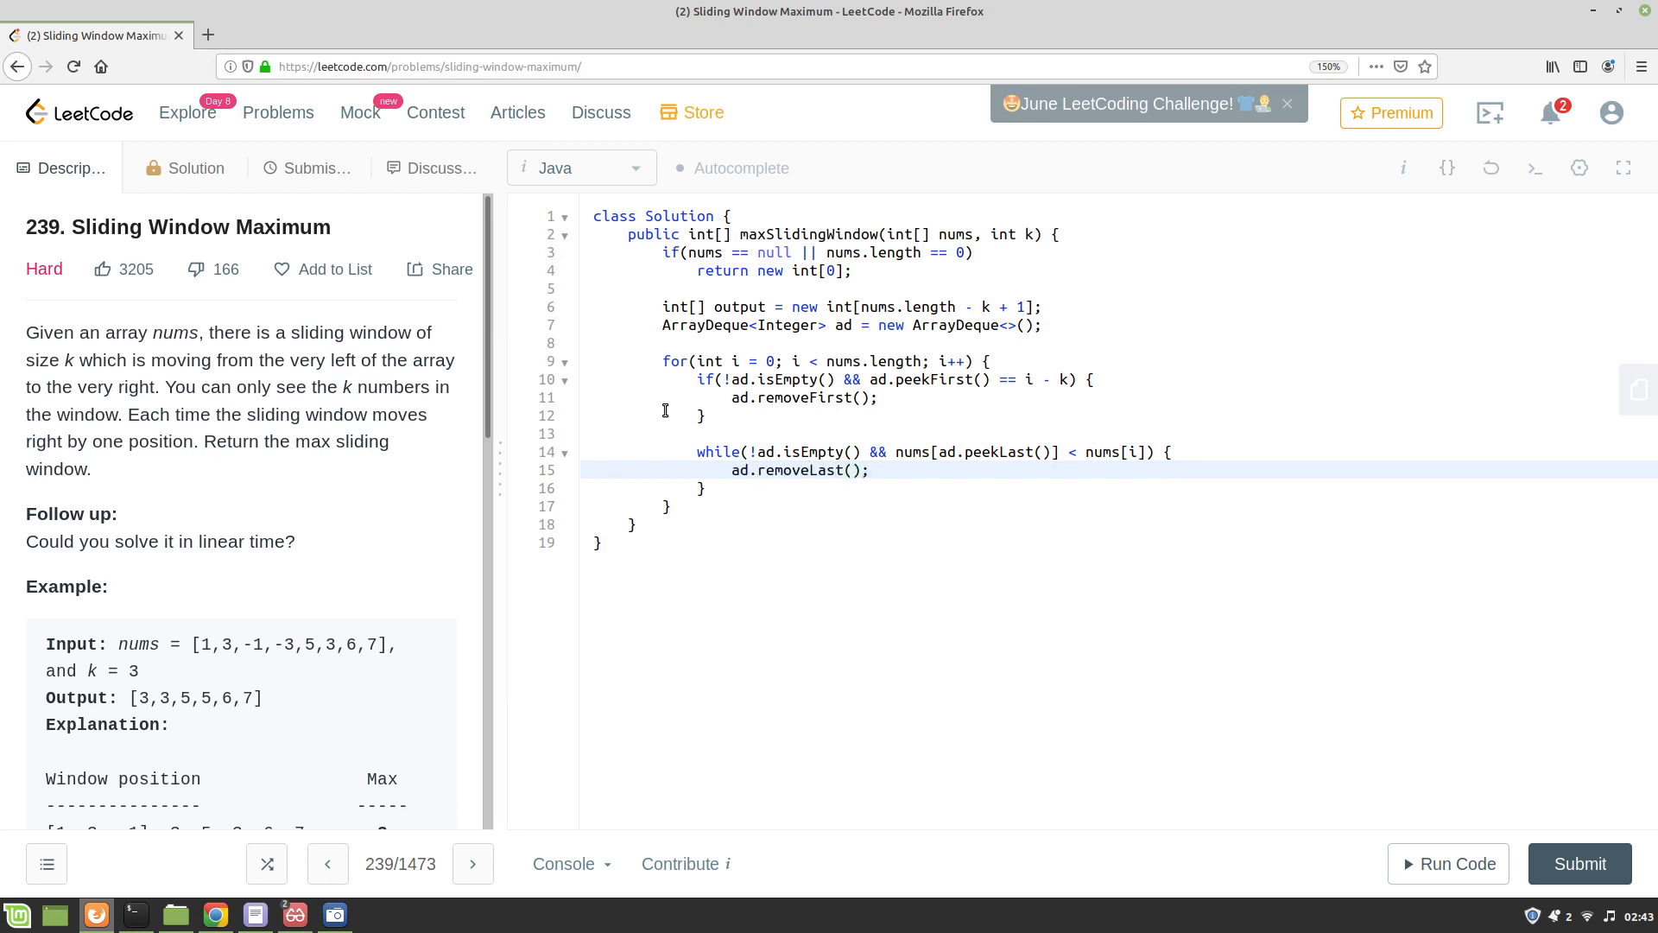
key(Return)
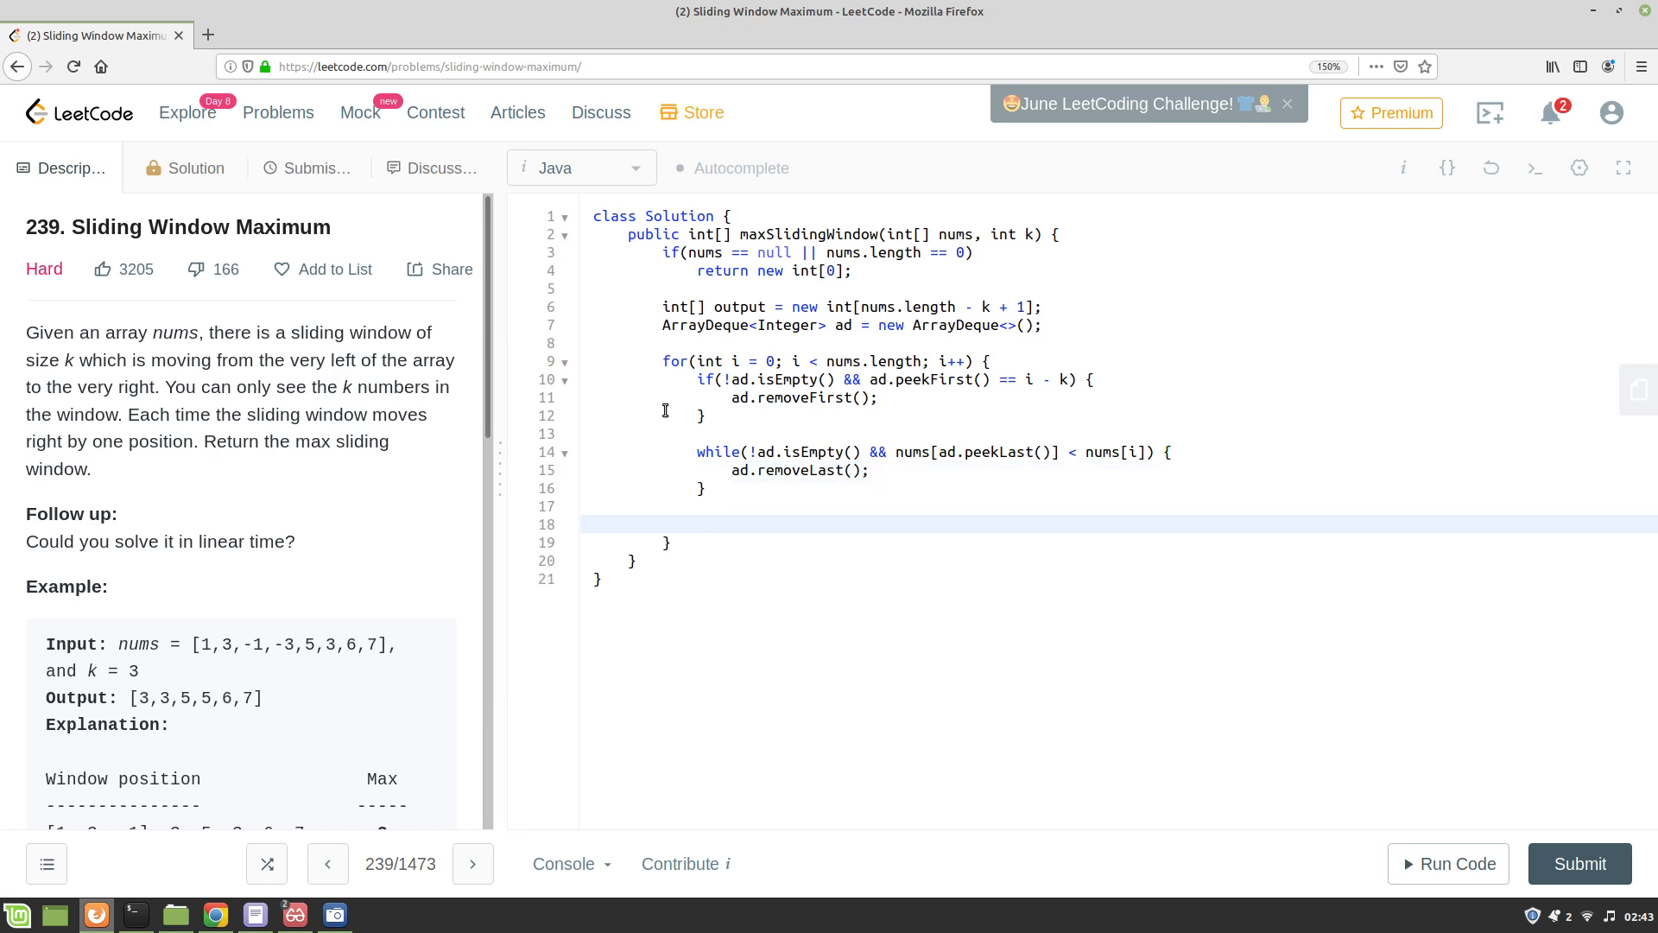
Add ad.offer(i); on line 18 after the while loop.
click(696, 524)
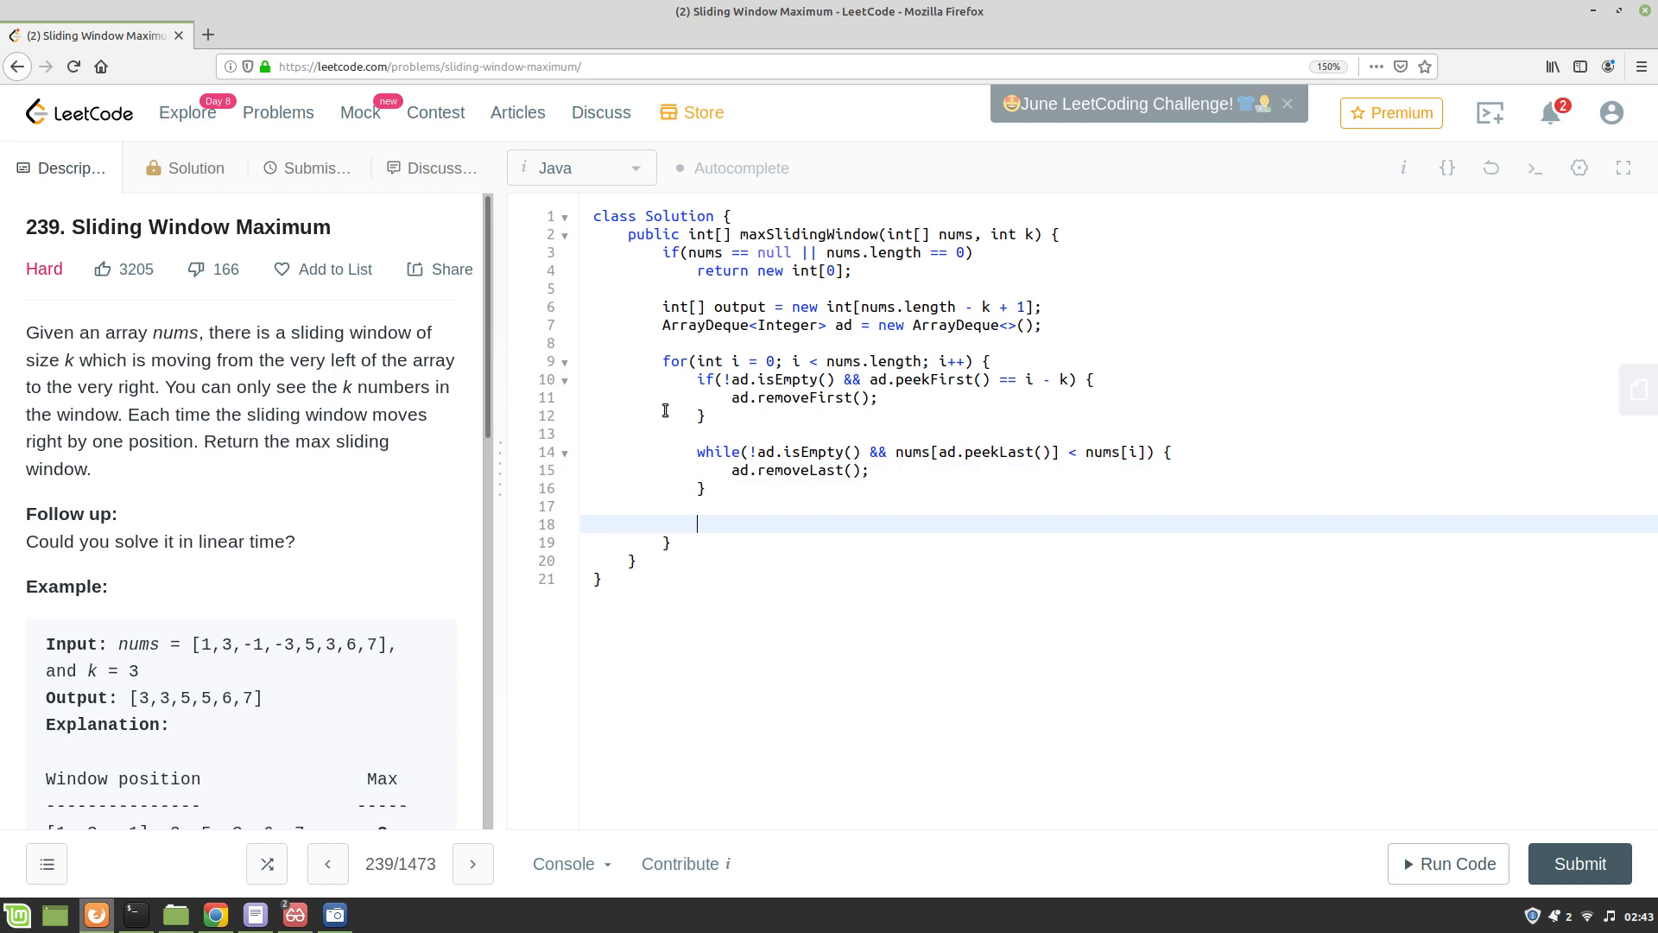
text(ad.)
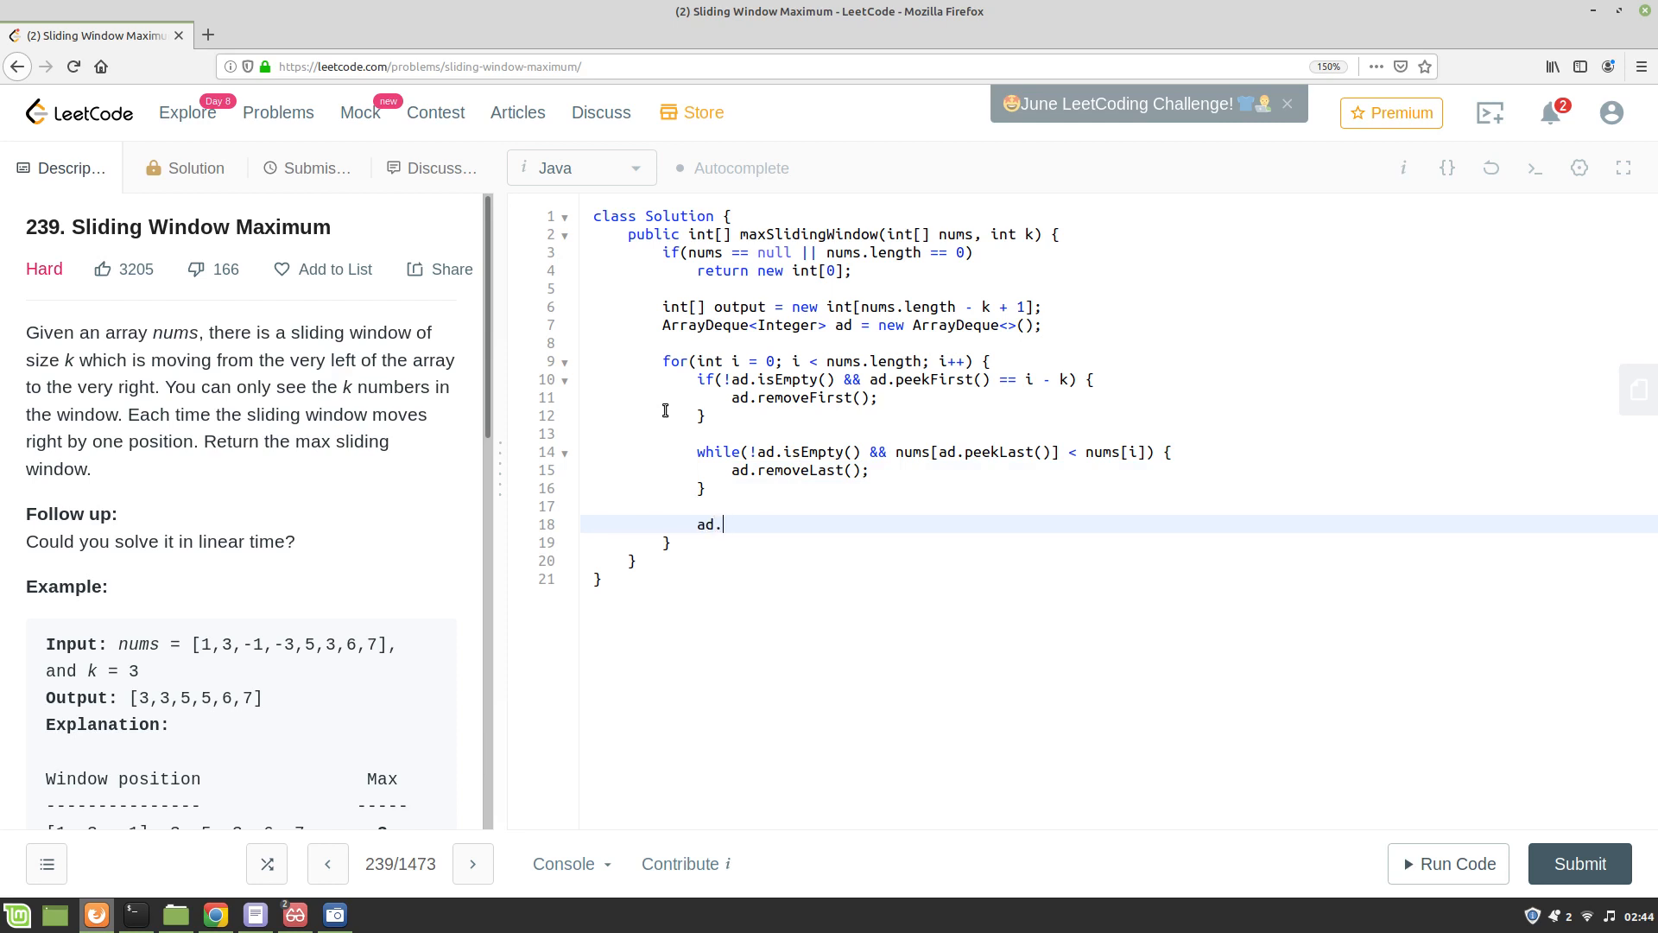
text(offer())
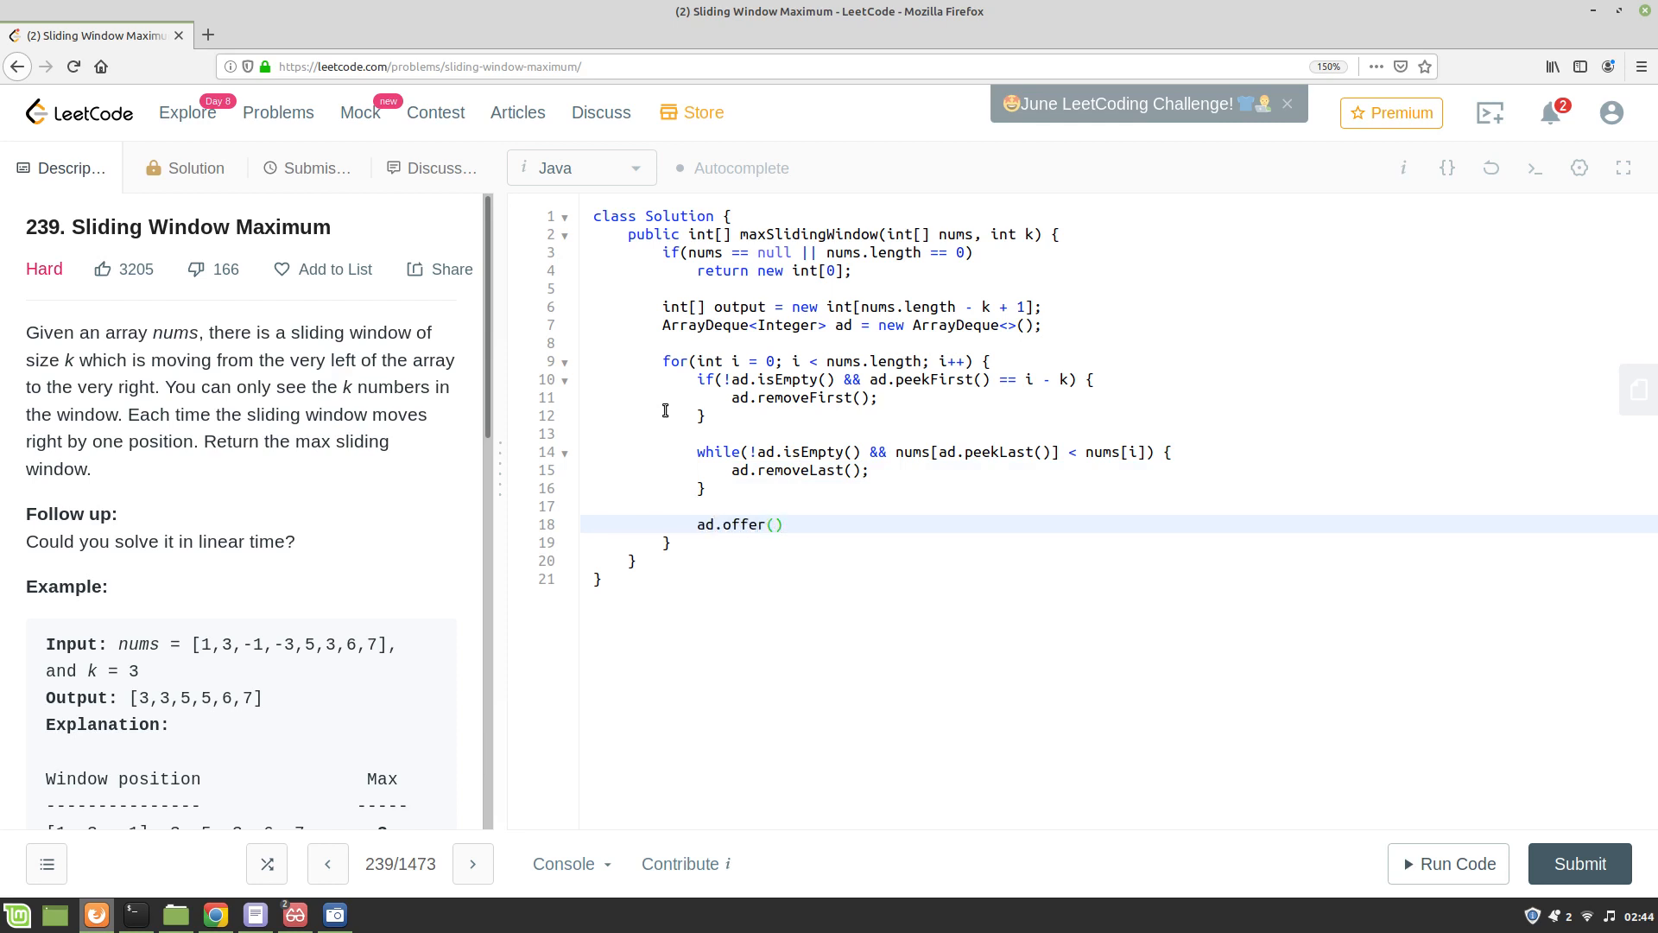
text(i);)
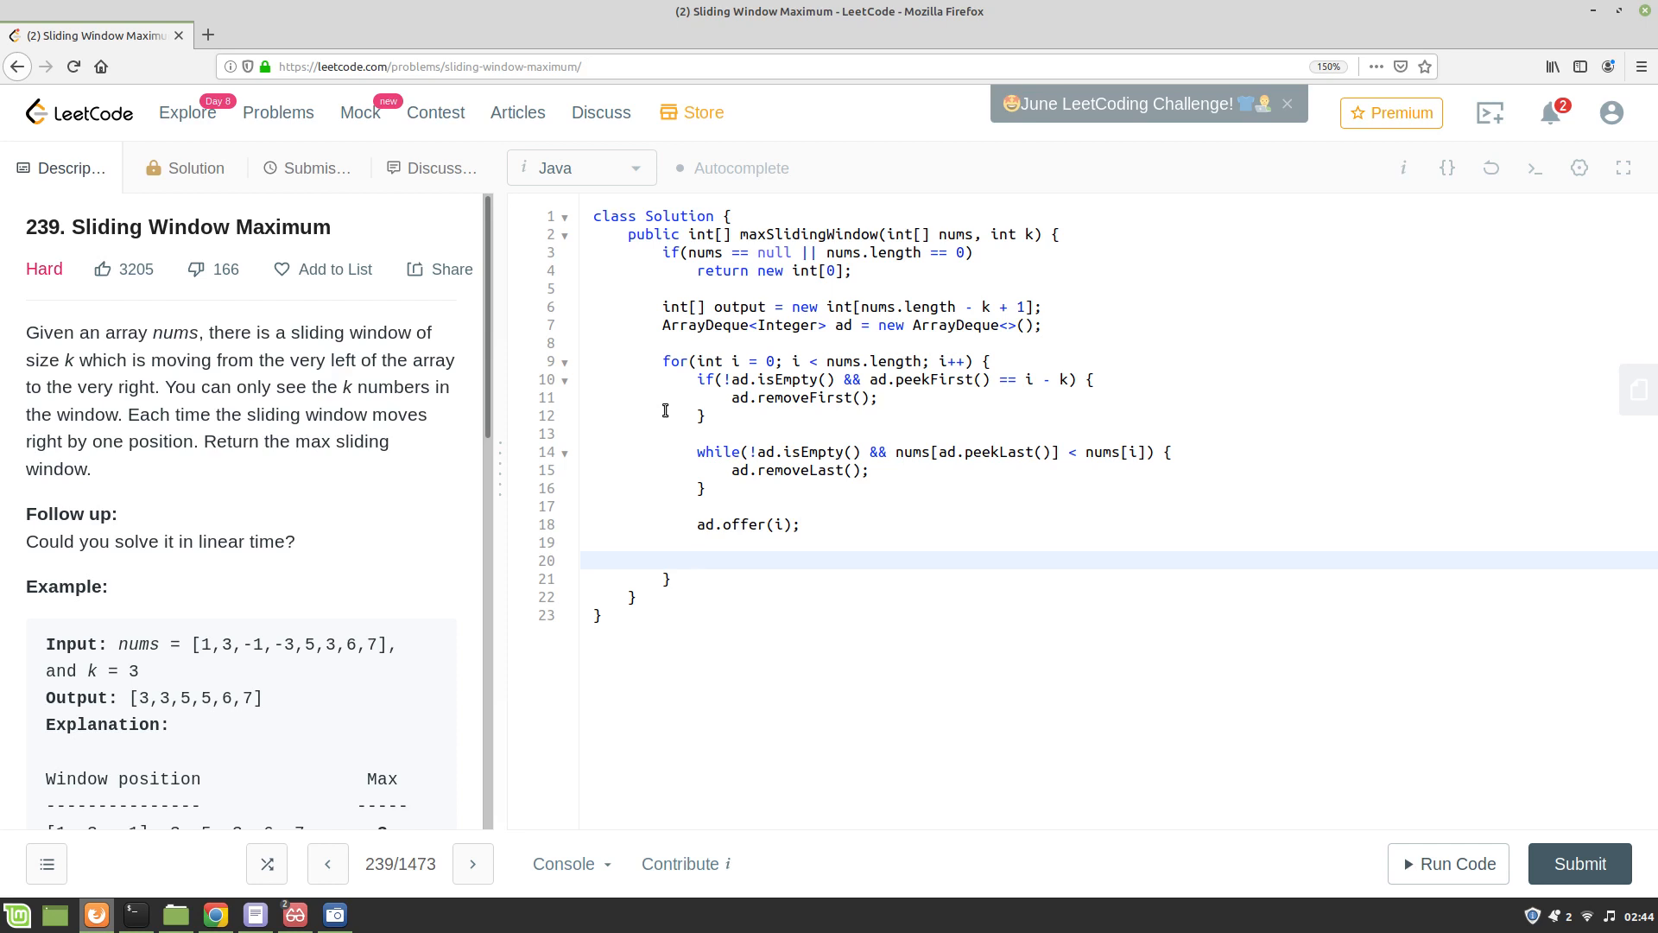
Start the window-full check if( i + 1 >= k) {.
text(if( i + 1 ))
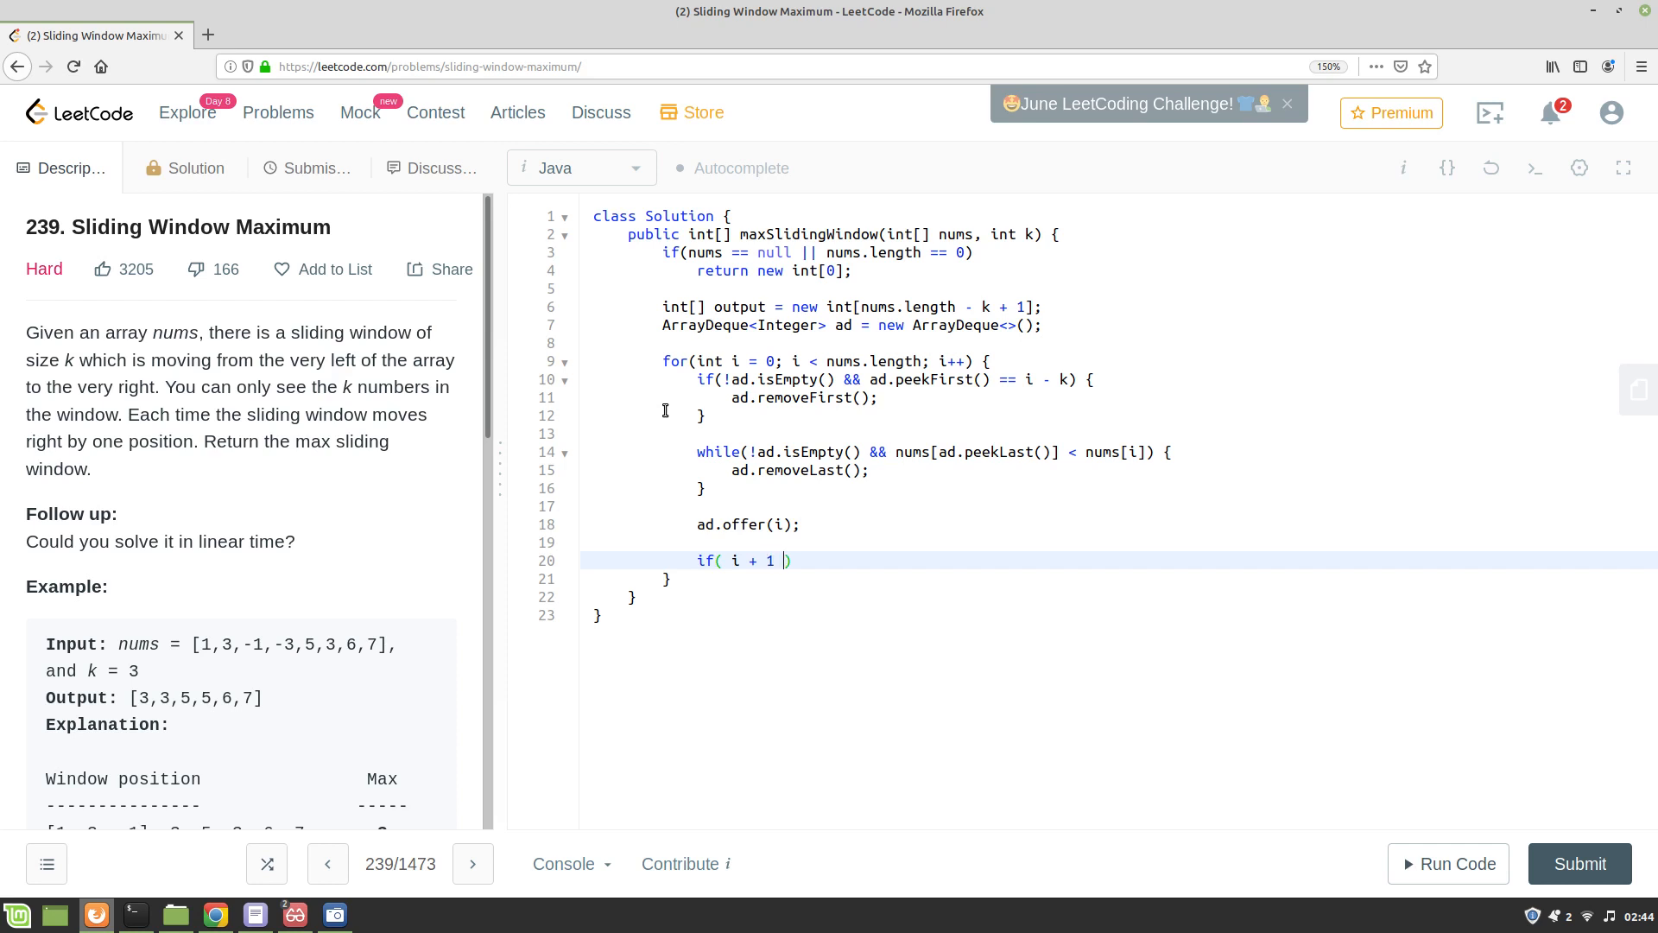
text(>)
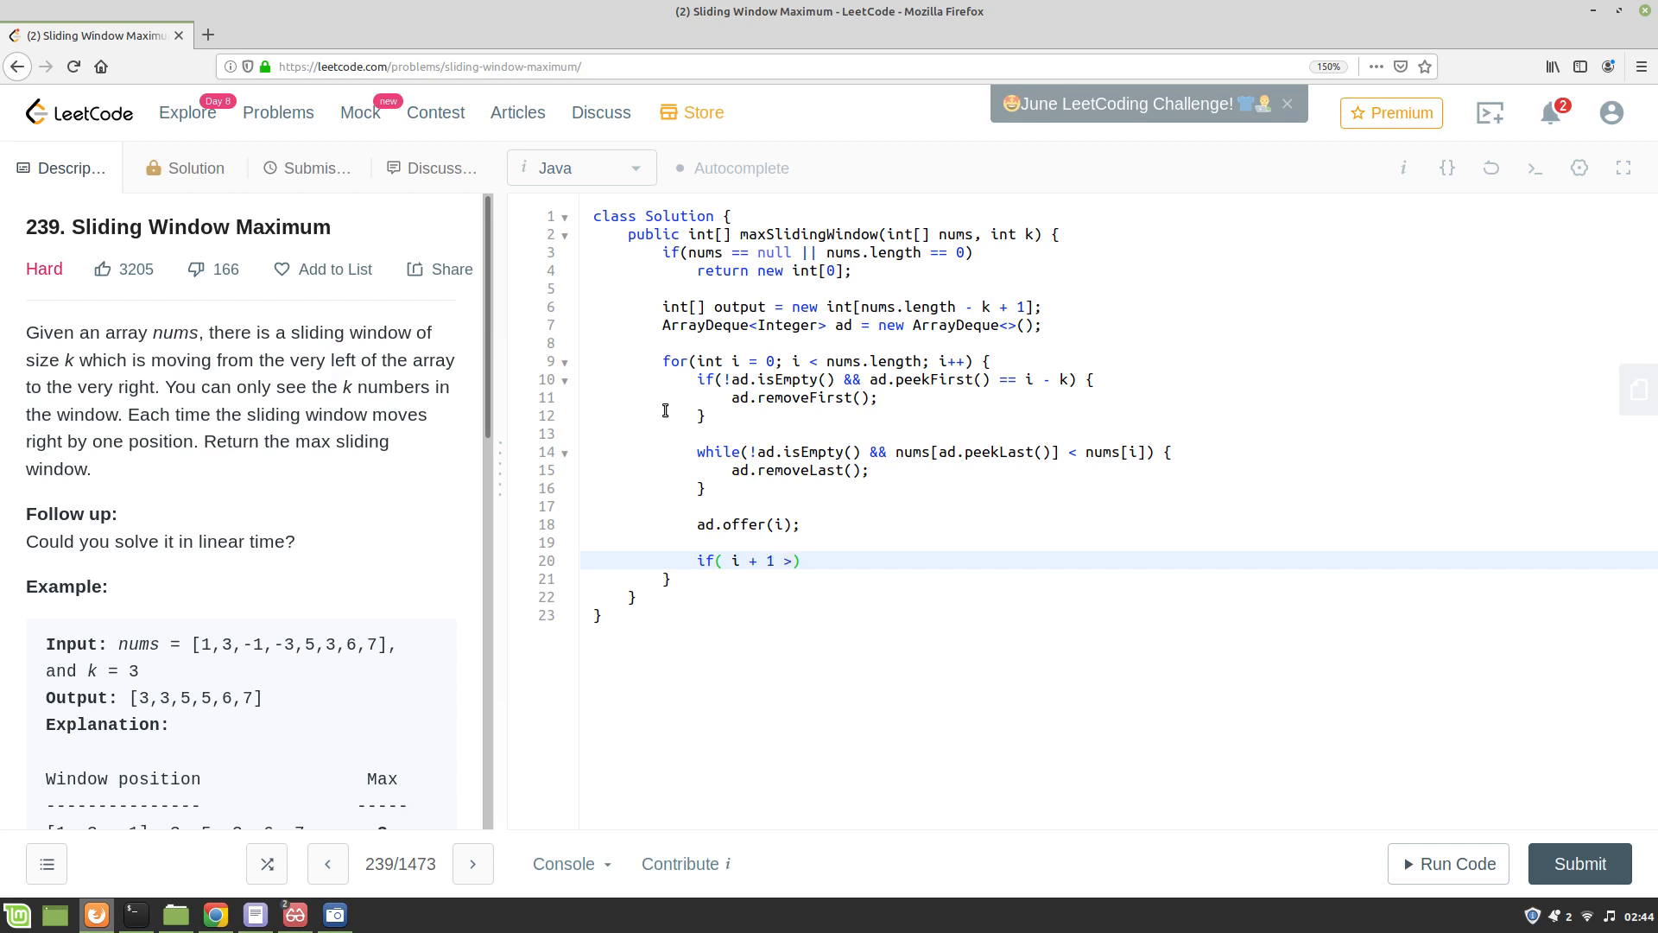
text(= k)
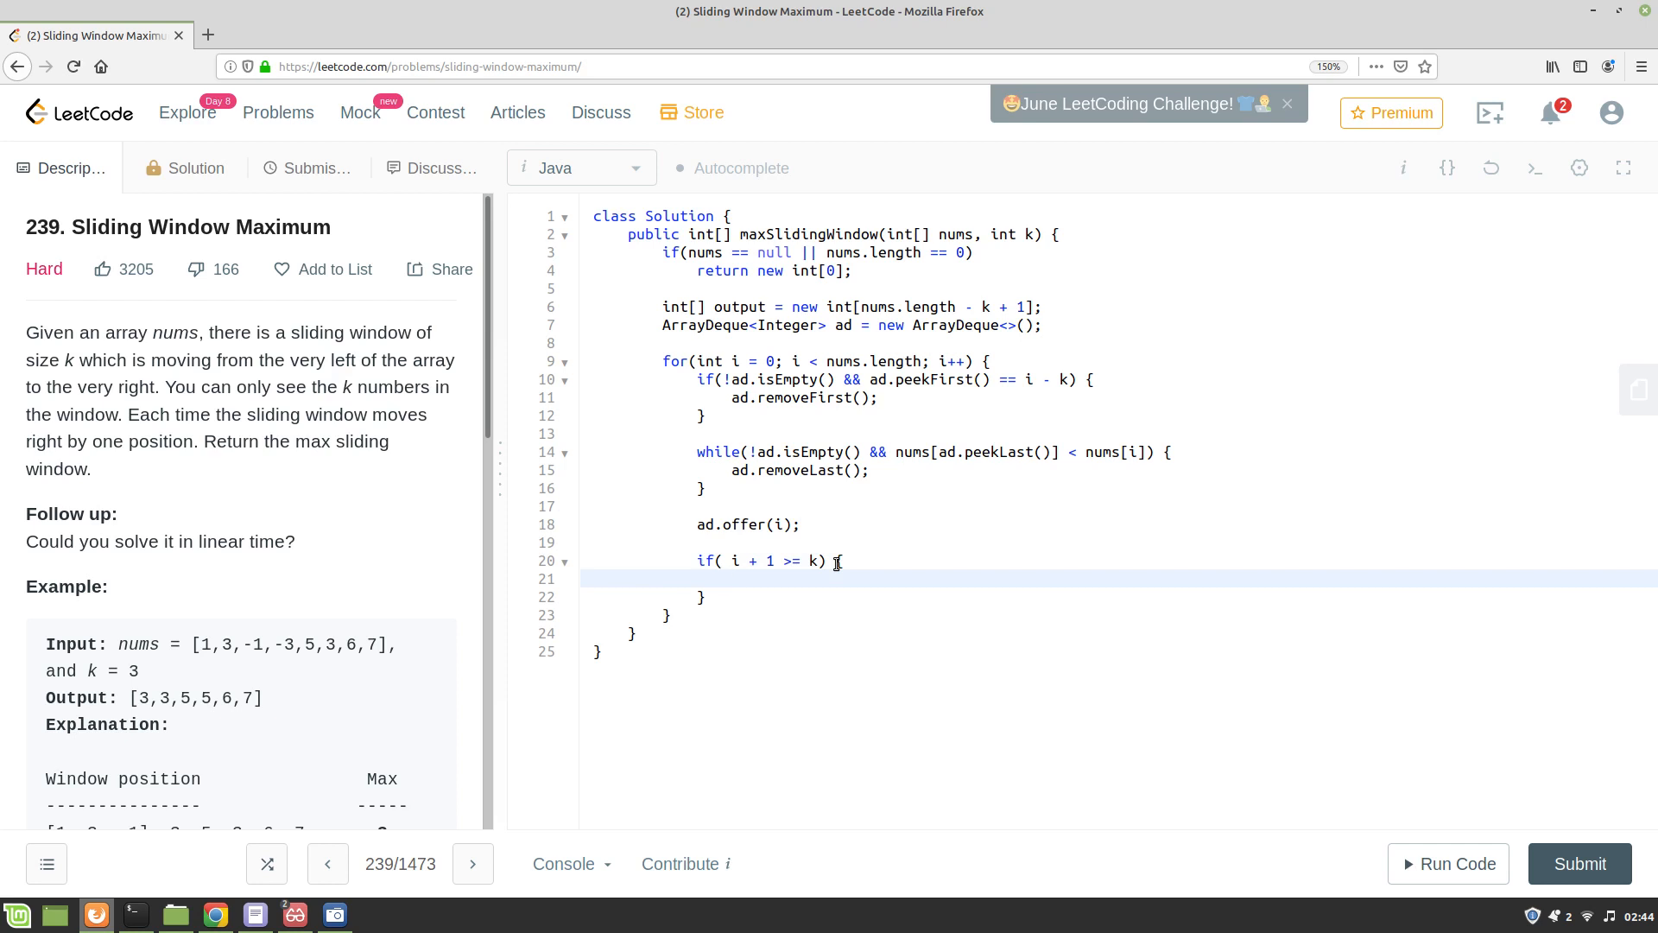
Write output[i + 1 - k] = nums[ad.peekFirst()]; inside that if block.
text(ou)
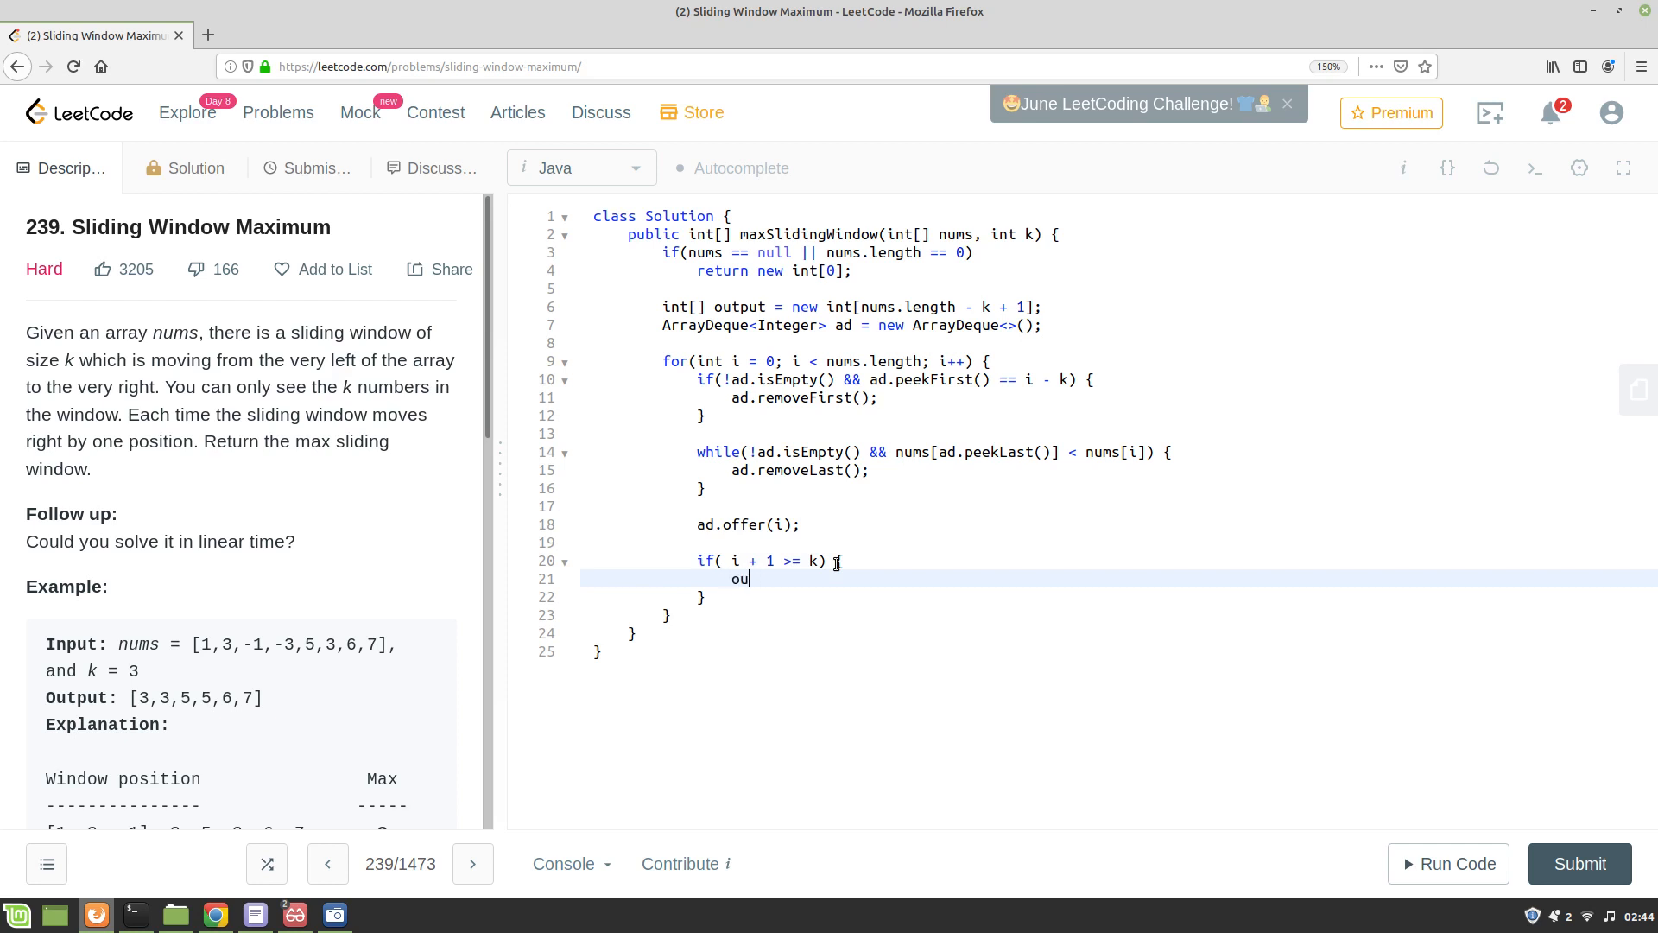
text(tput[])
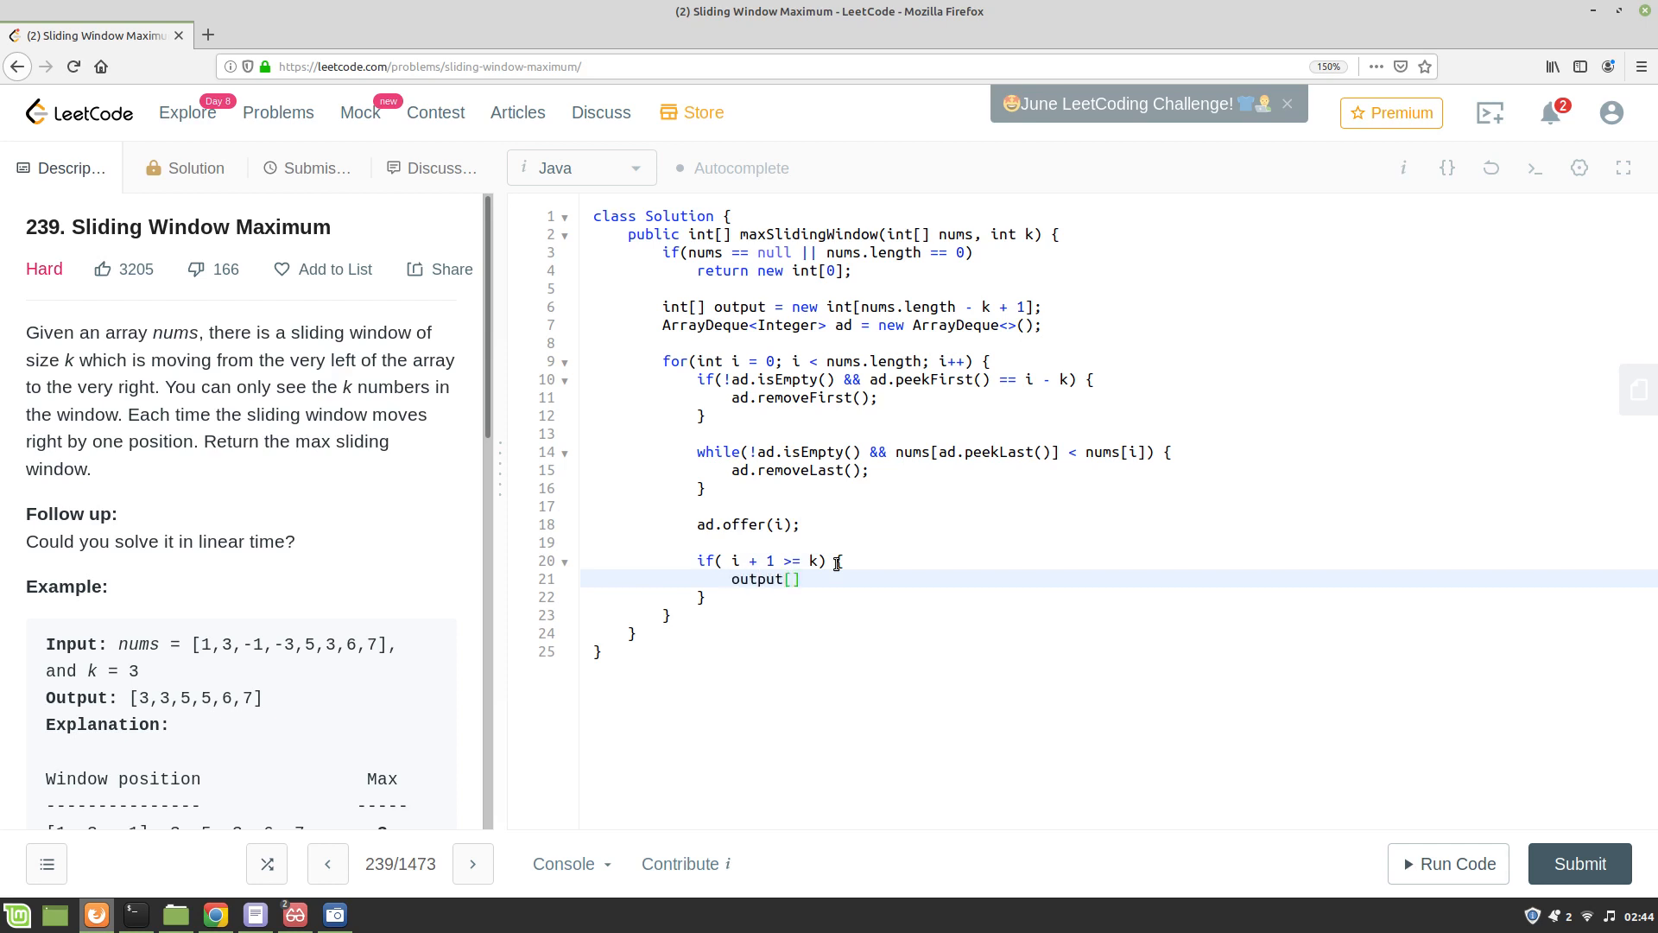
text(i + 1 -)
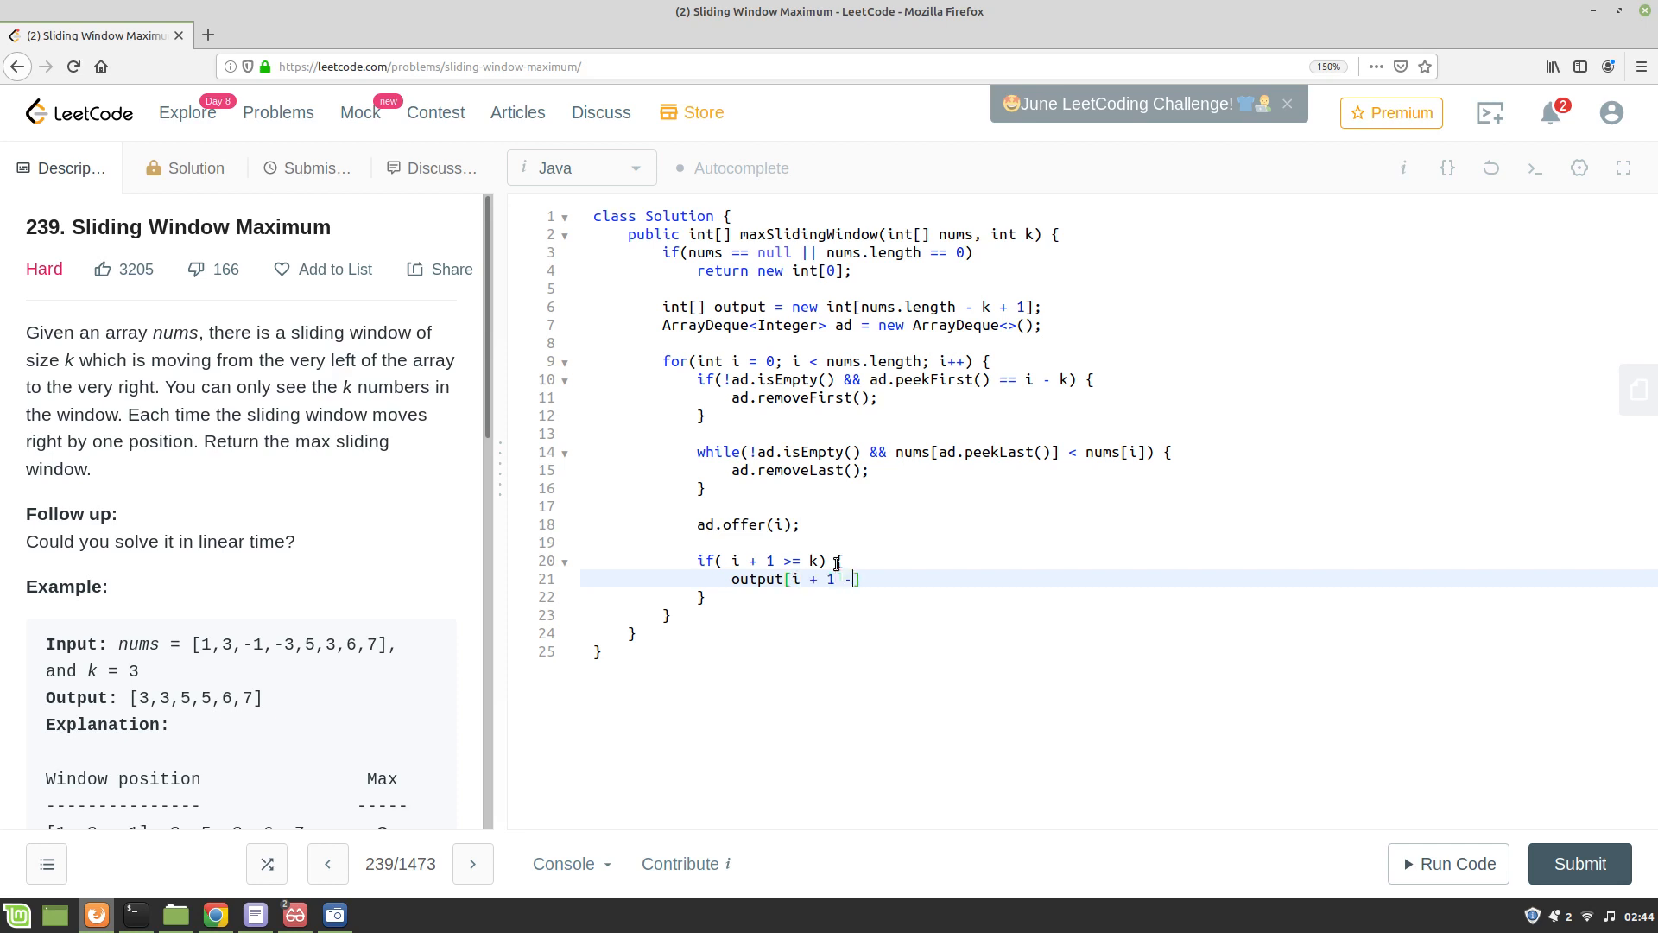
text(k)
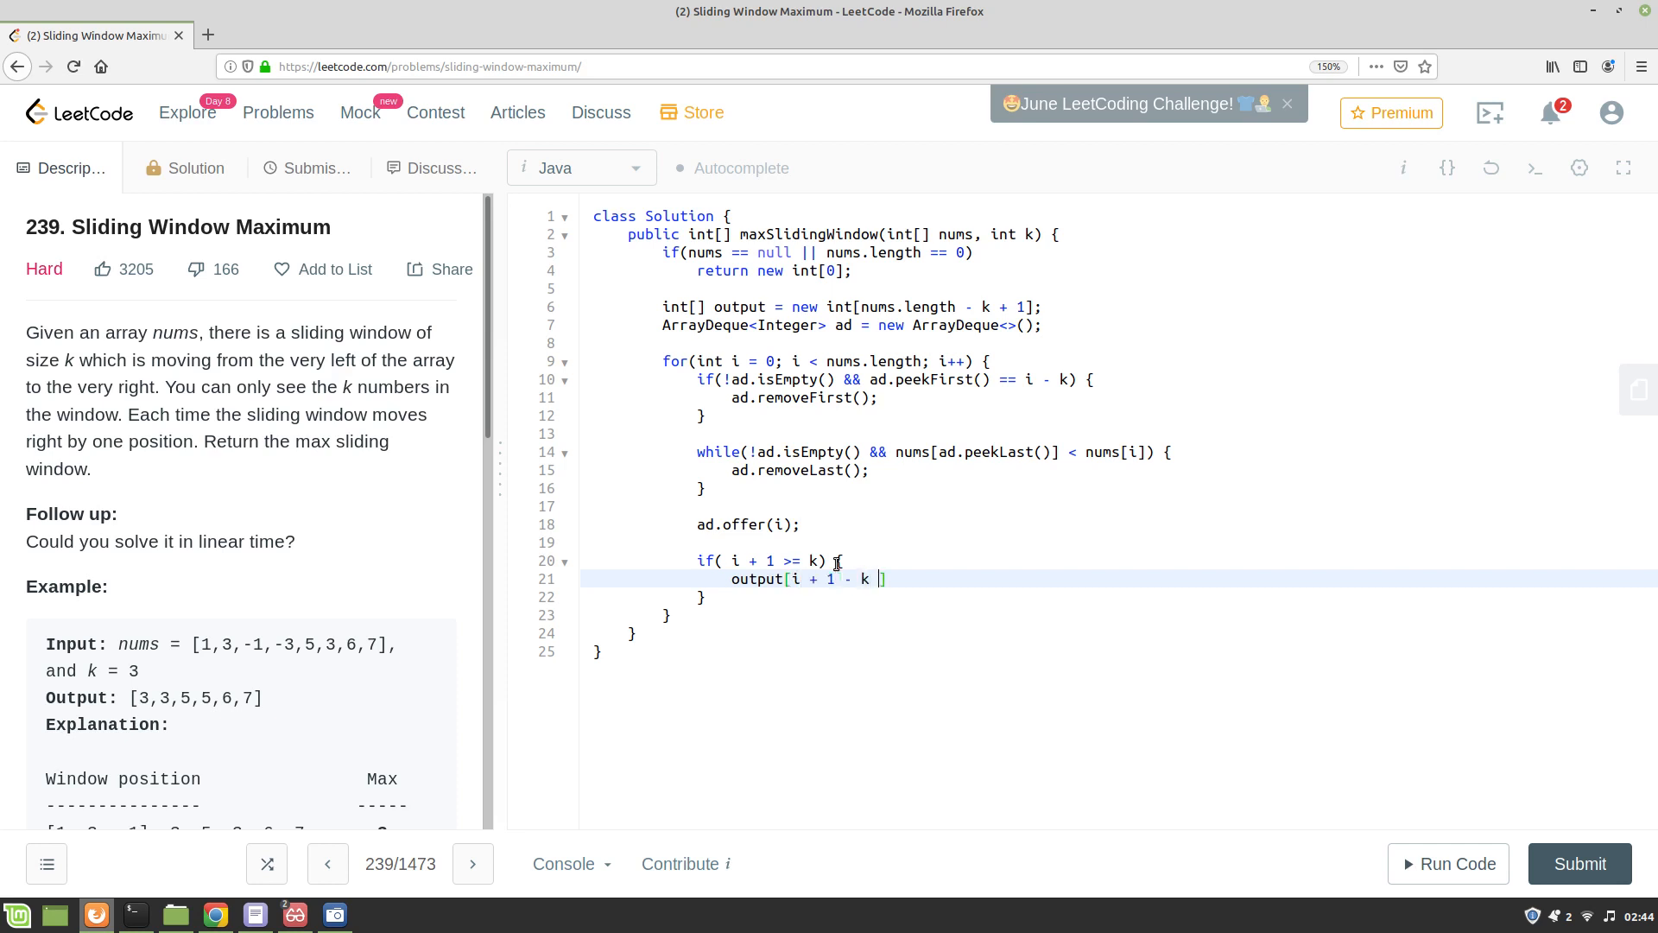
text(])
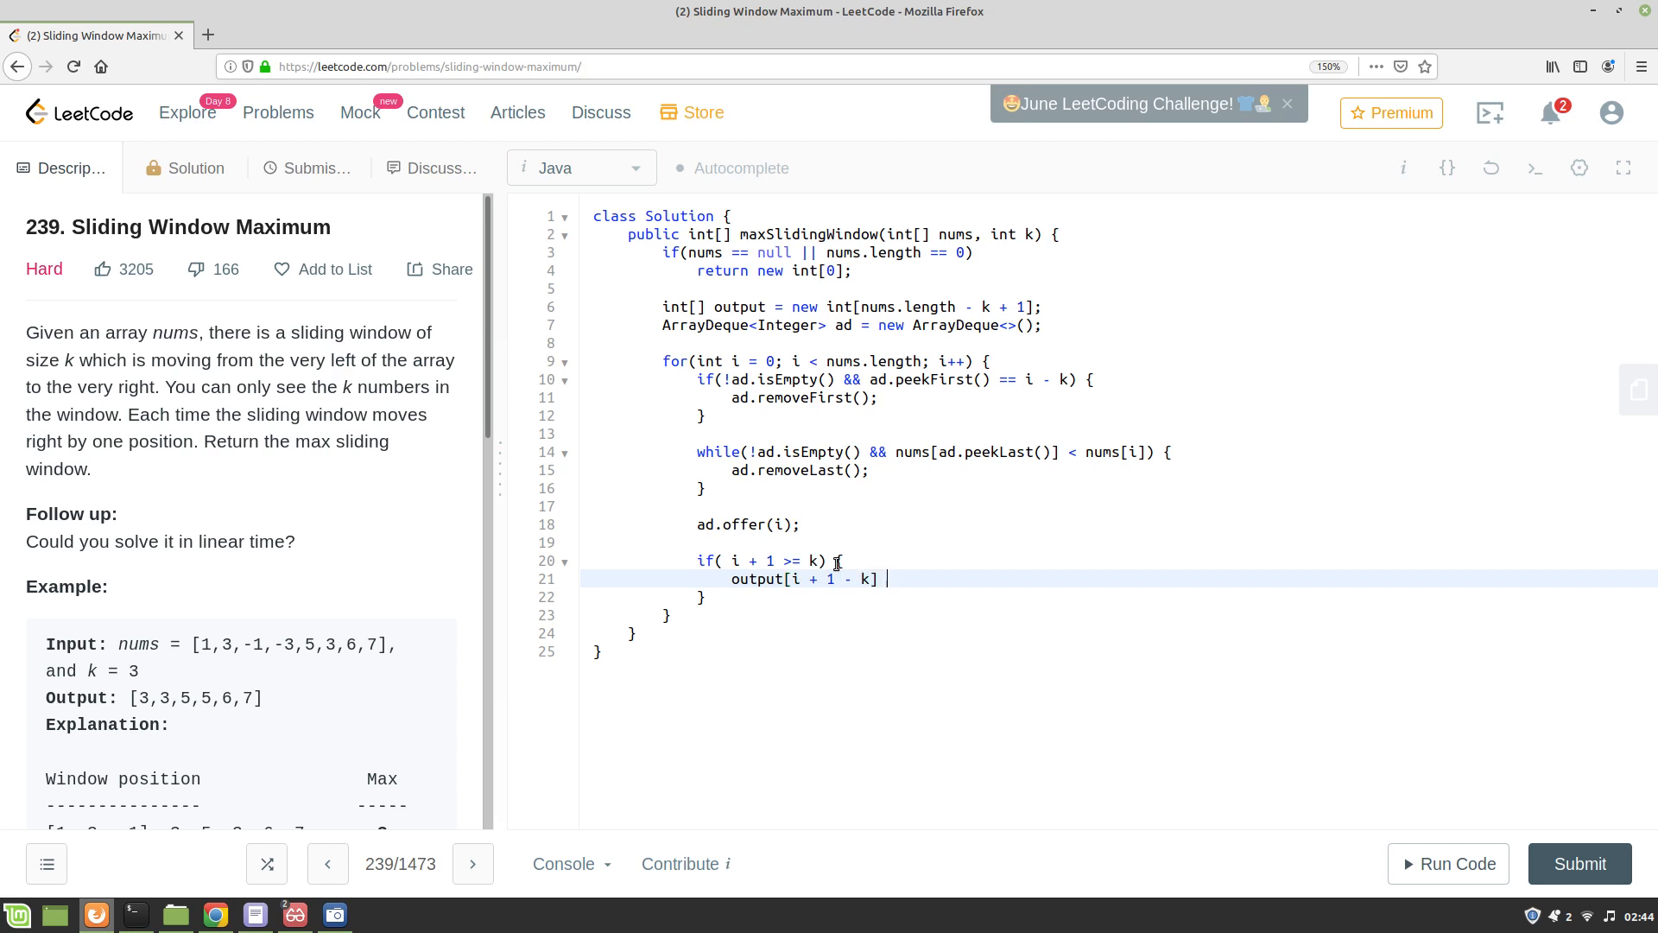
text(= n)
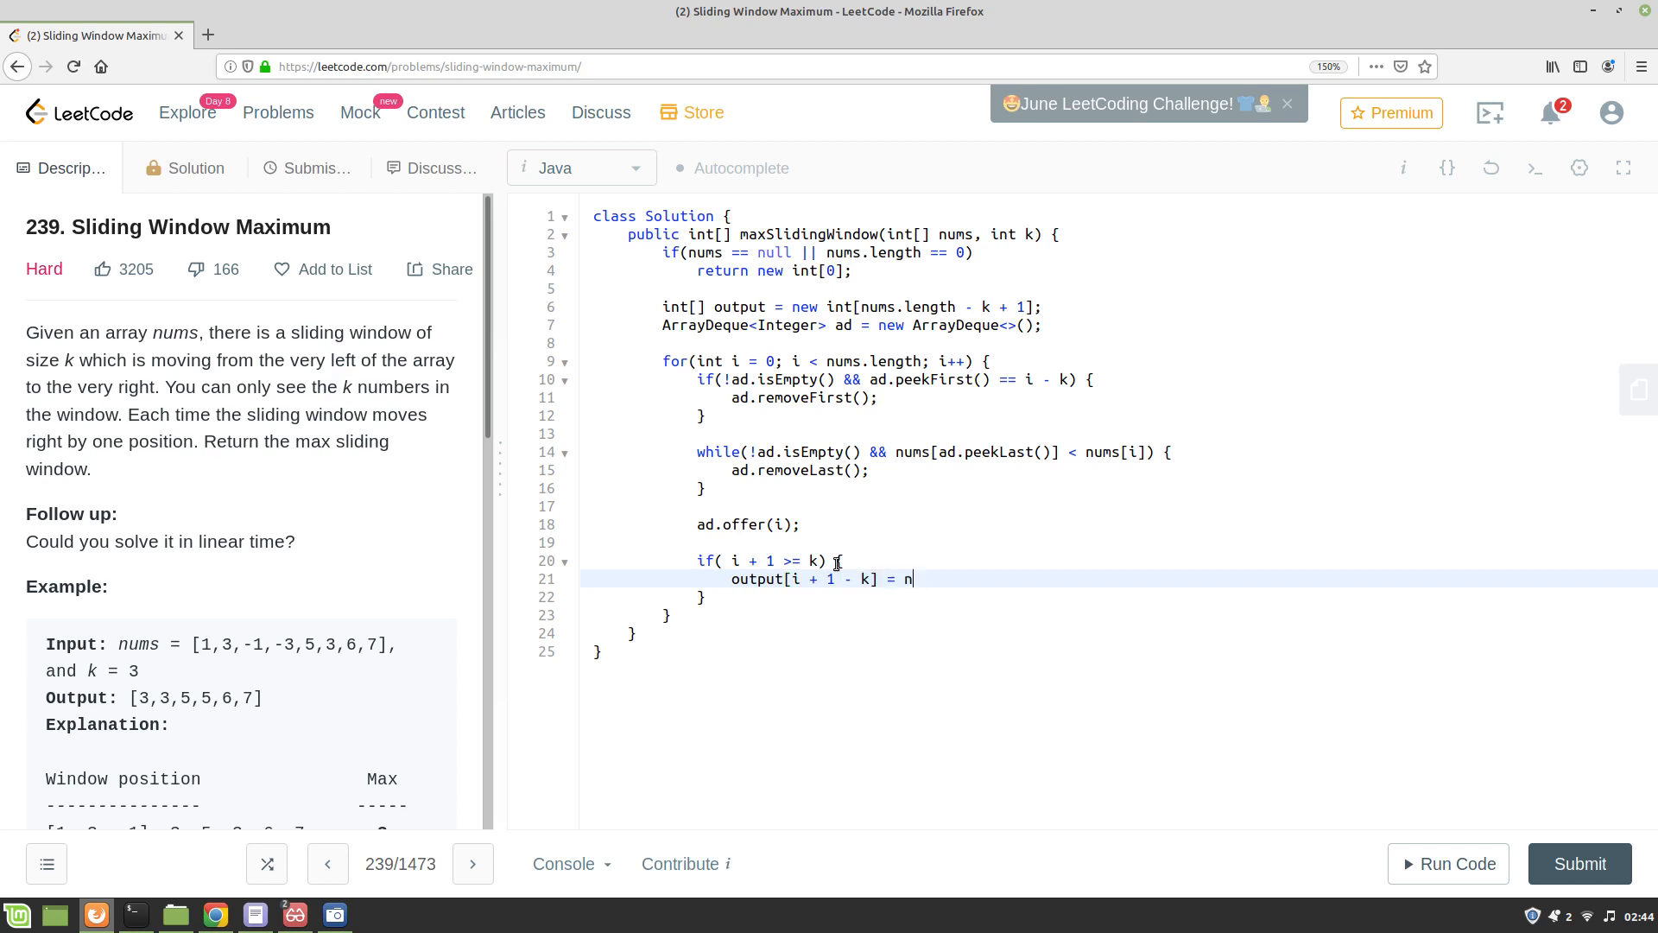
text(ums[])
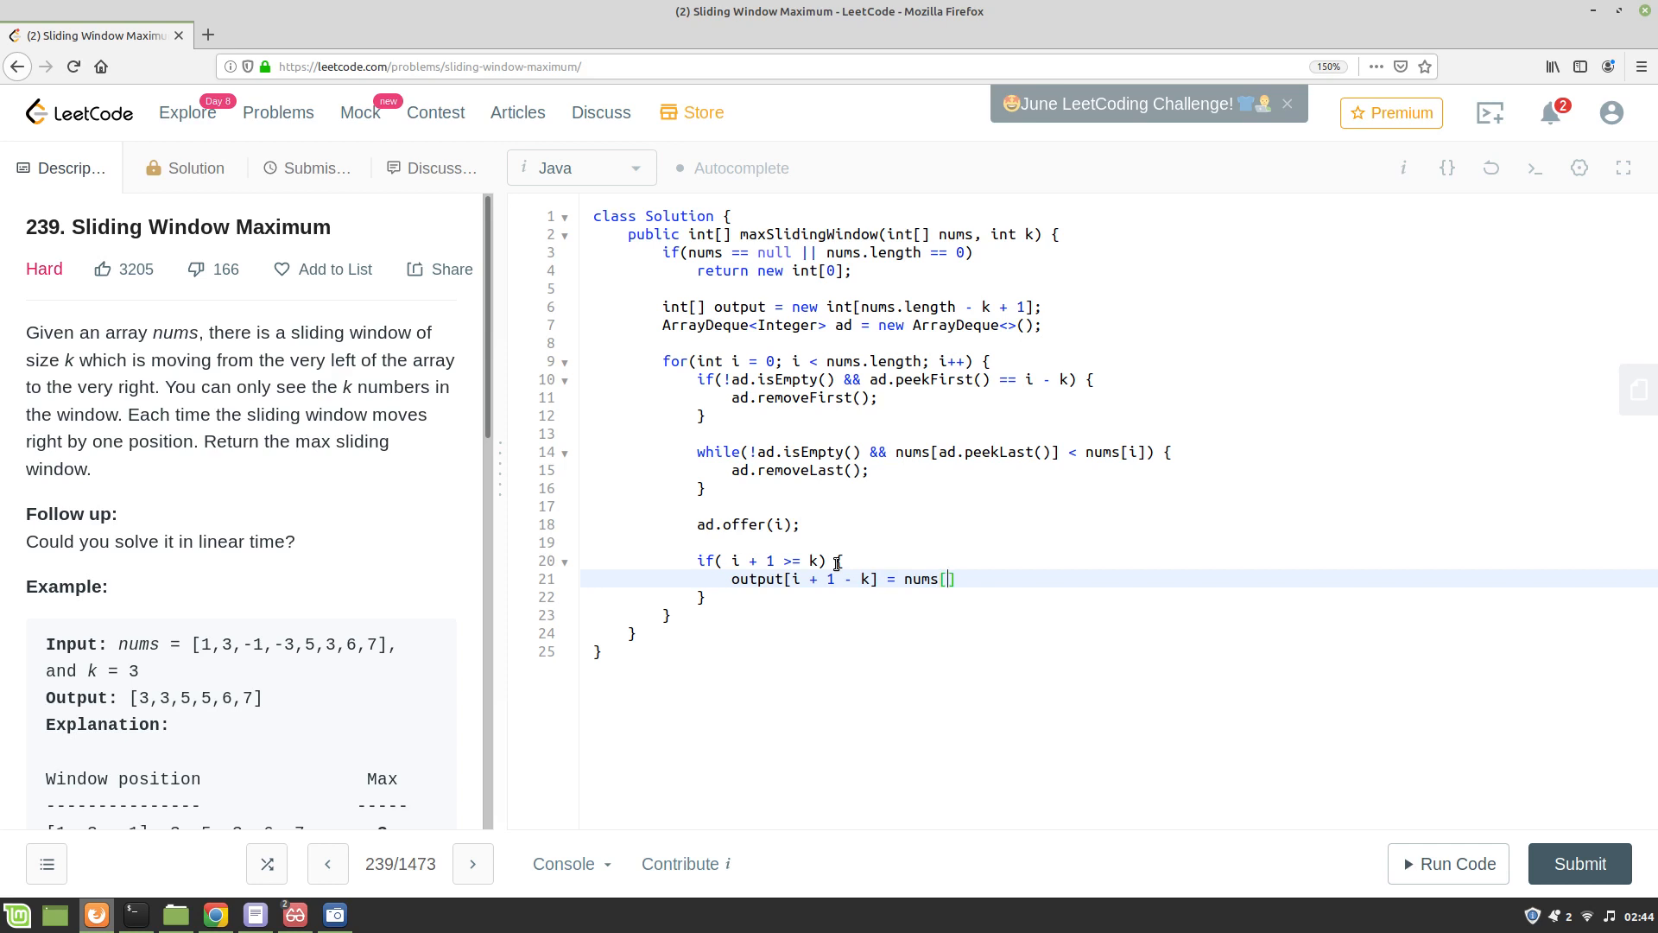
text(ad.p)
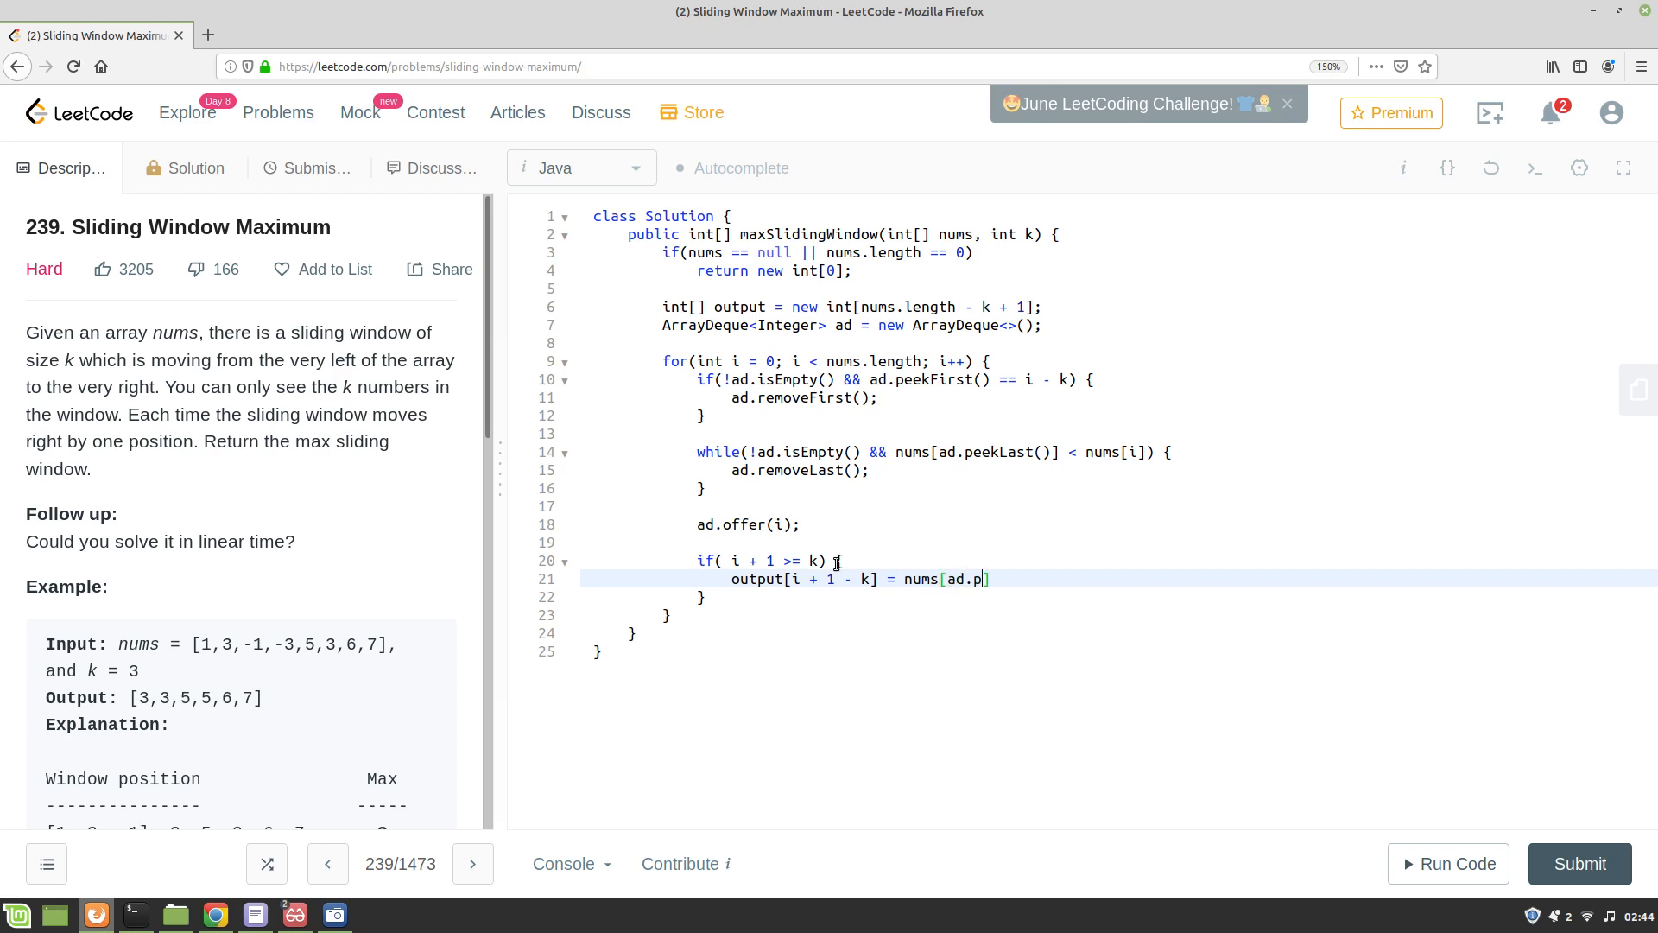
text(eekFirst())
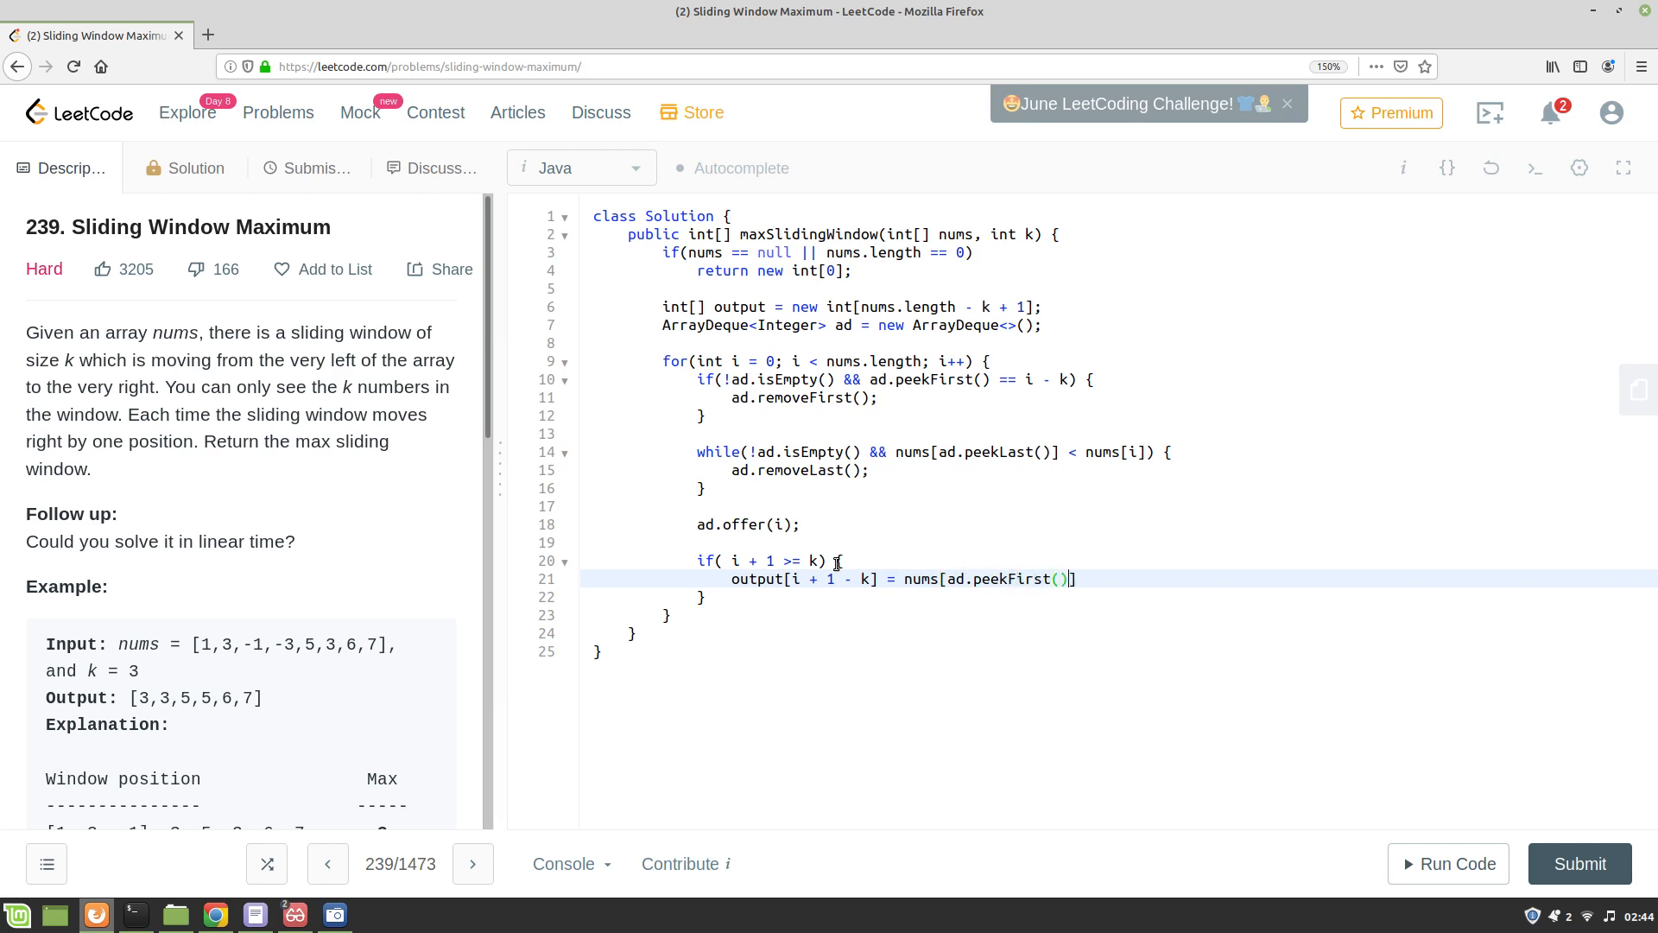
text(;)
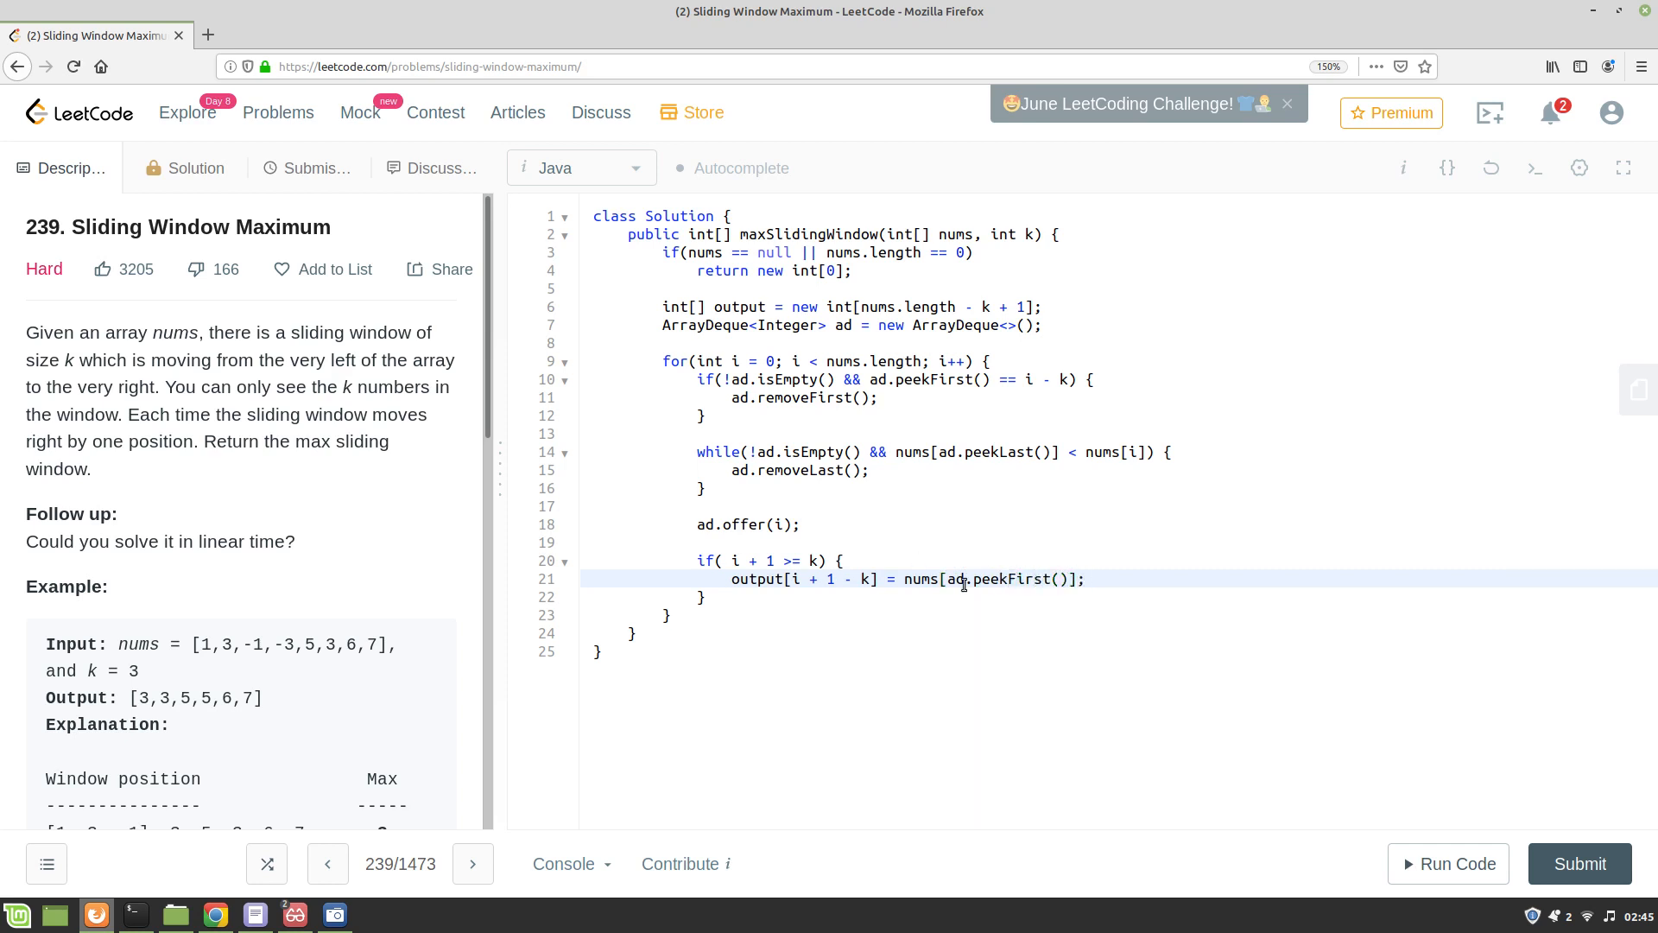
mouse_move(1029, 606)
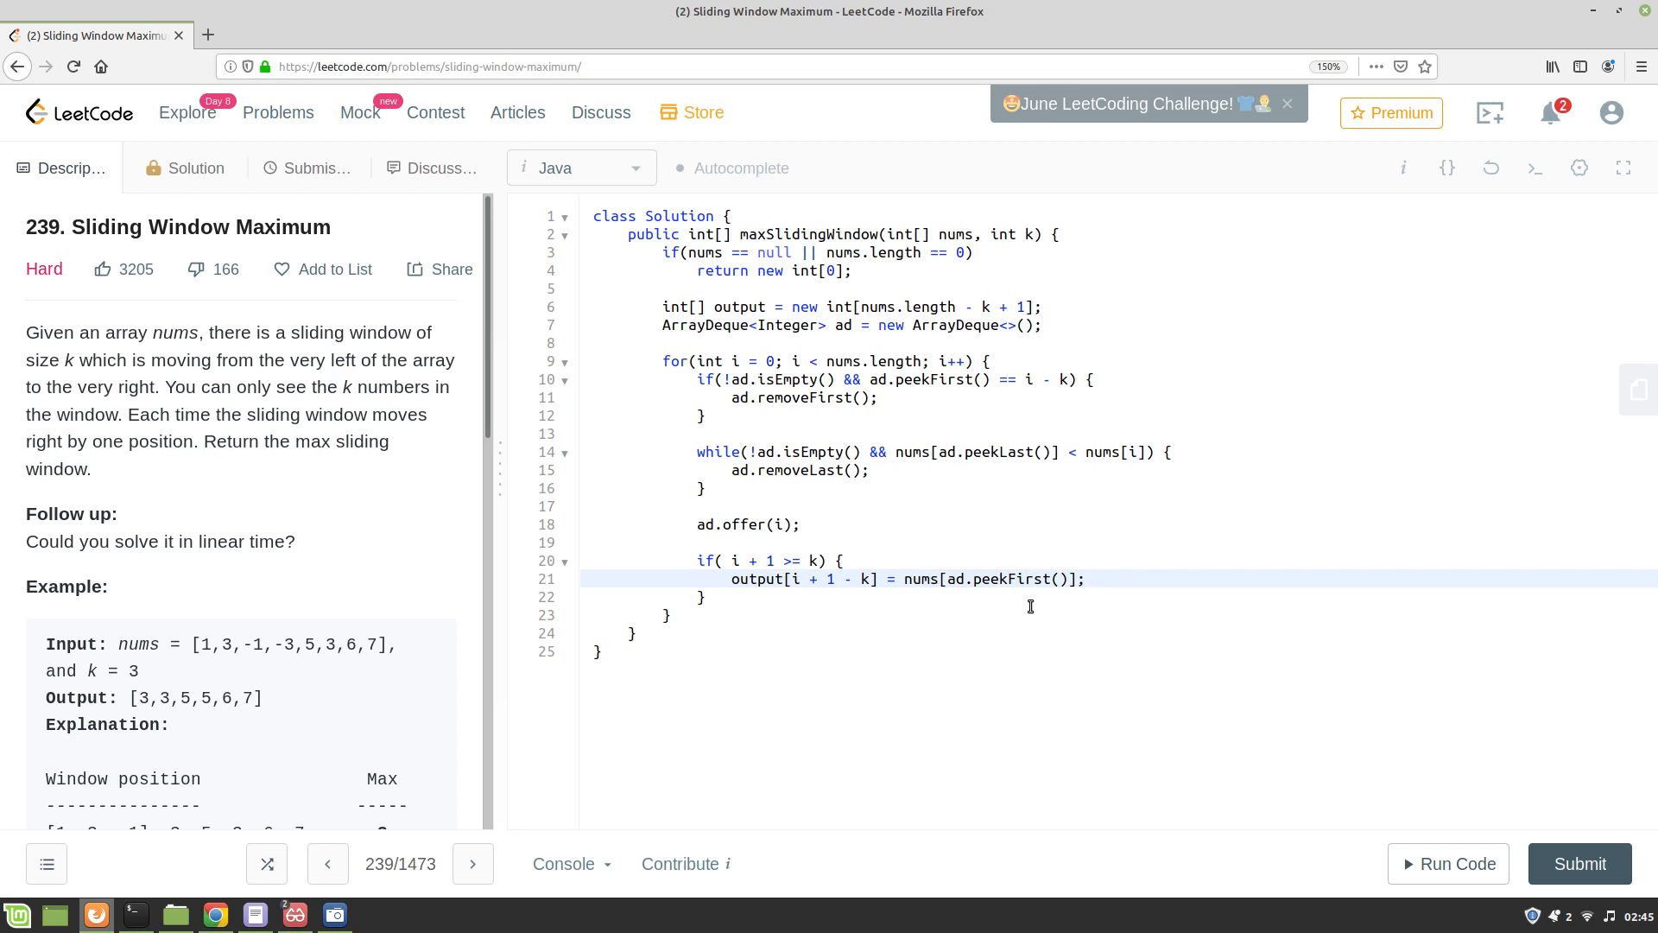
mouse_move(978, 590)
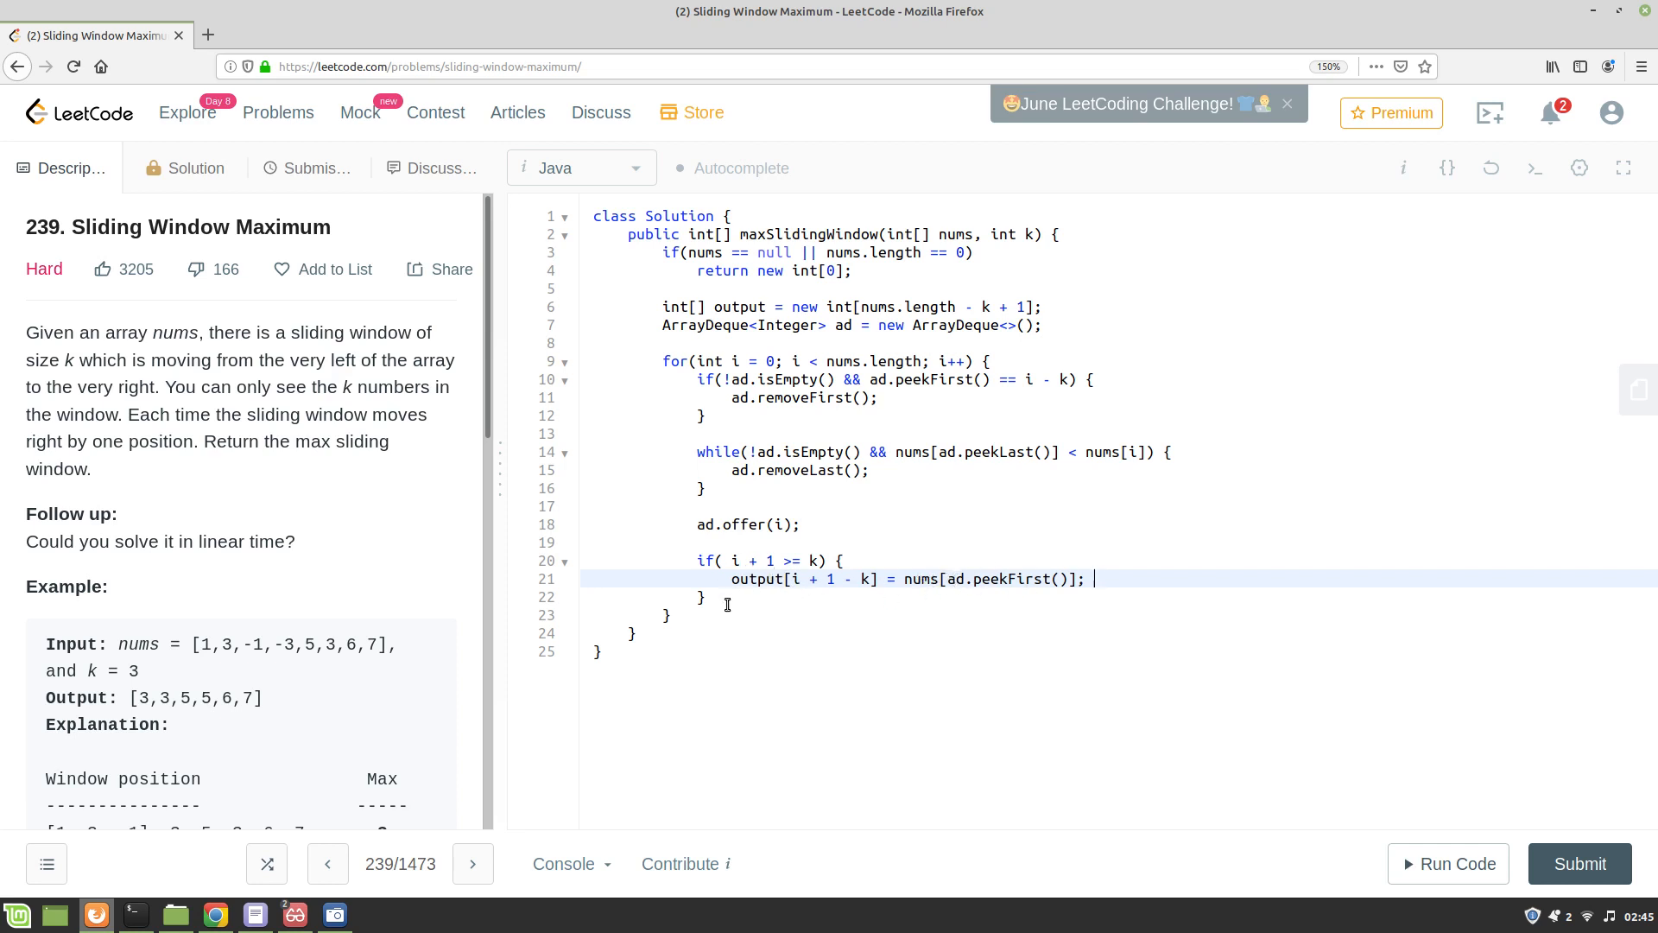
End the method with return output; and run the code on the example input.
click(669, 615)
text(return)
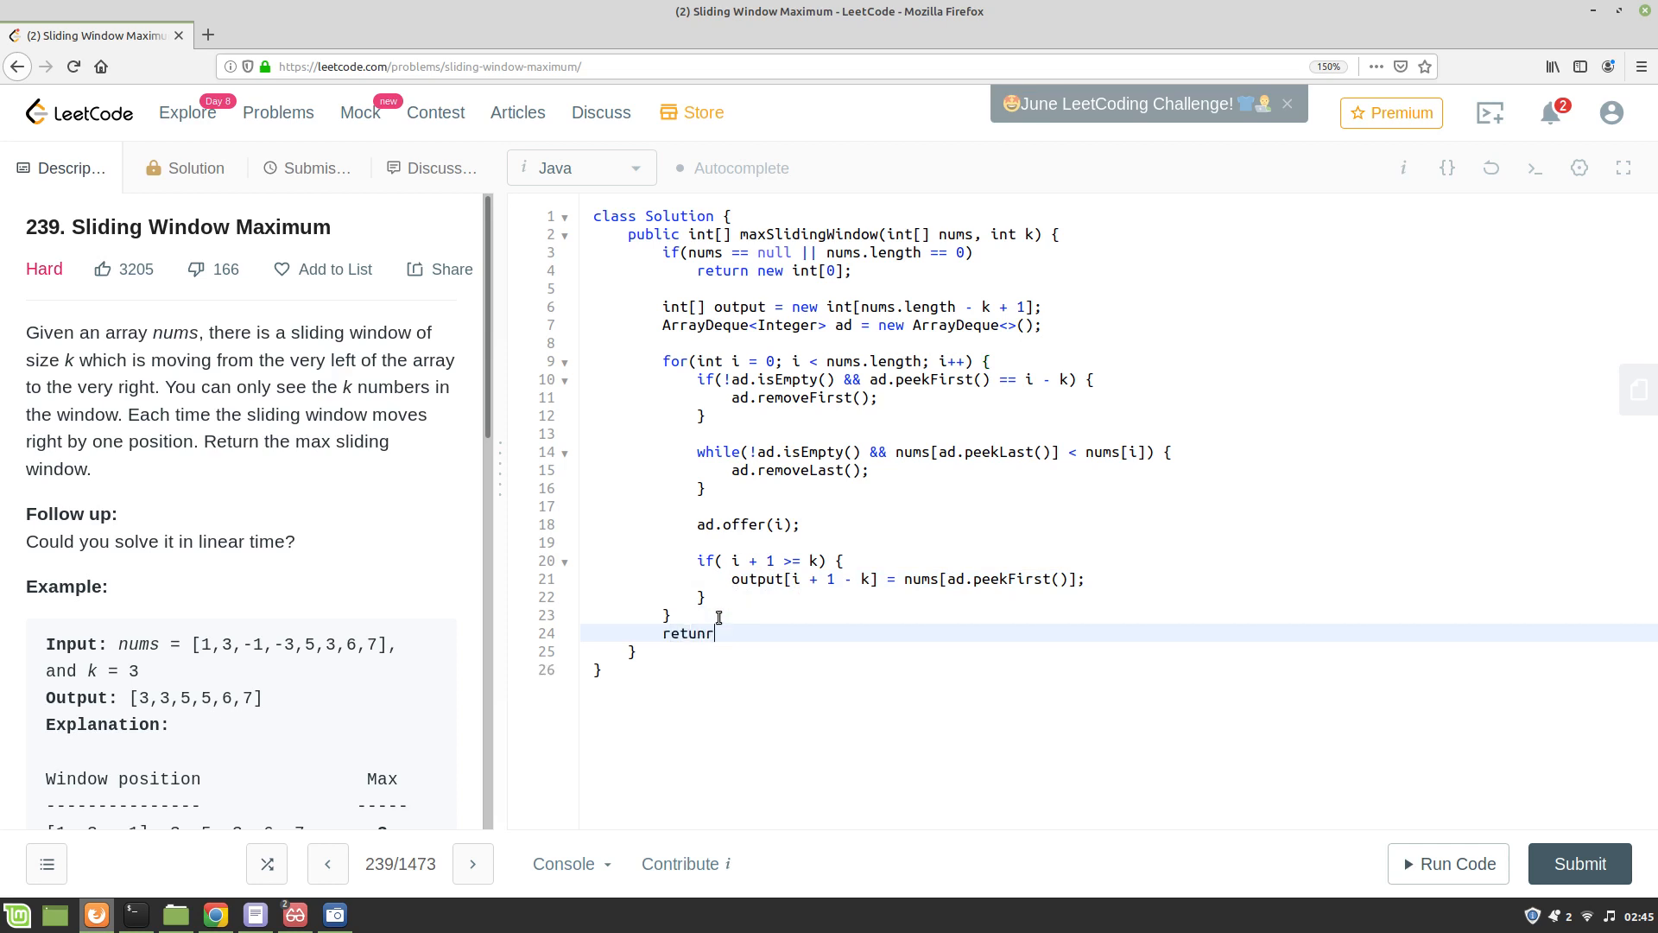
text(output;)
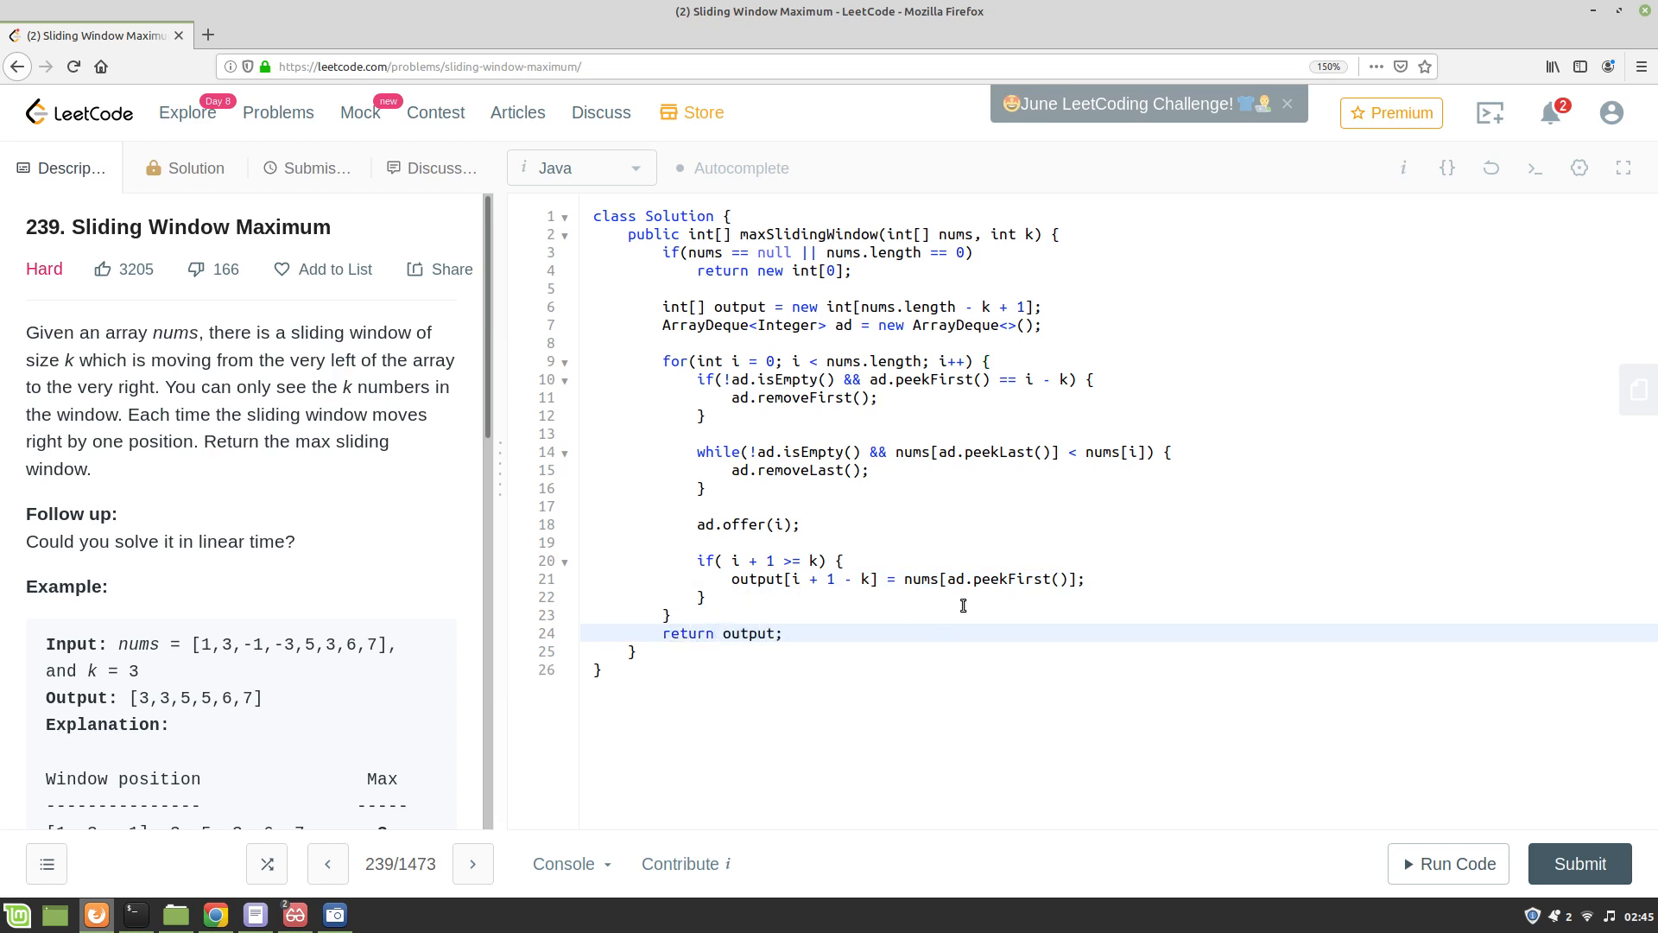
click(1448, 864)
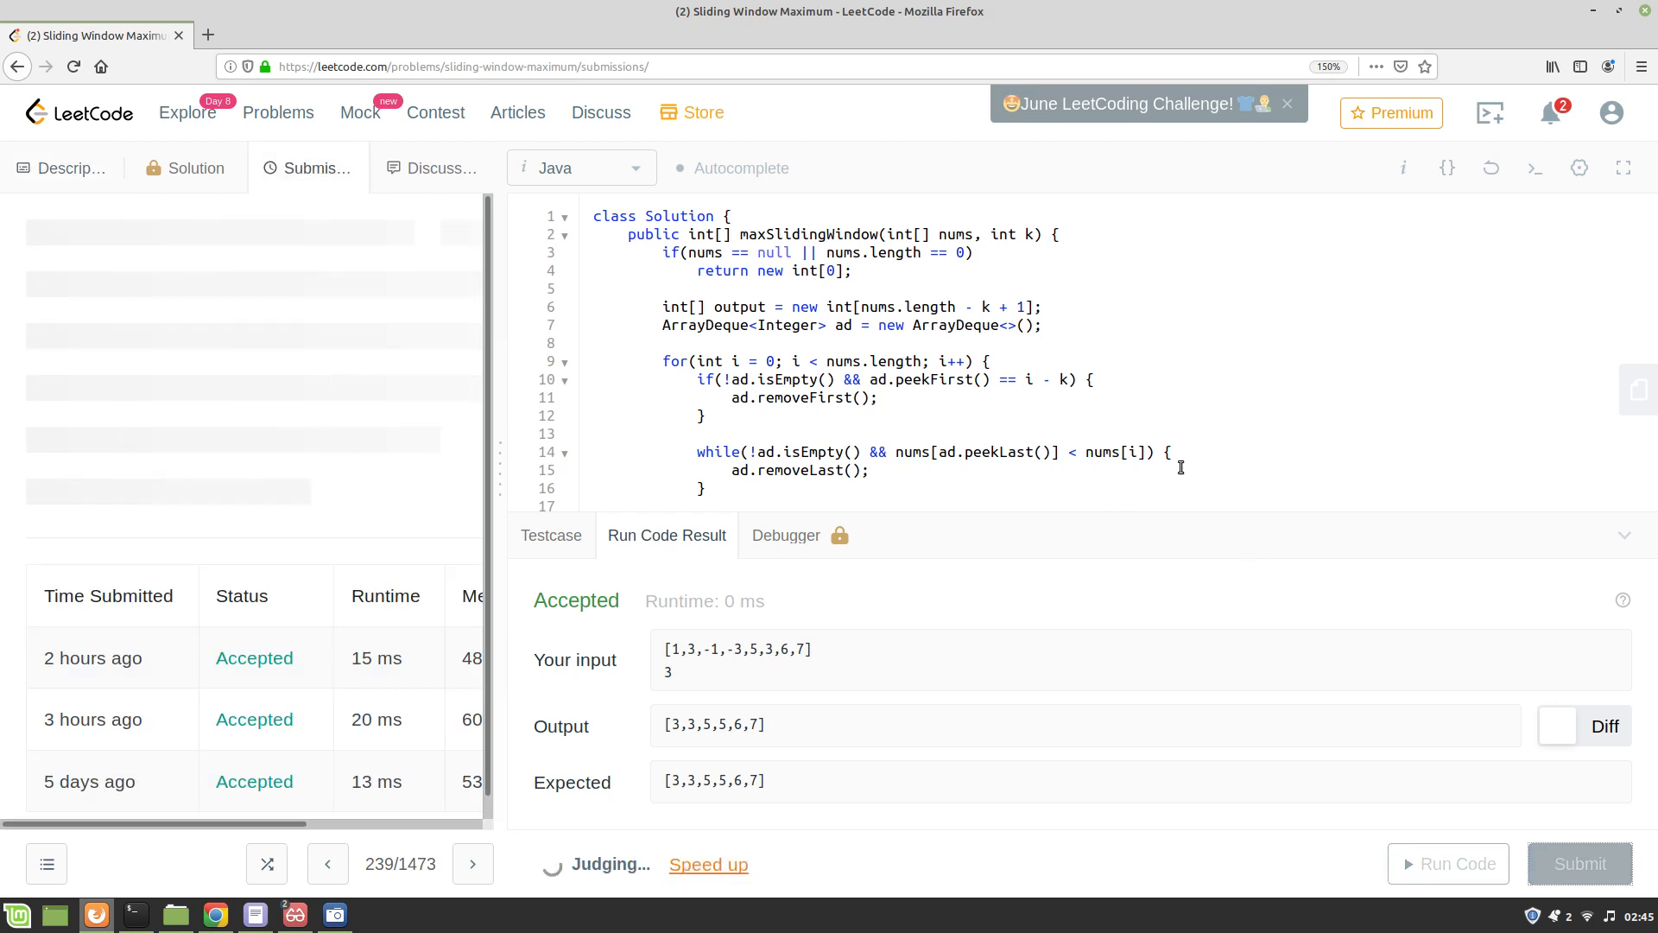
Submit the solution and get the Success result.
click(1579, 864)
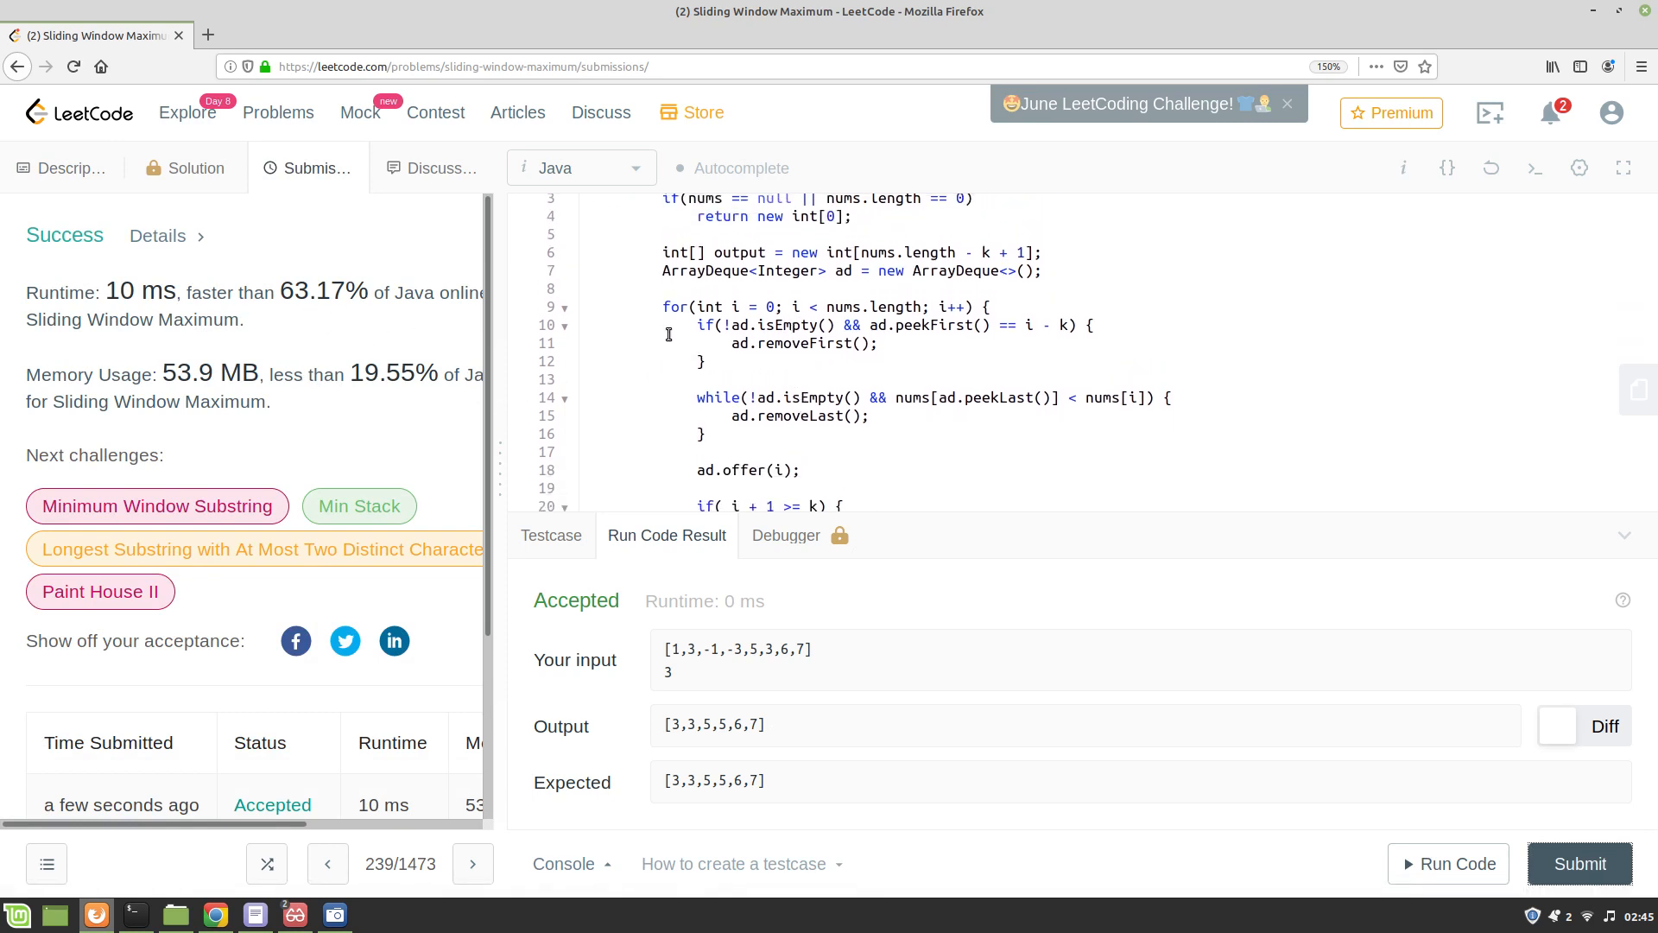
mouse_move(824, 342)
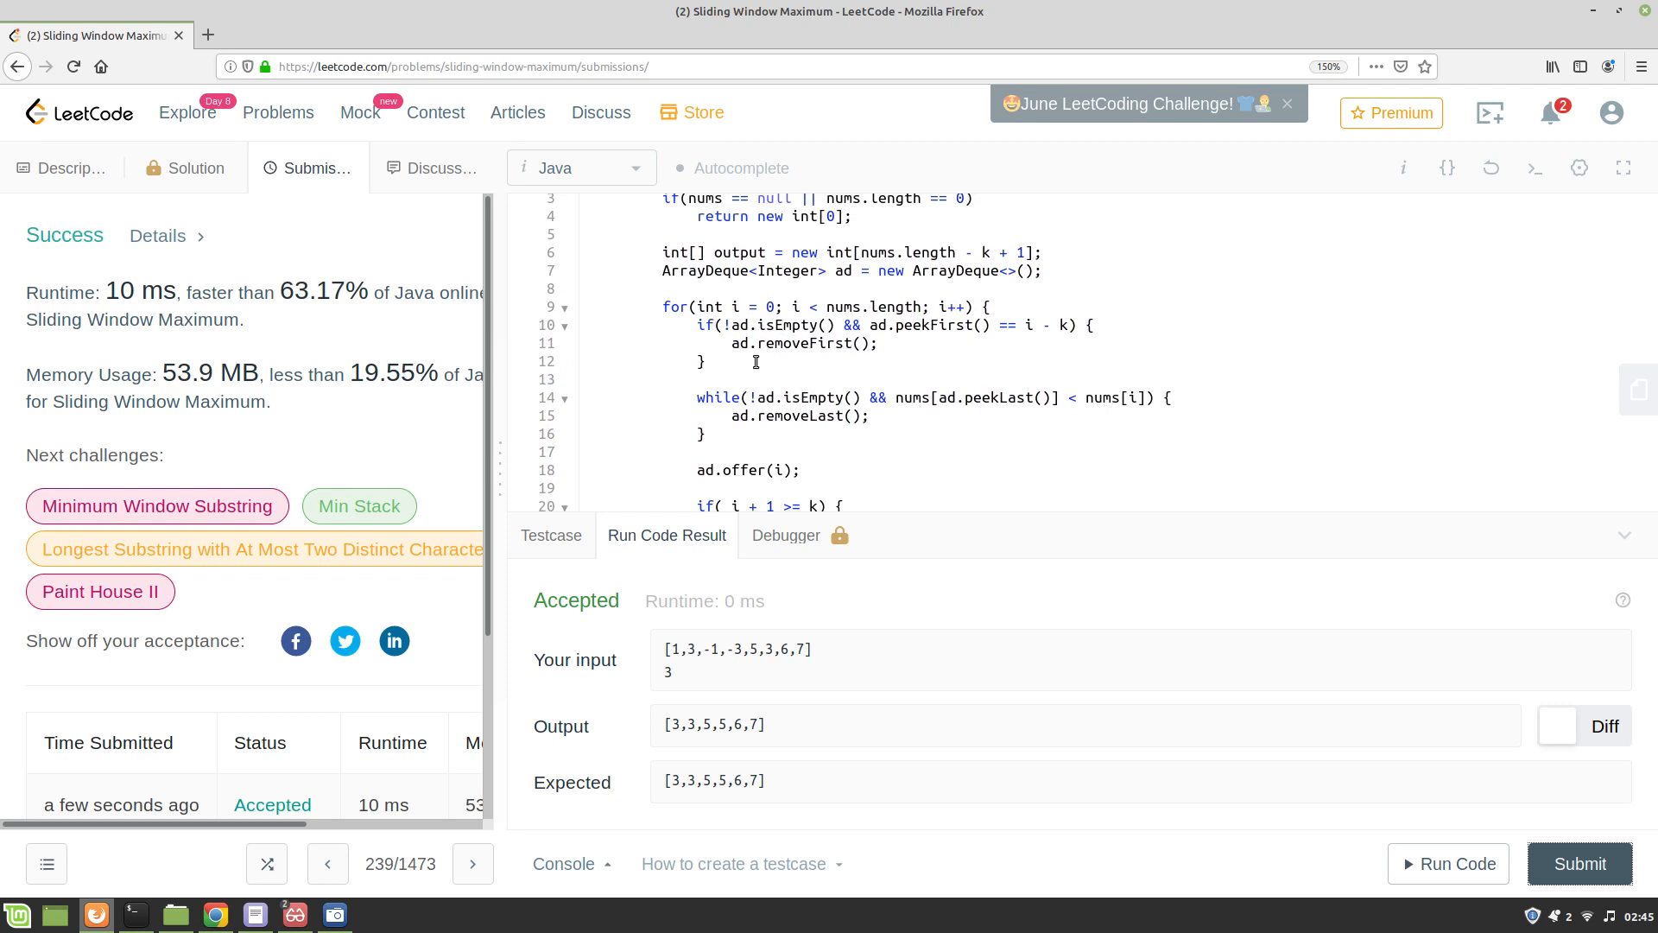
mouse_move(752, 397)
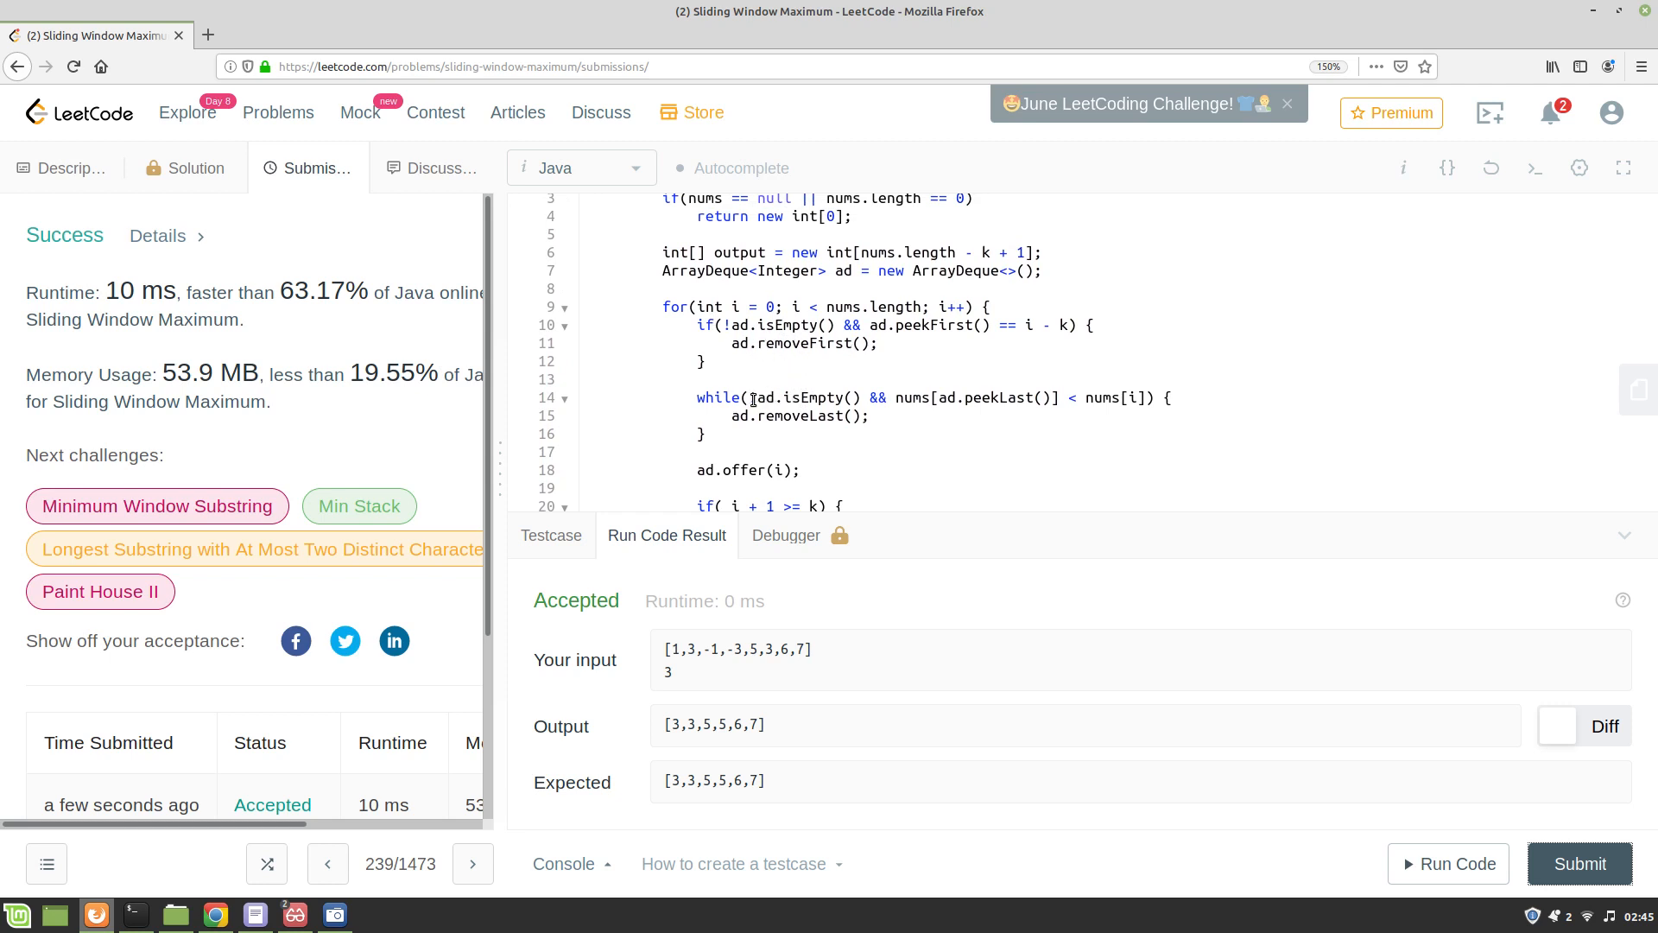